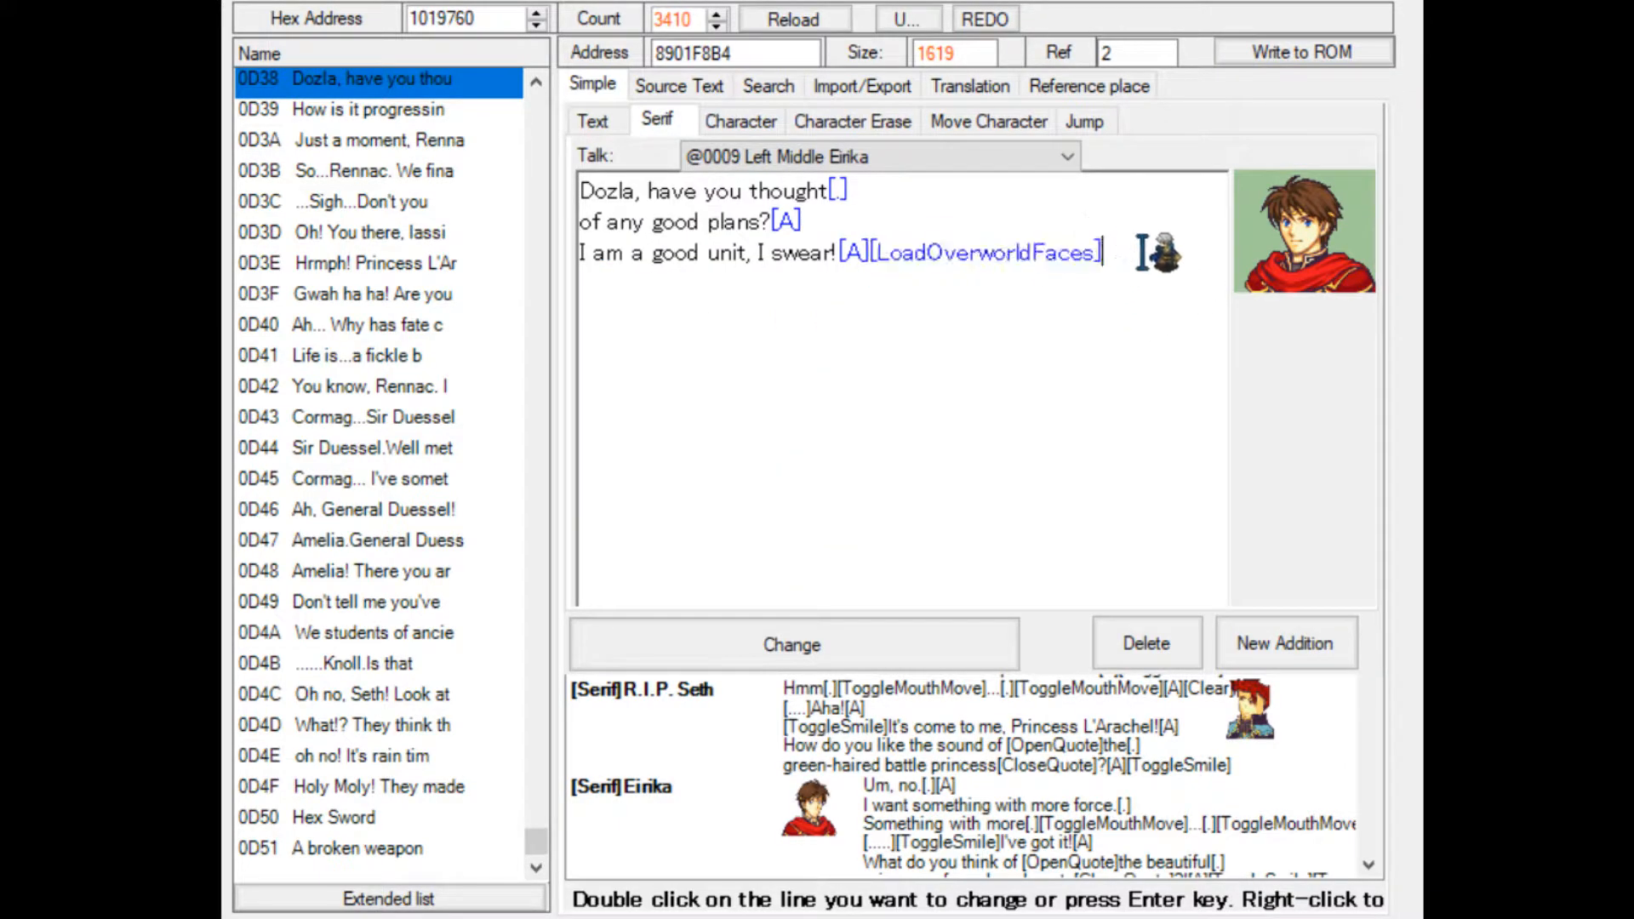
# Append blank text entry 0D52 to the end of the text list and open it
pyautogui.doubleClick(984, 252)
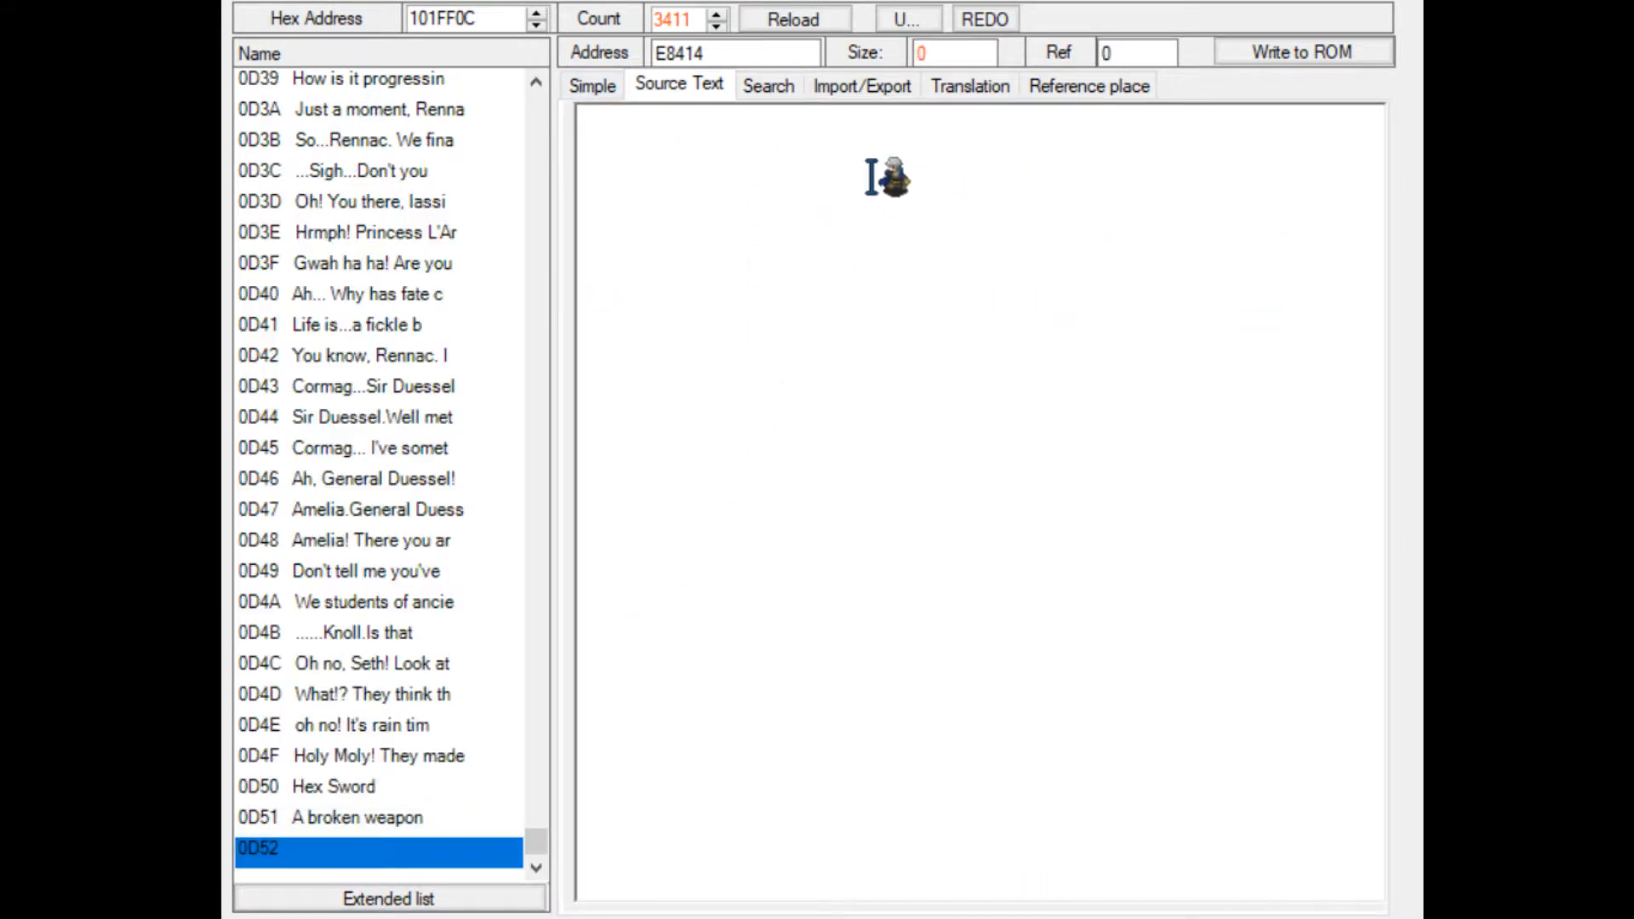
# Enter placeholder text 'ewhdhfhehfhs' in 0D52, preview it in Simple, then clear it
pyautogui.write('ewhdhfhehfhs')
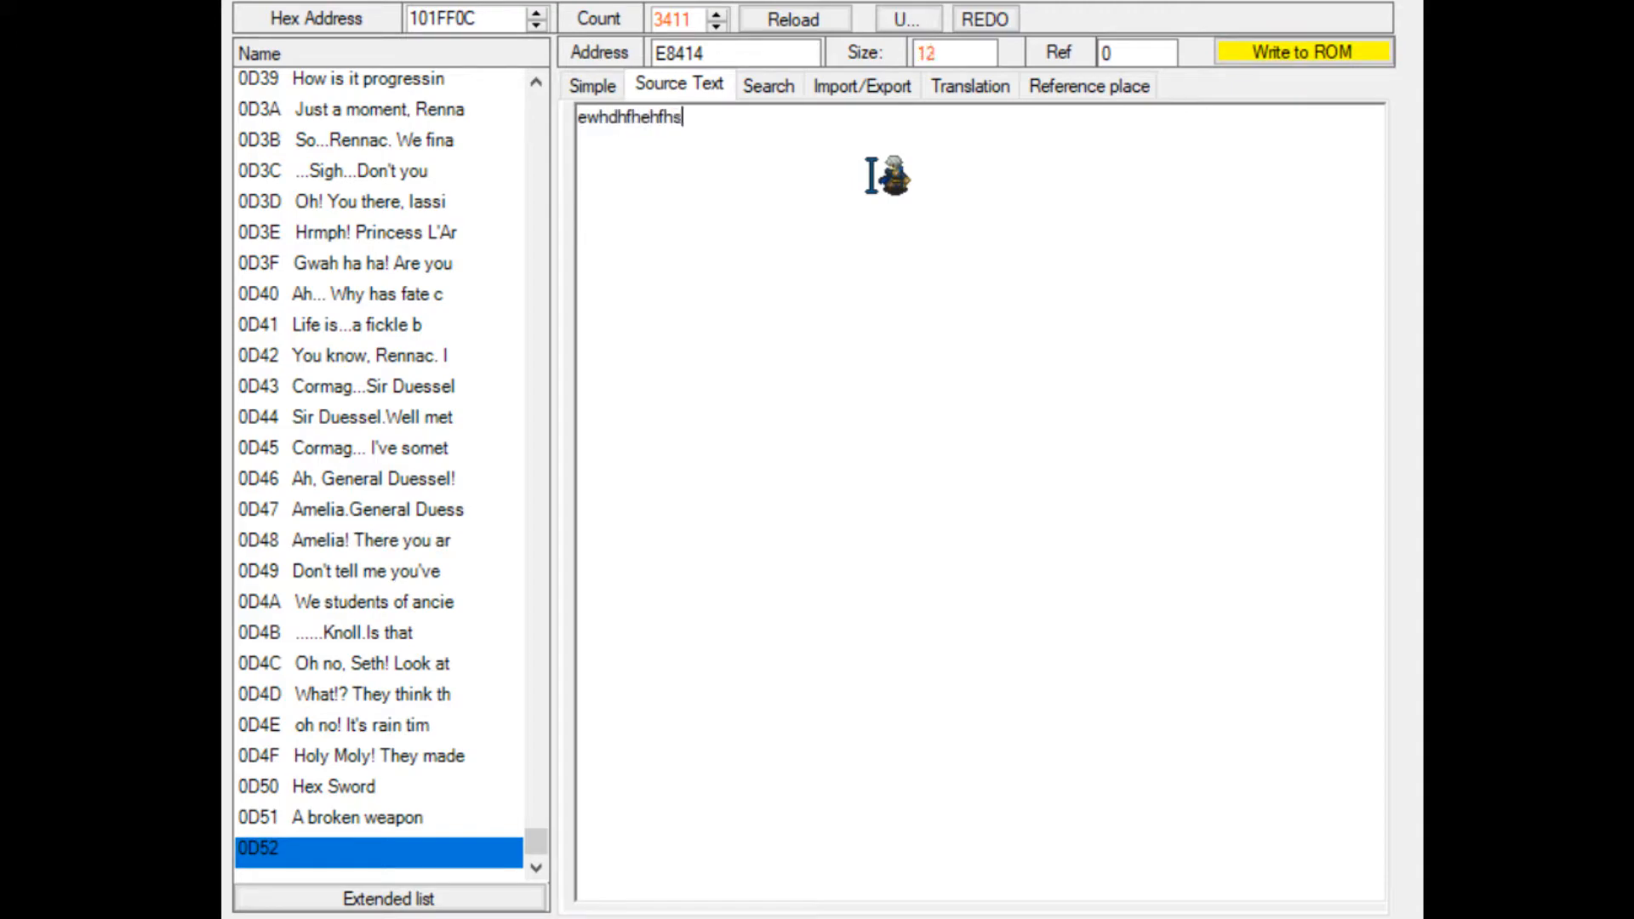
pyautogui.click(1303, 52)
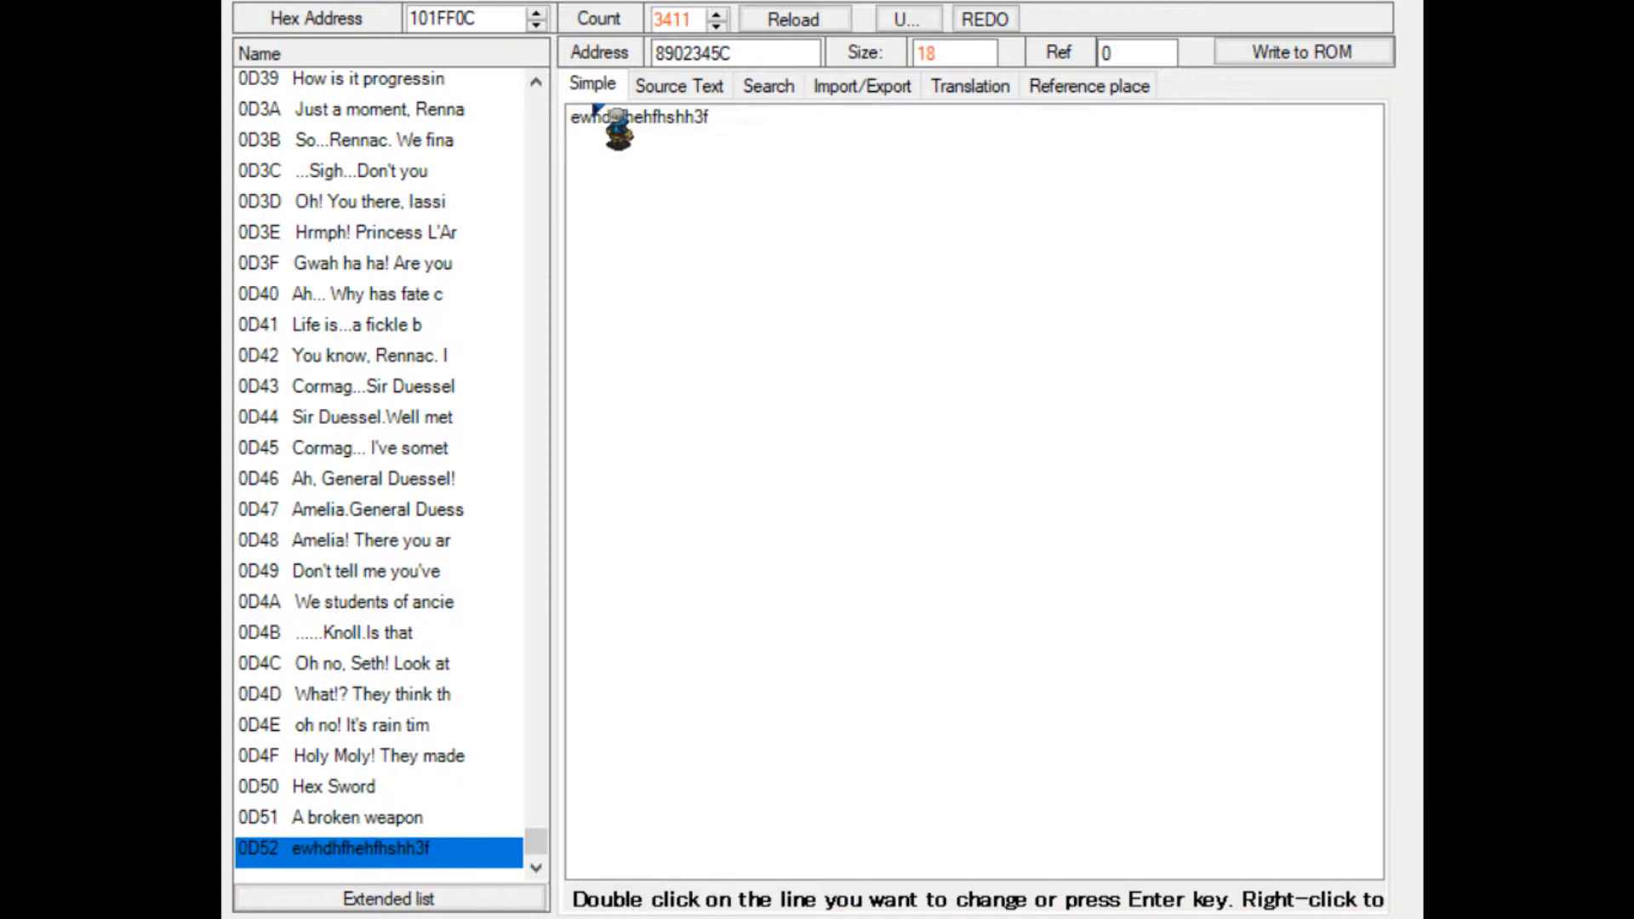
pyautogui.moveTo(1099, 229)
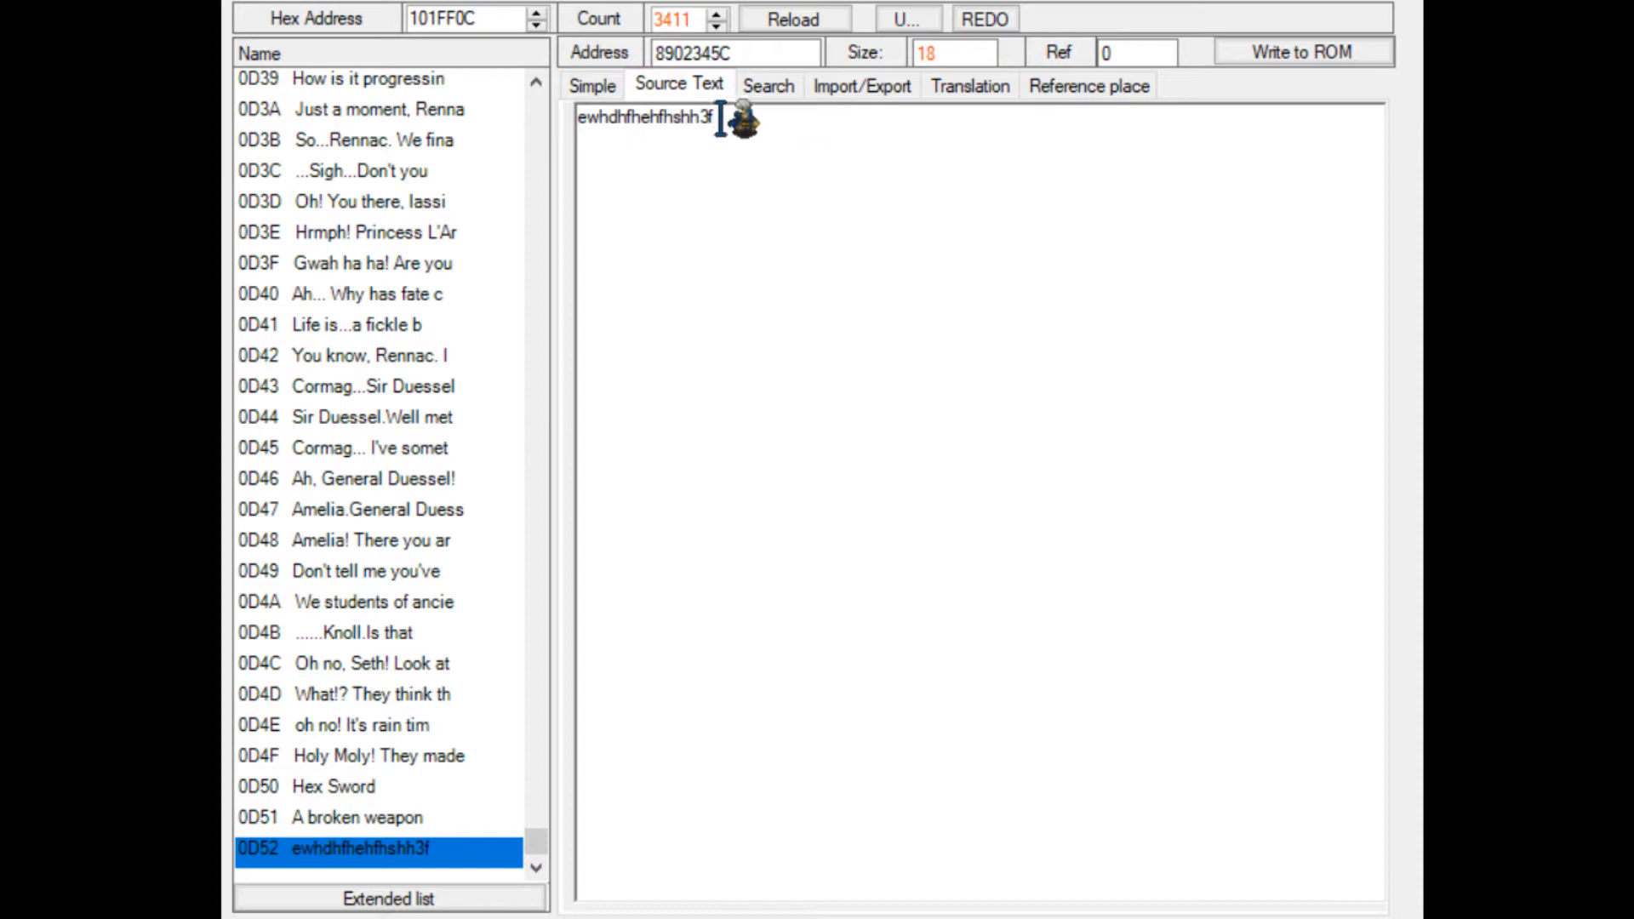
pyautogui.click(591, 85)
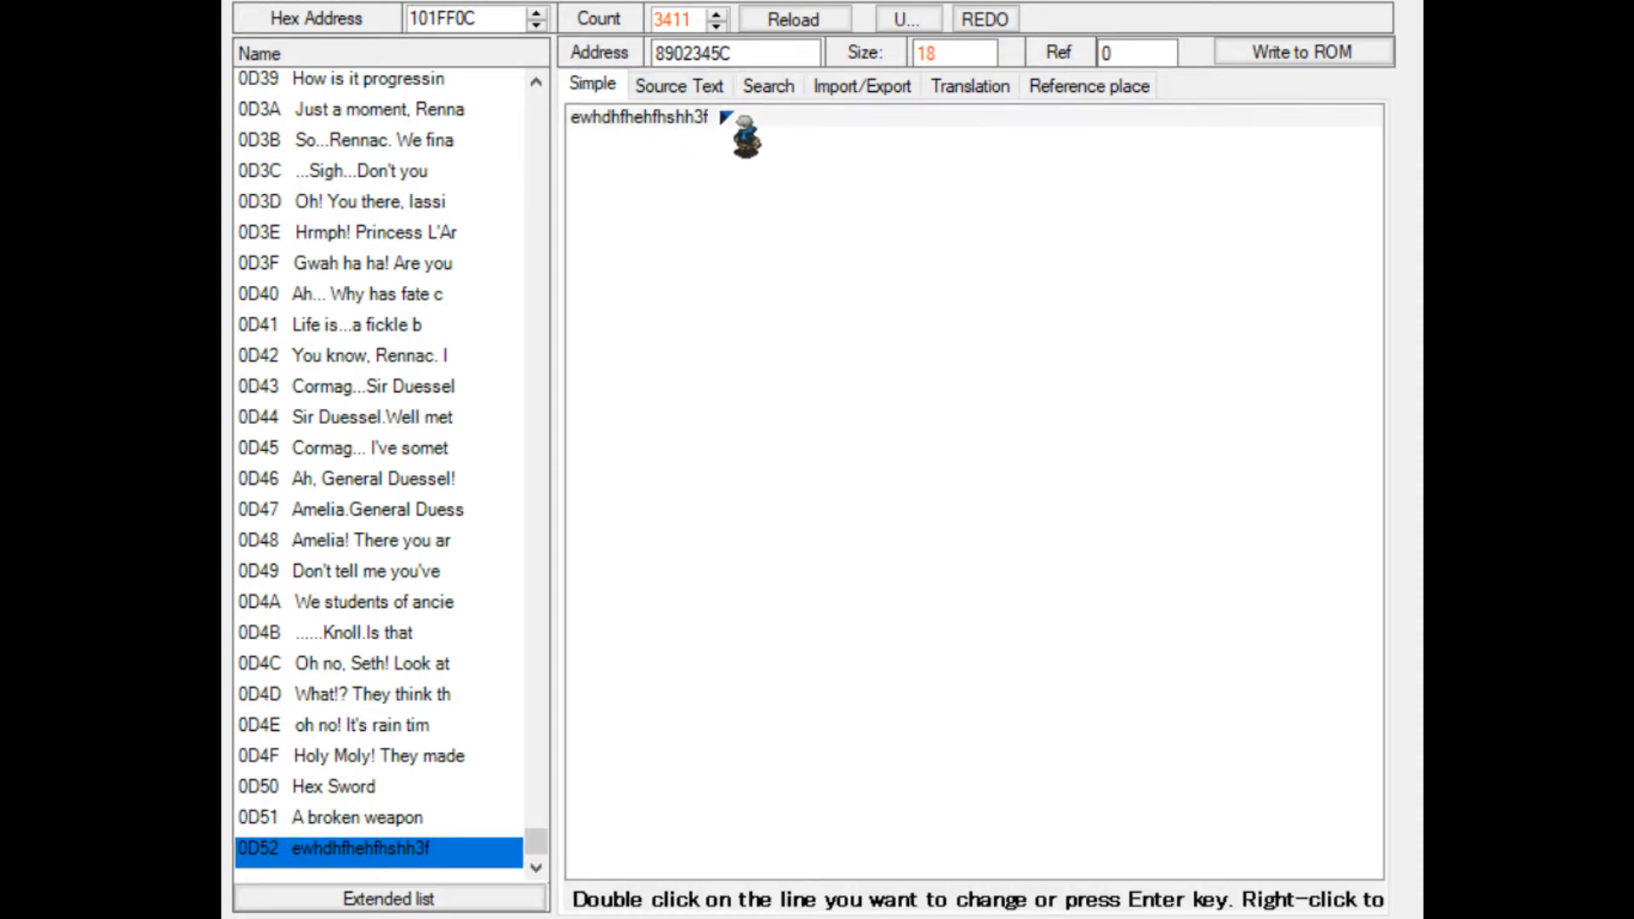
pyautogui.click(678, 85)
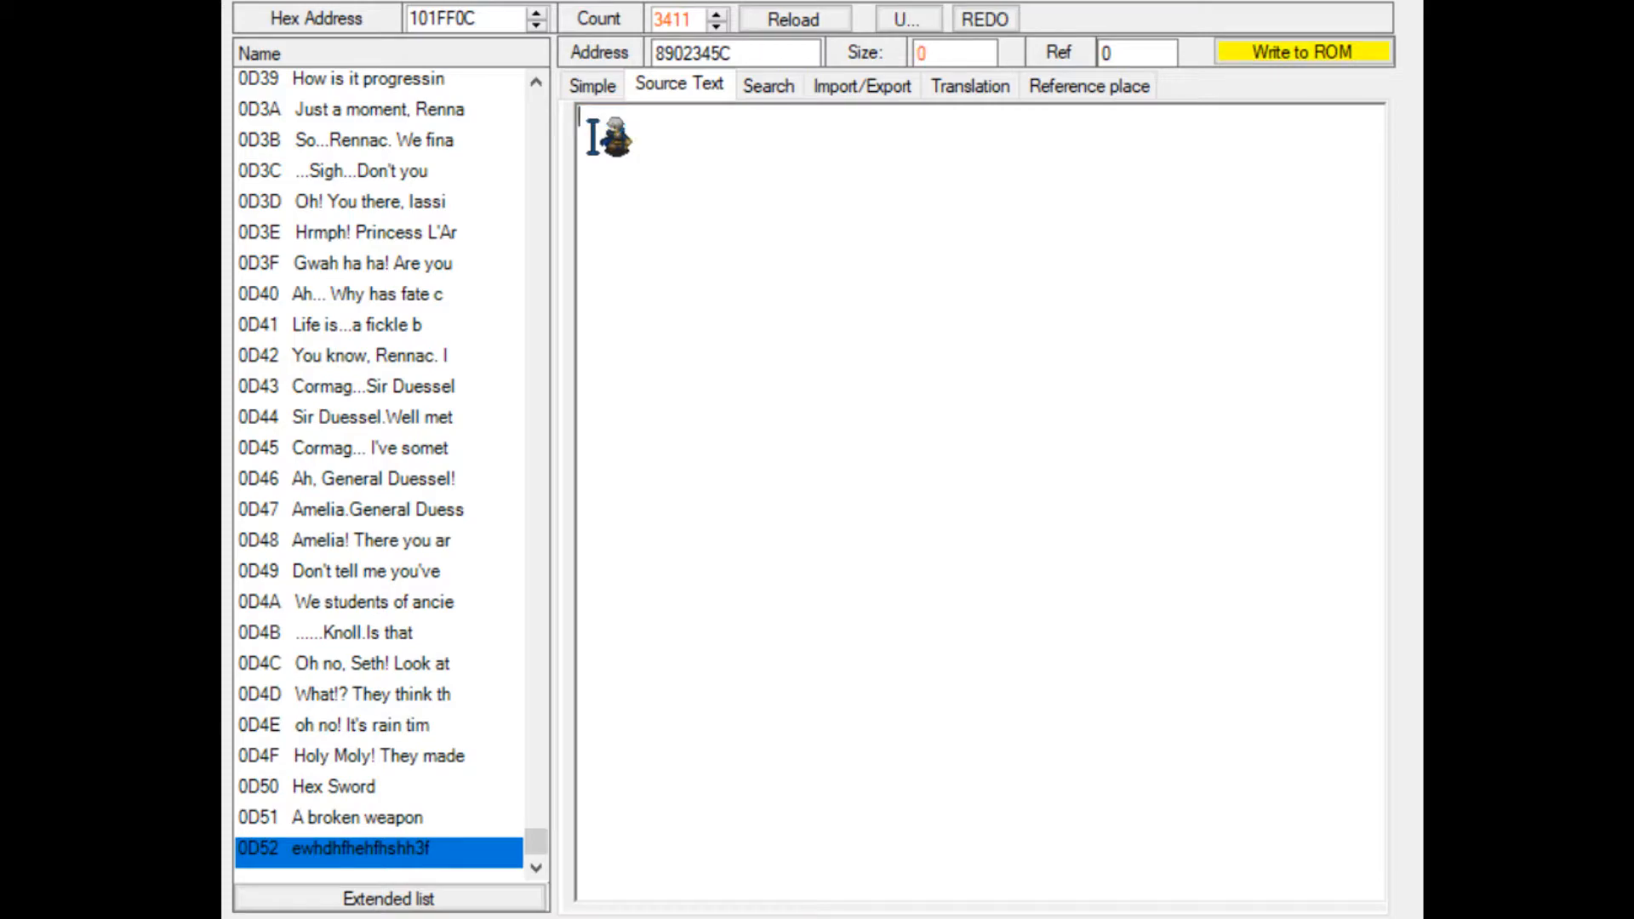
pyautogui.click(590, 85)
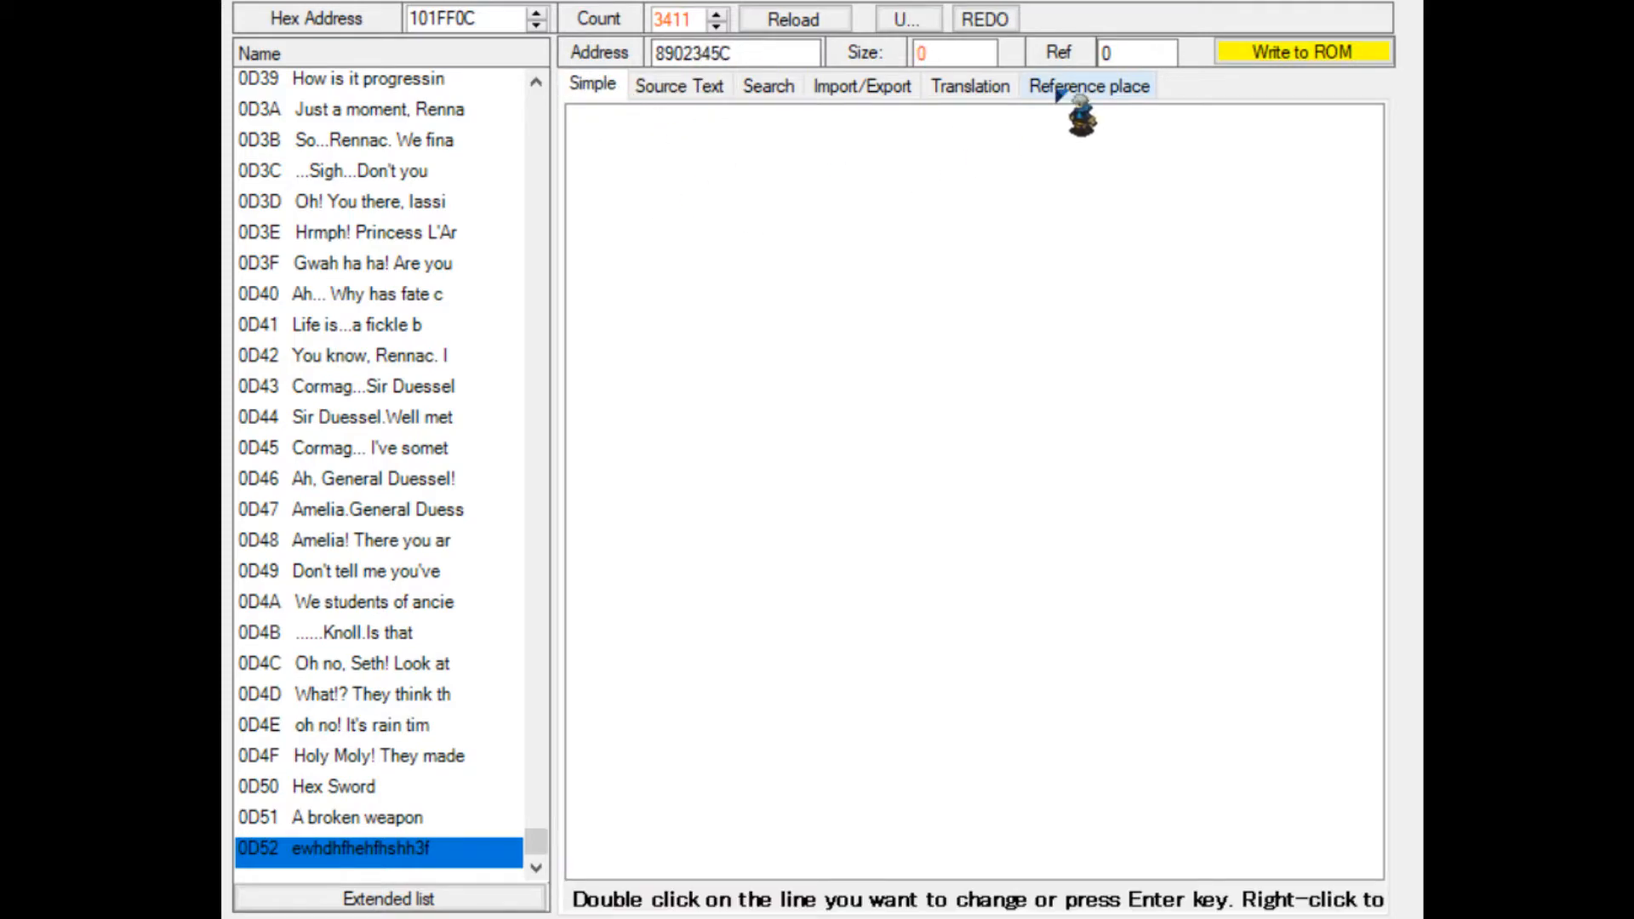
pyautogui.click(1301, 51)
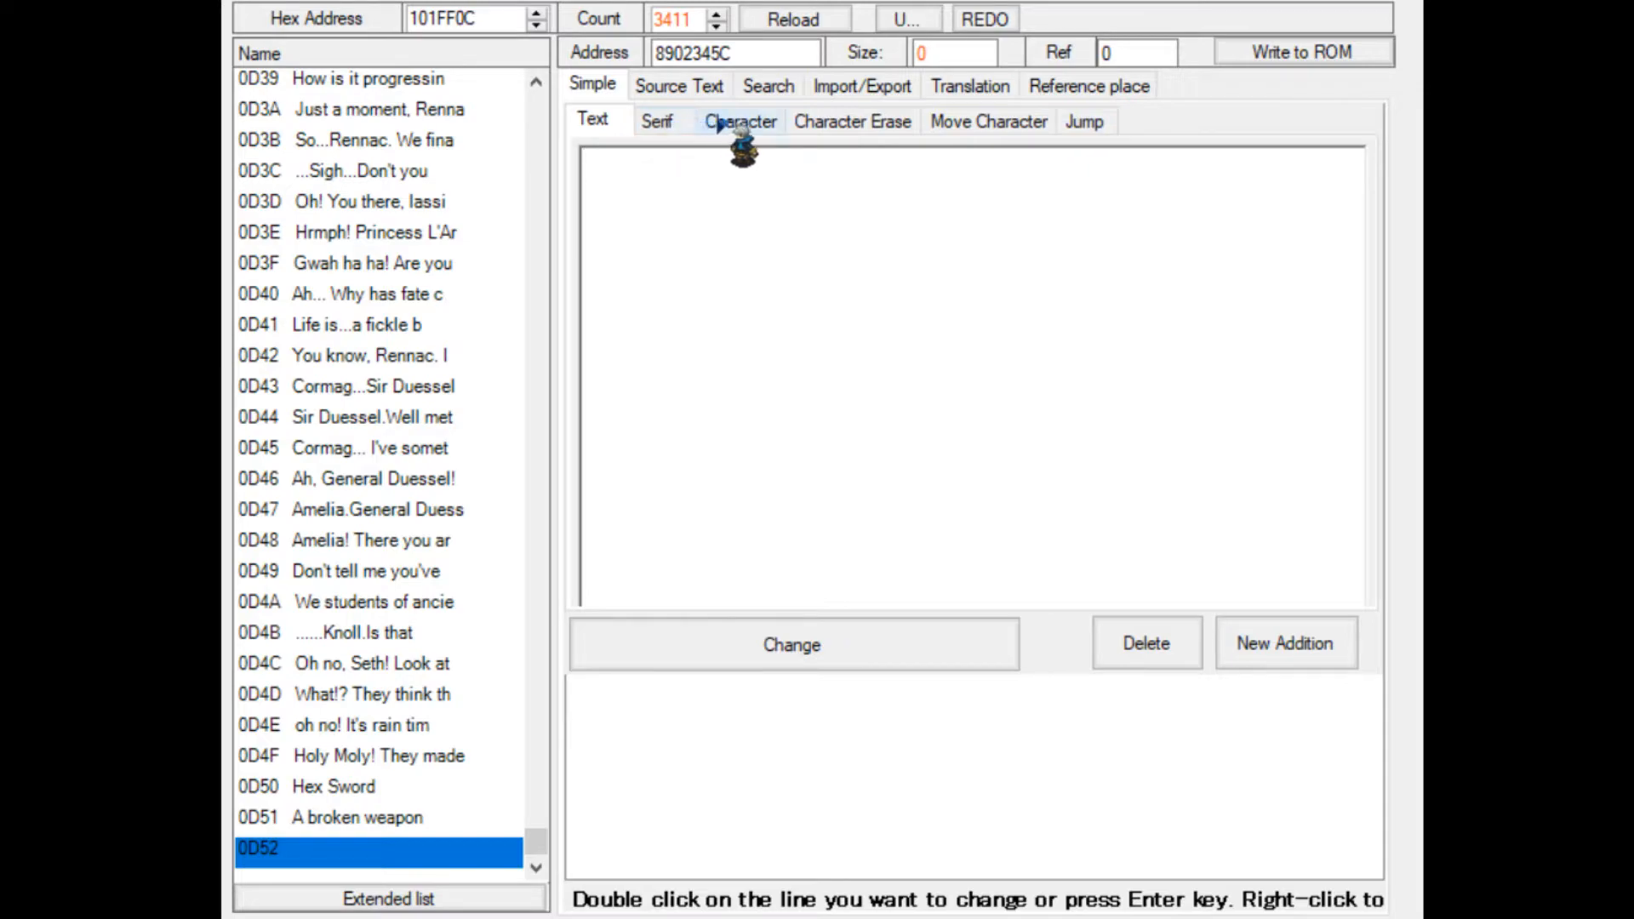
pyautogui.click(738, 121)
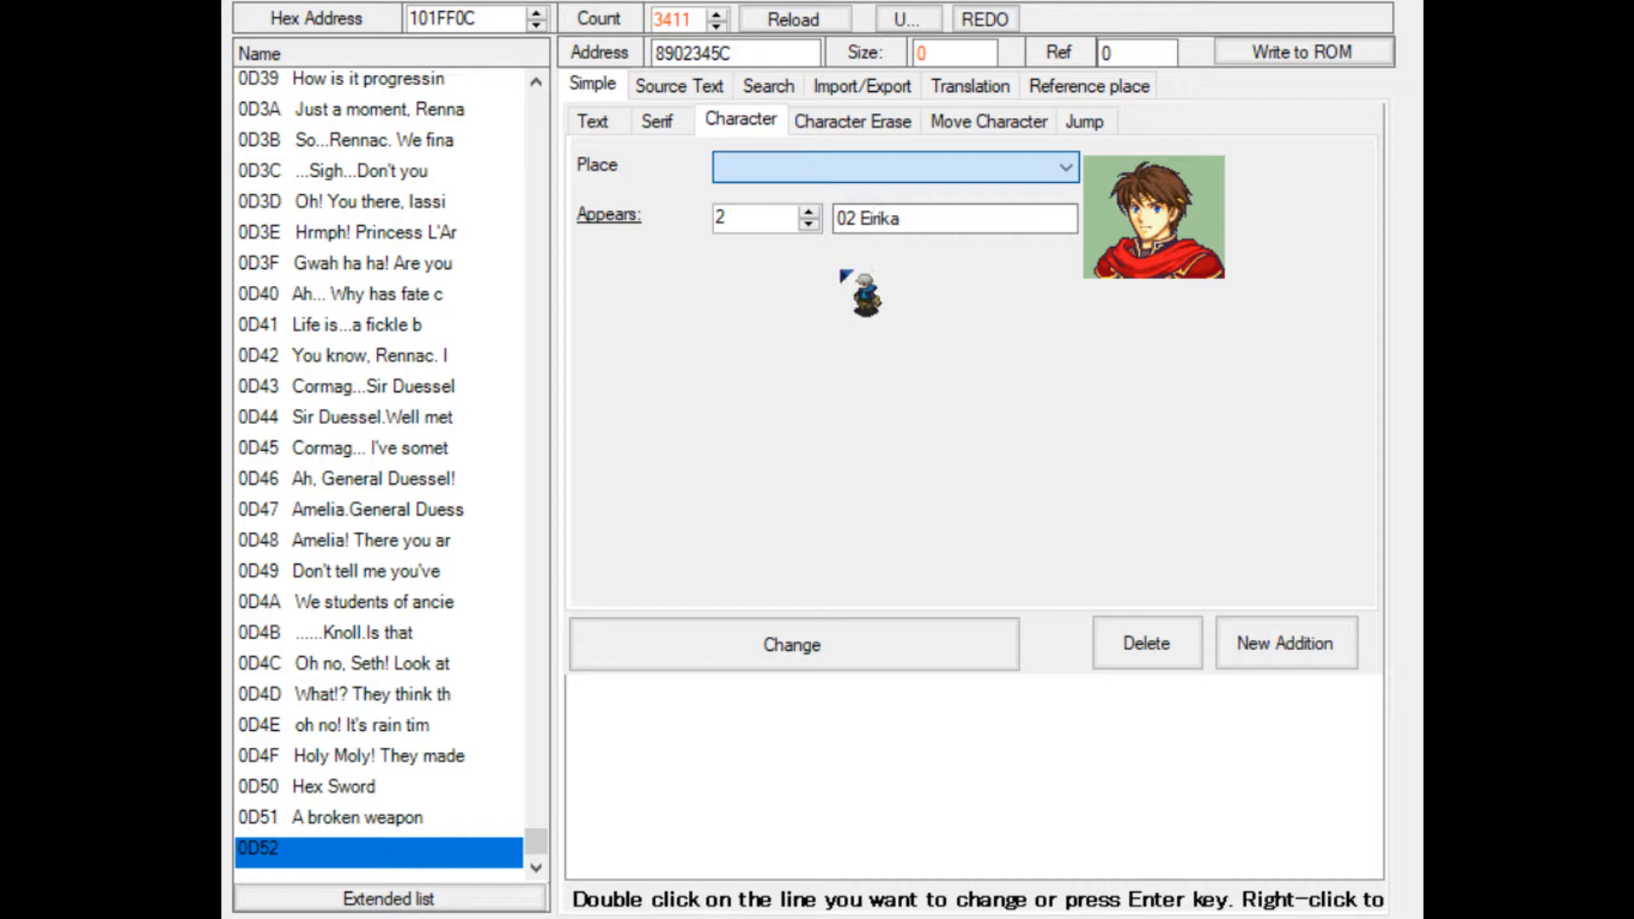
pyautogui.click(895, 167)
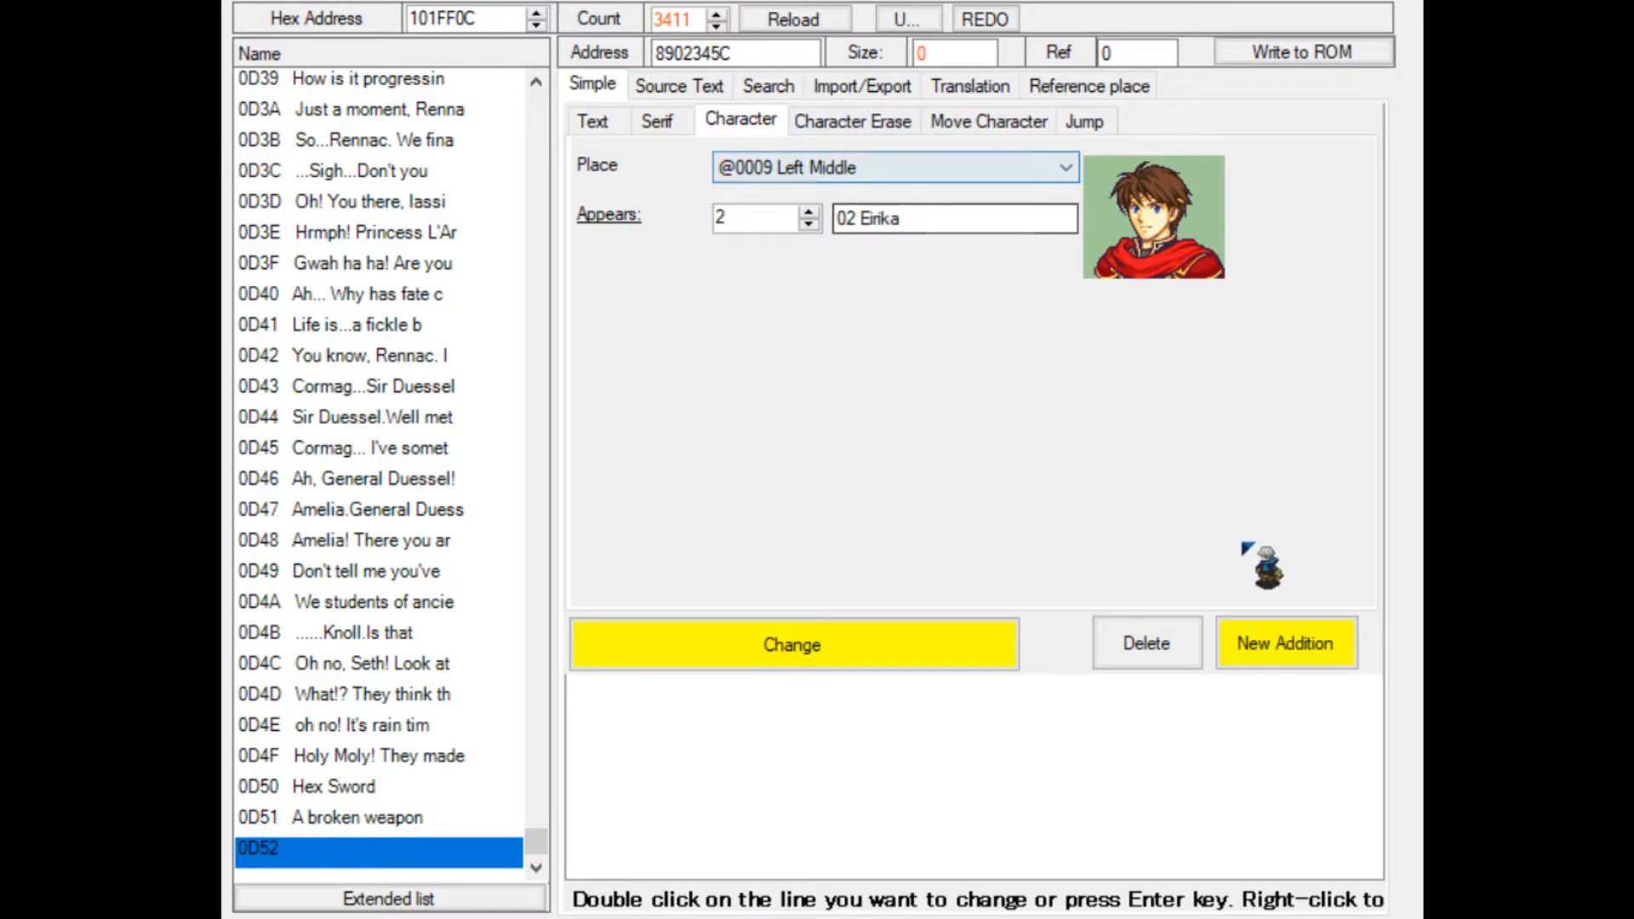
pyautogui.click(791, 644)
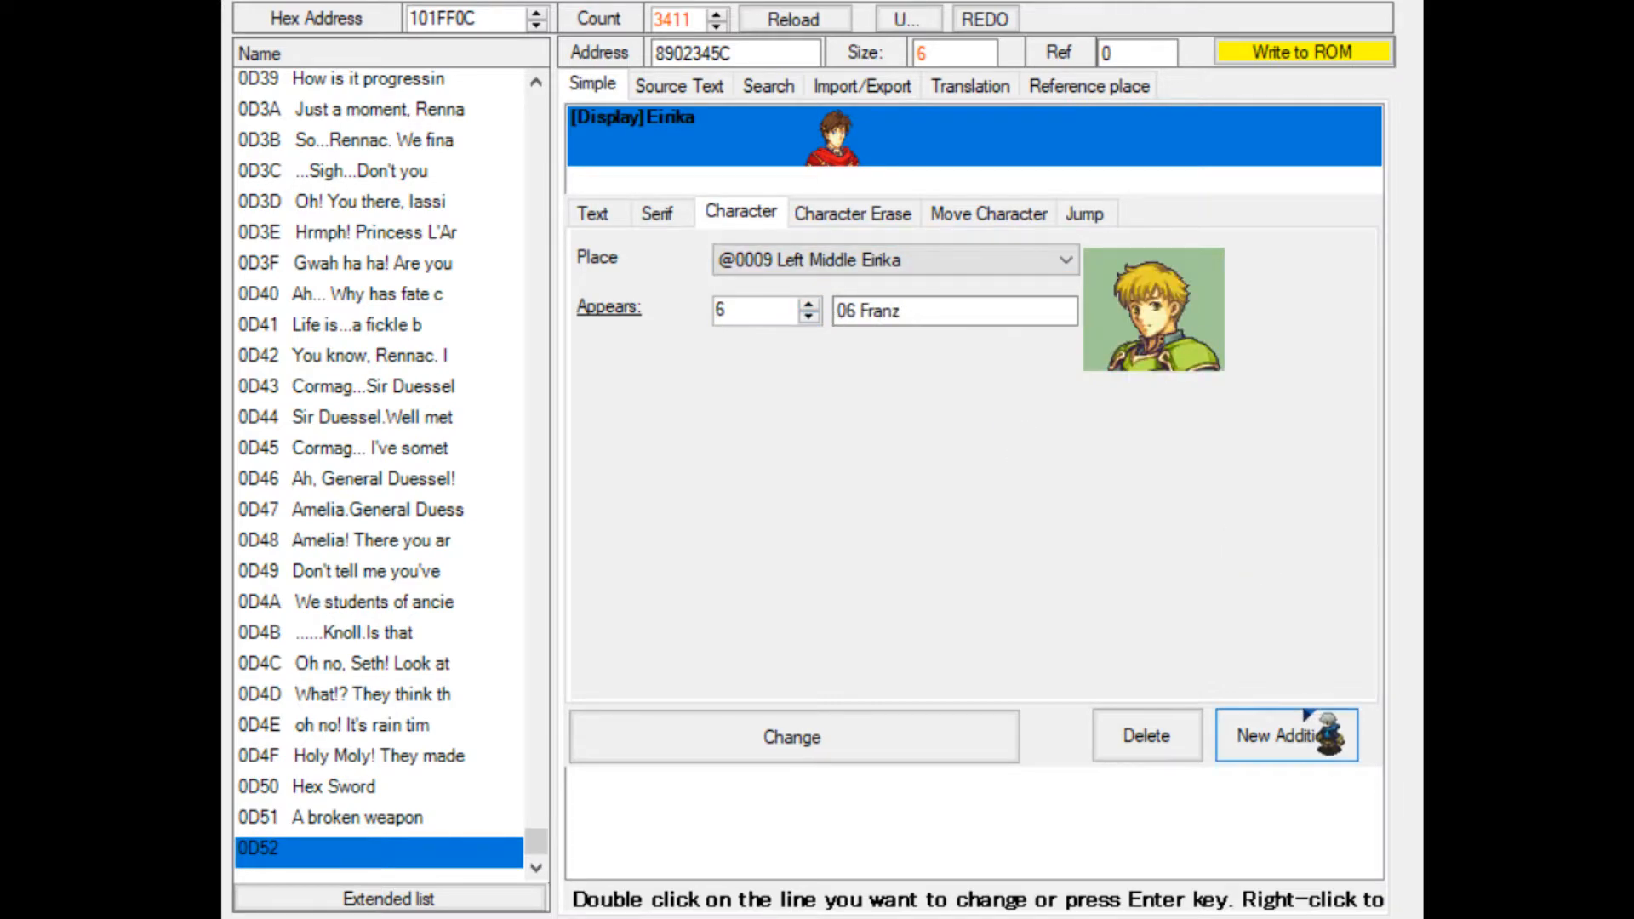
# Add Franz (06) as the second event and move him to the right side
pyautogui.click(1286, 735)
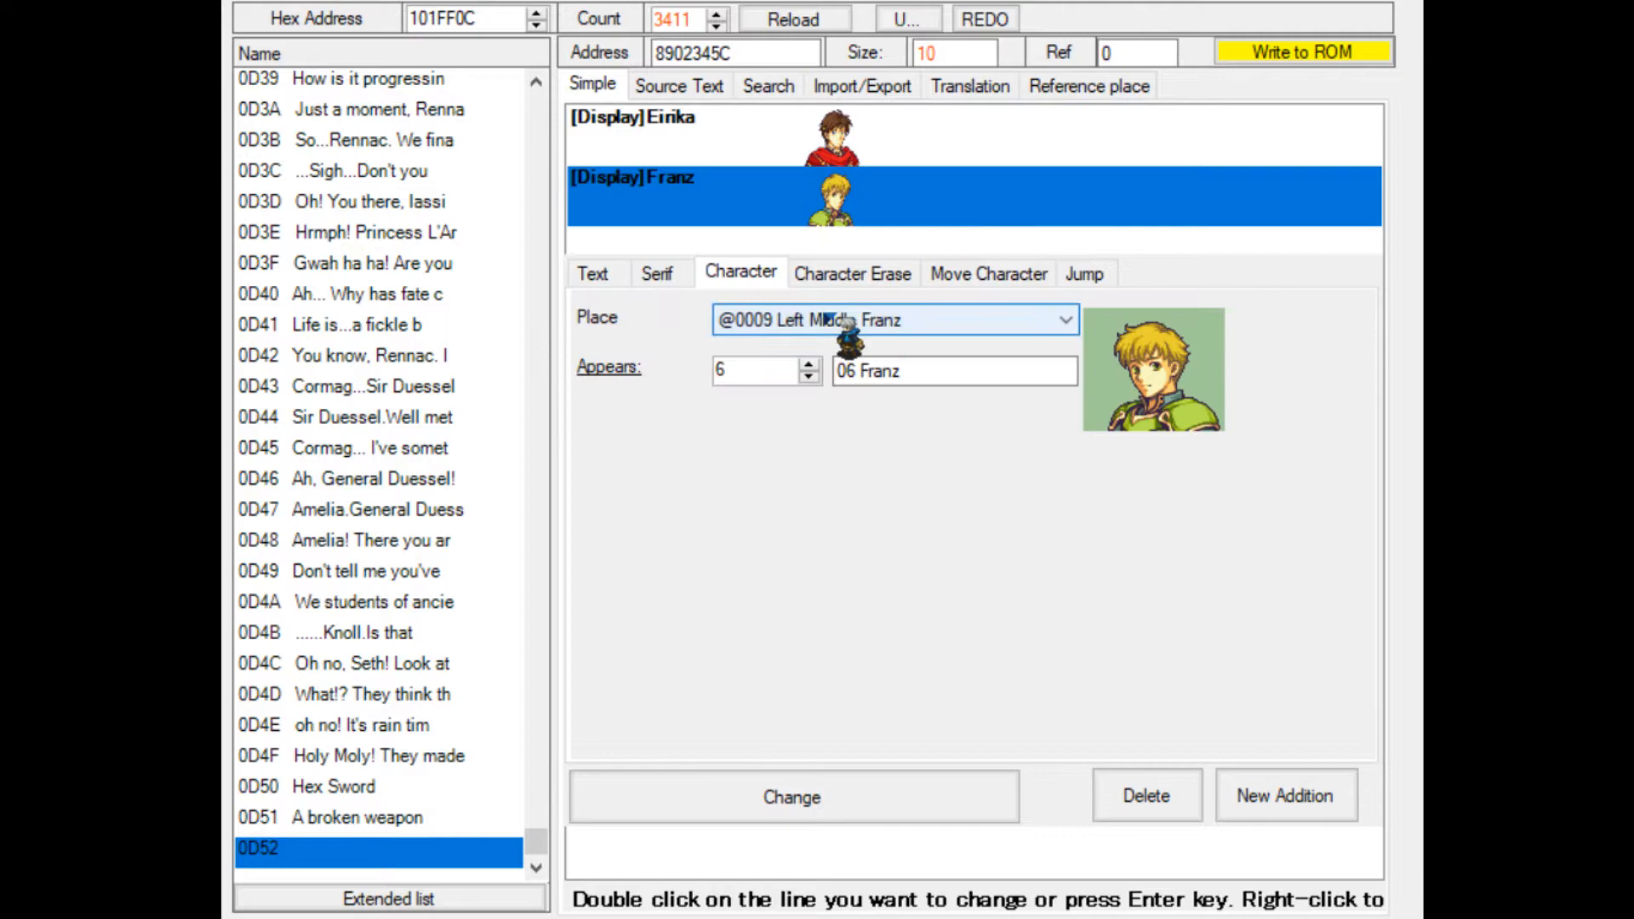
pyautogui.click(1286, 795)
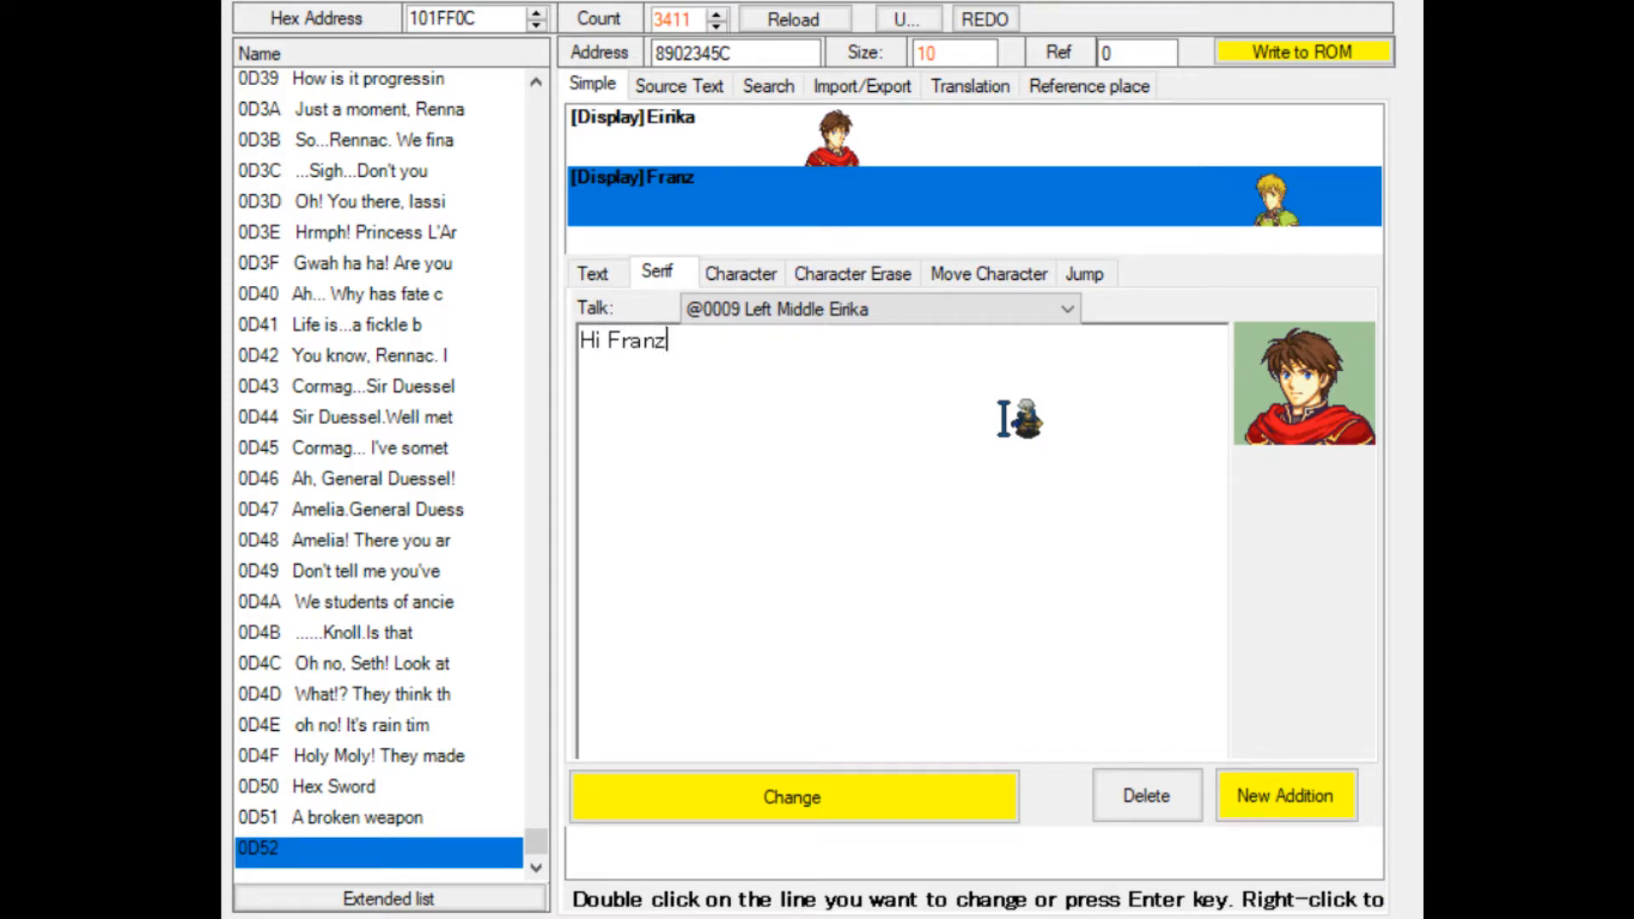
pyautogui.write('!@0003')
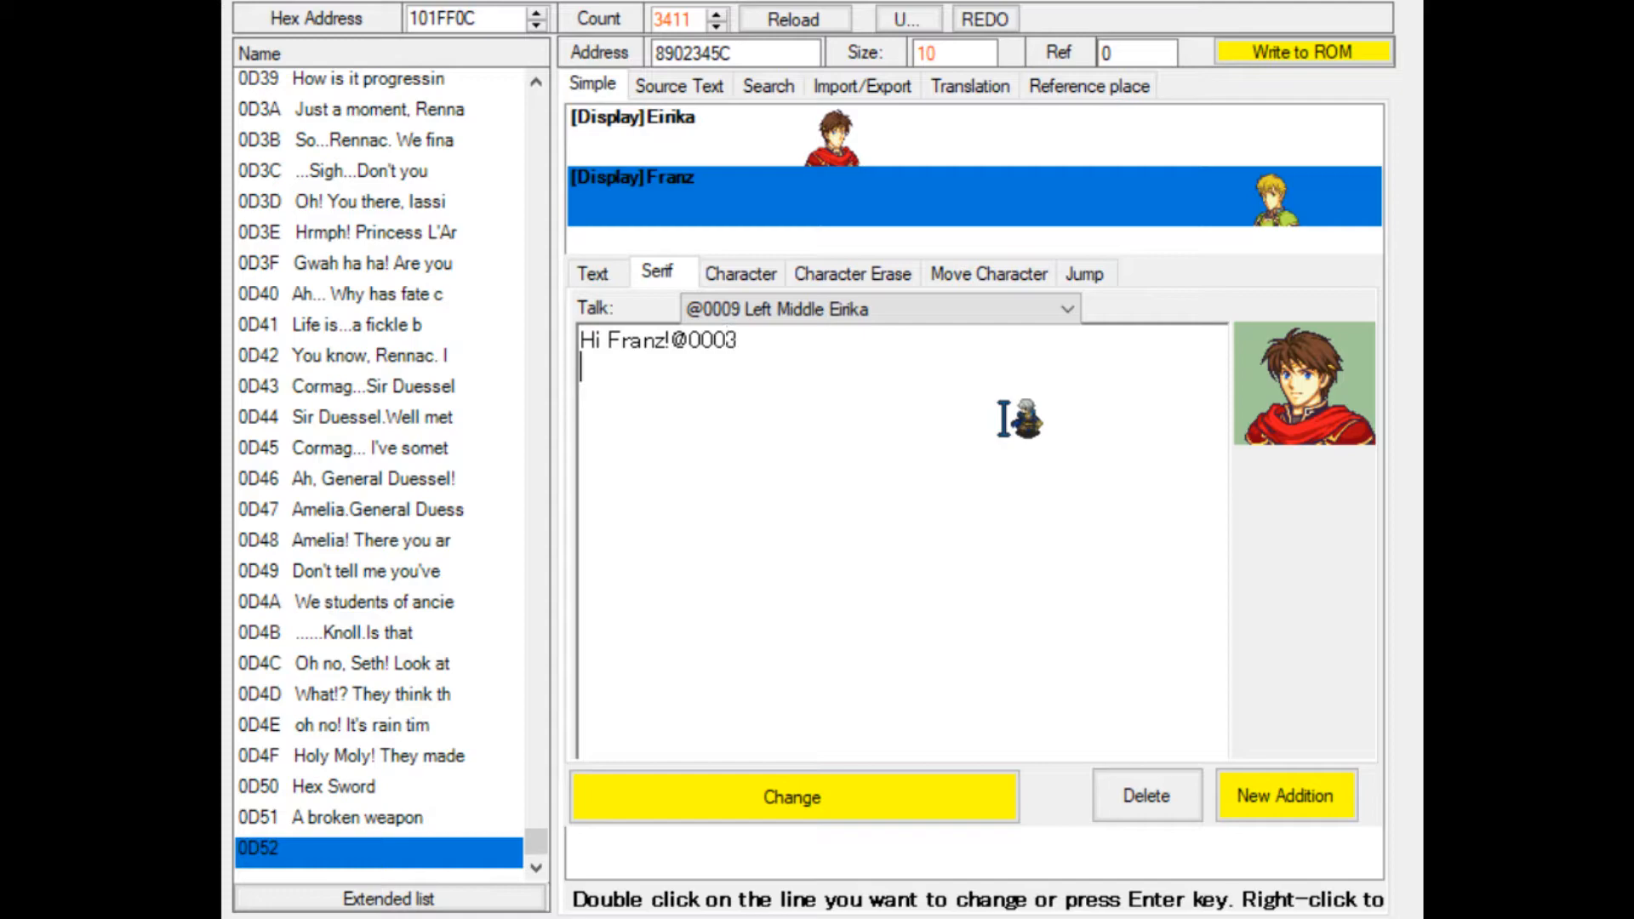
pyautogui.write('How are you?@0003')
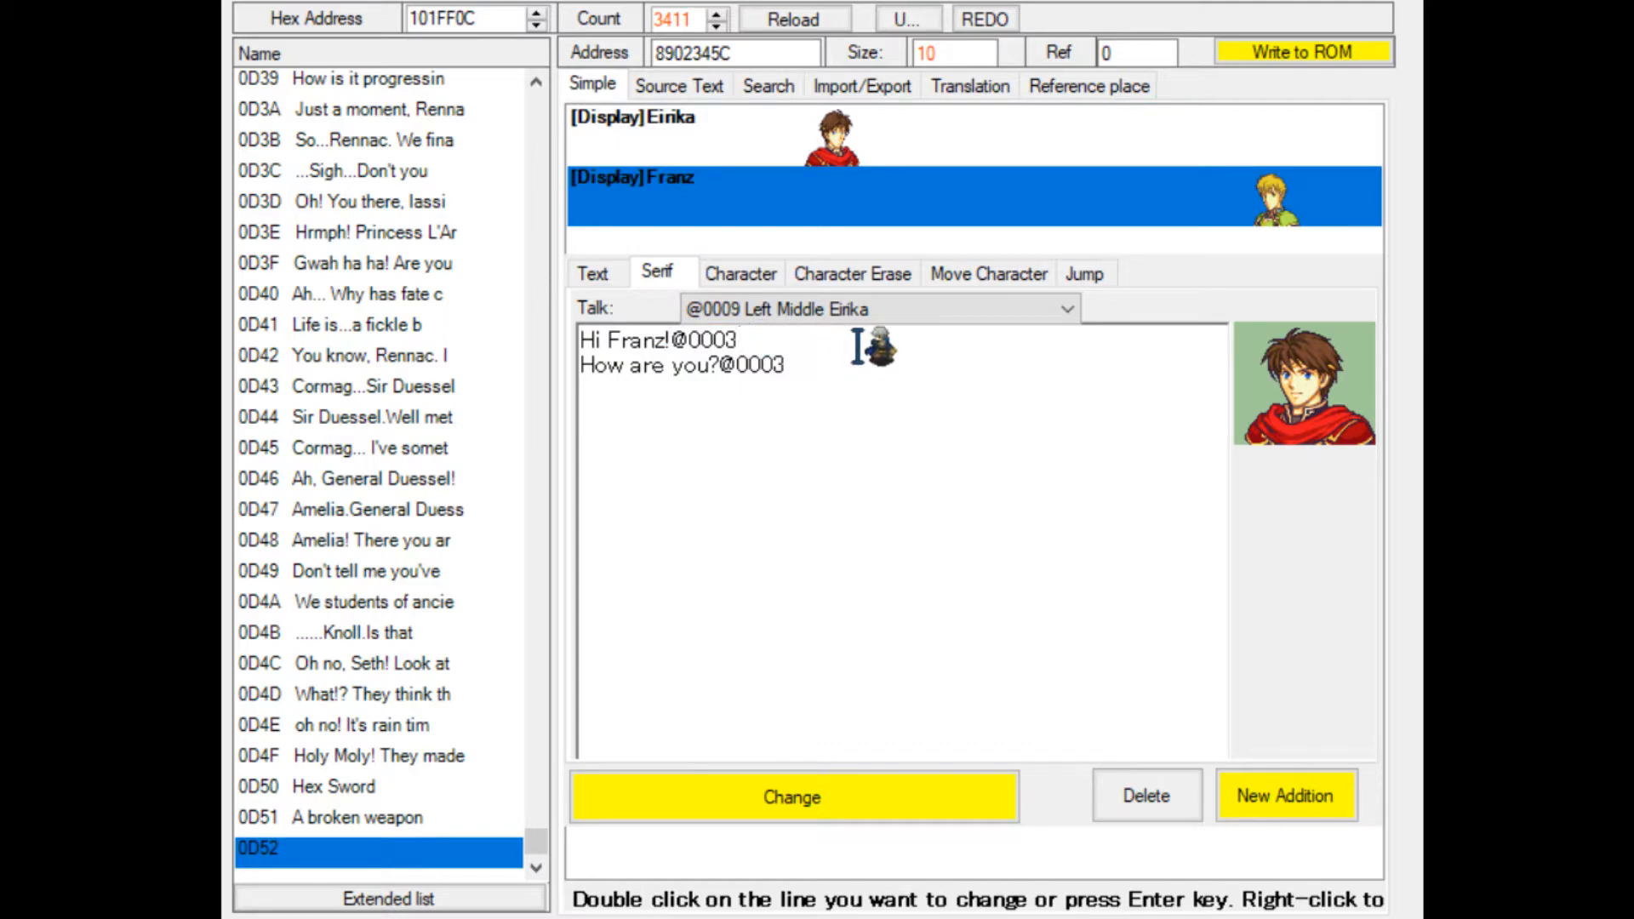
pyautogui.click(734, 340)
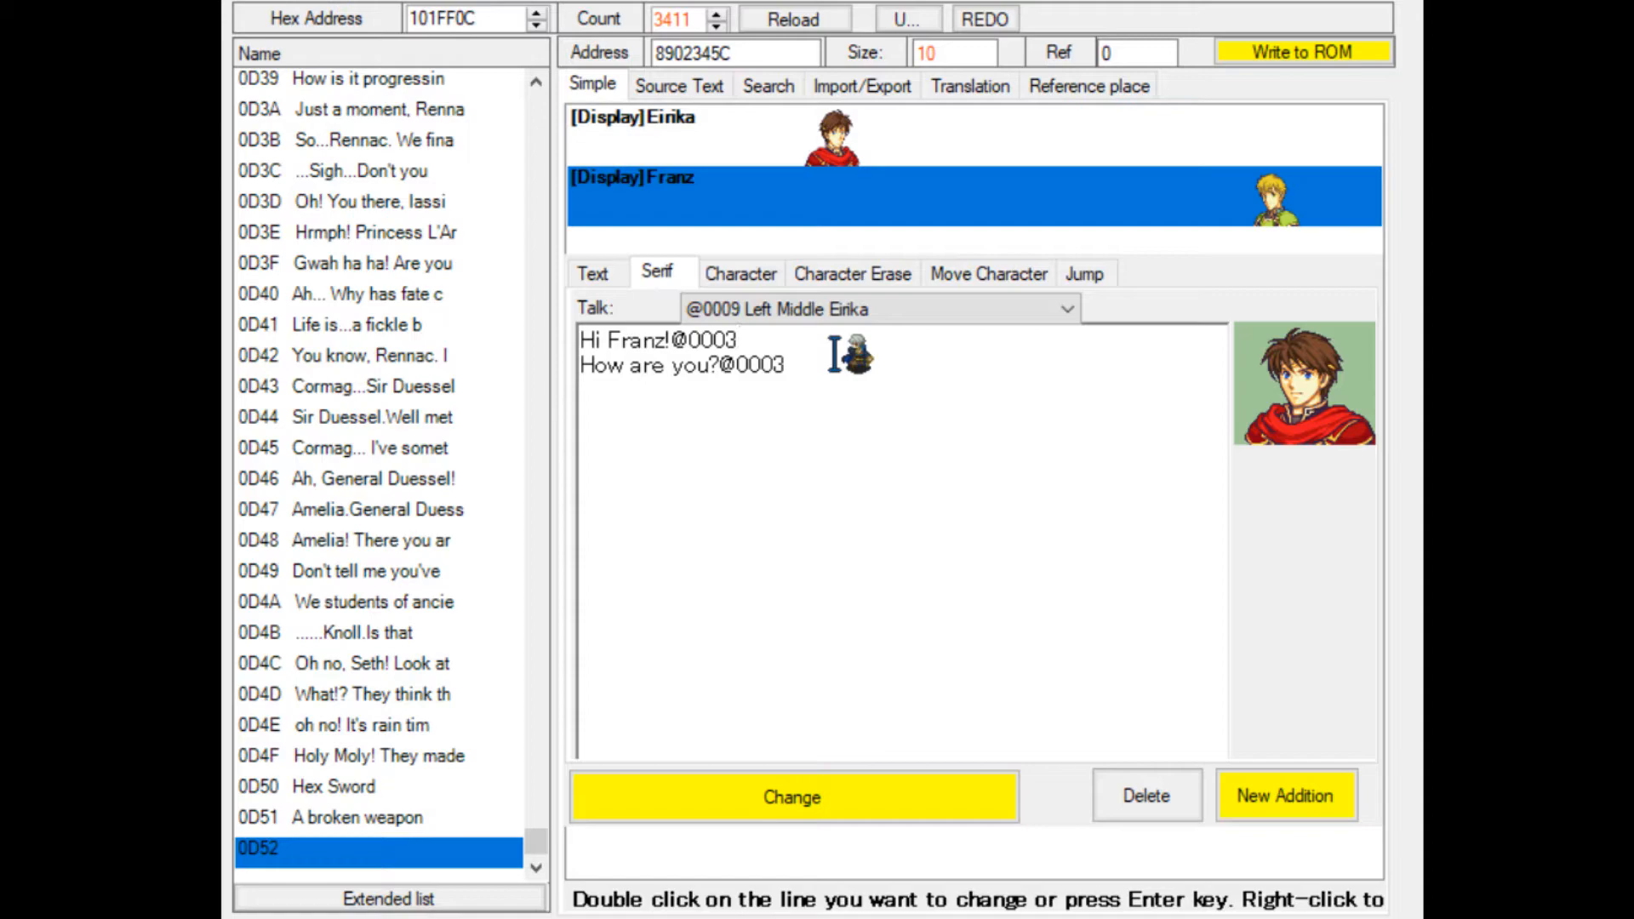
pyautogui.click(738, 339)
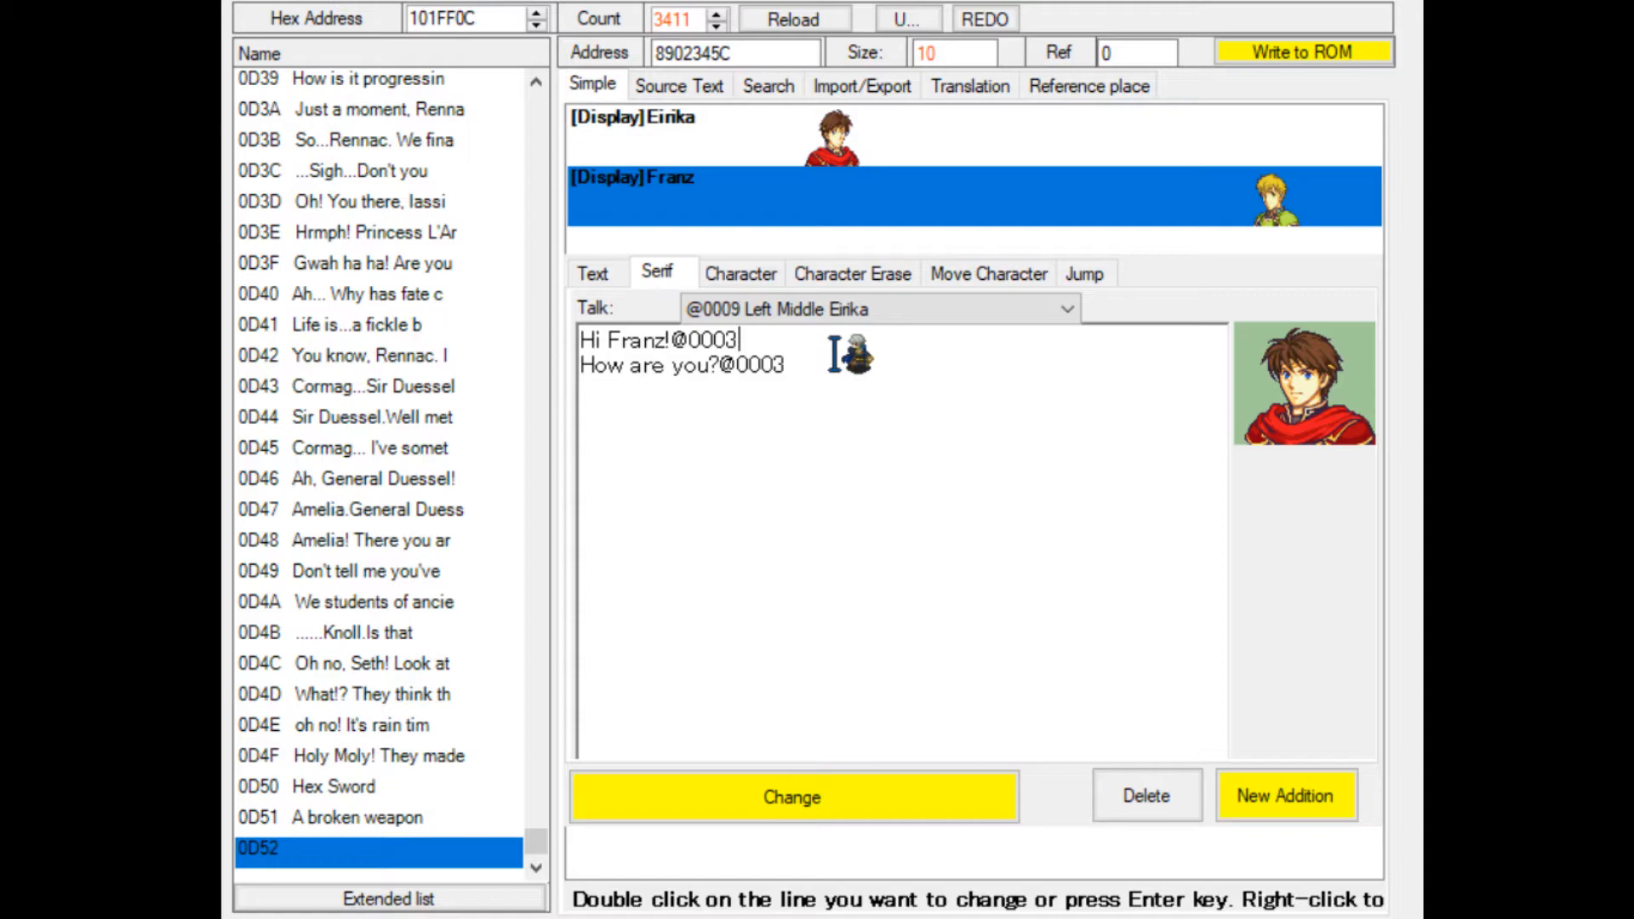
pyautogui.doubleClick(656, 339)
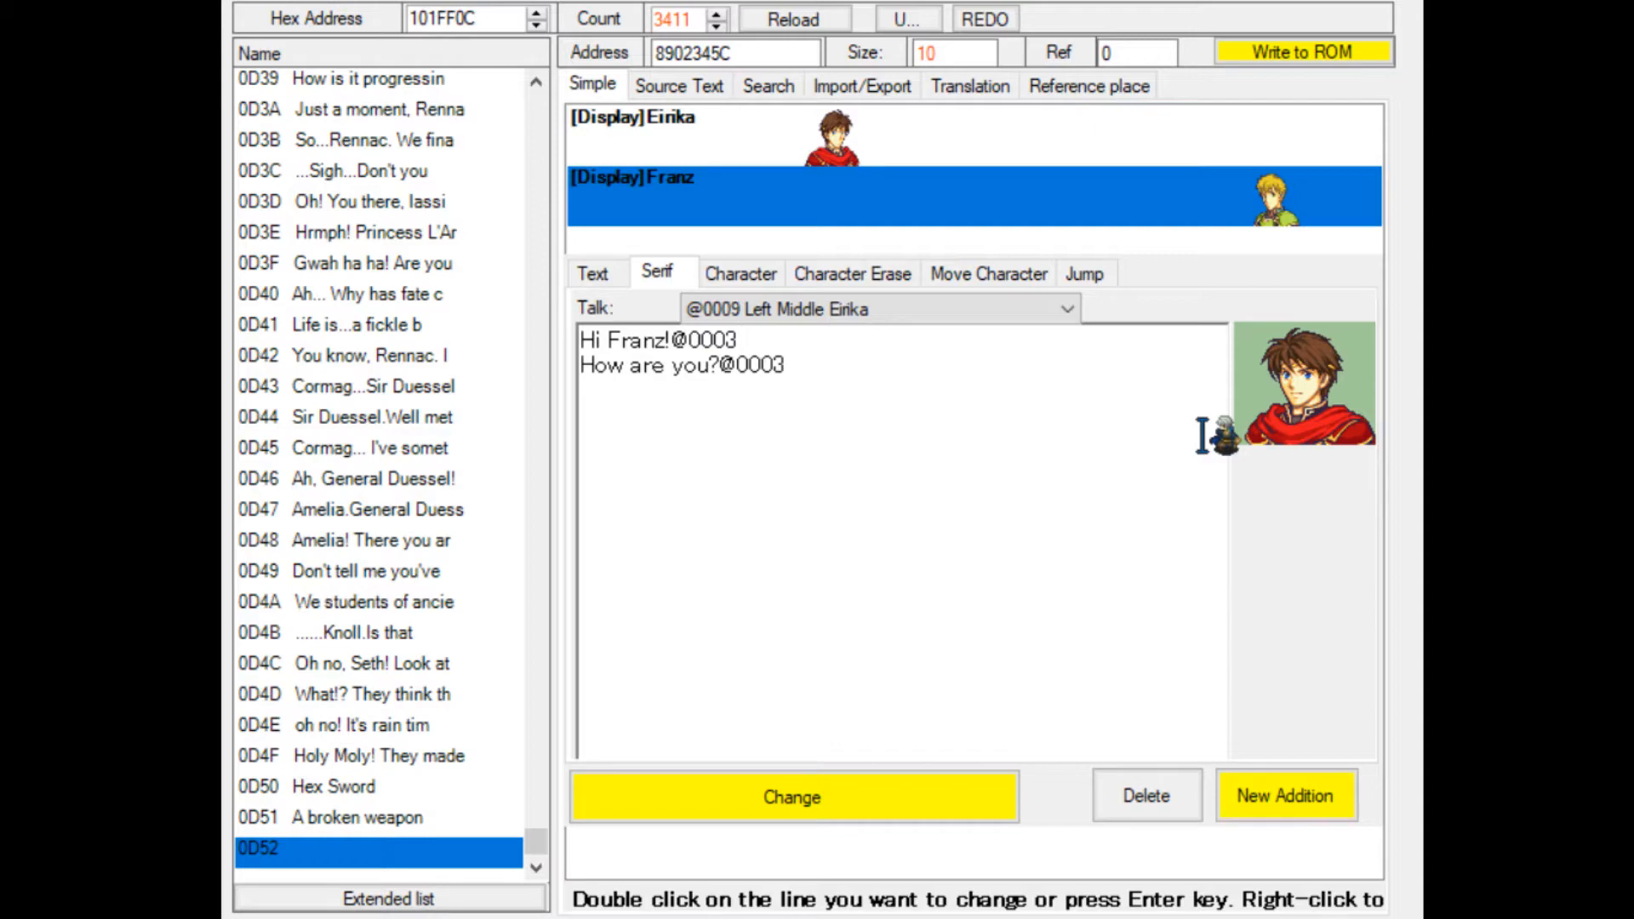
pyautogui.click(737, 339)
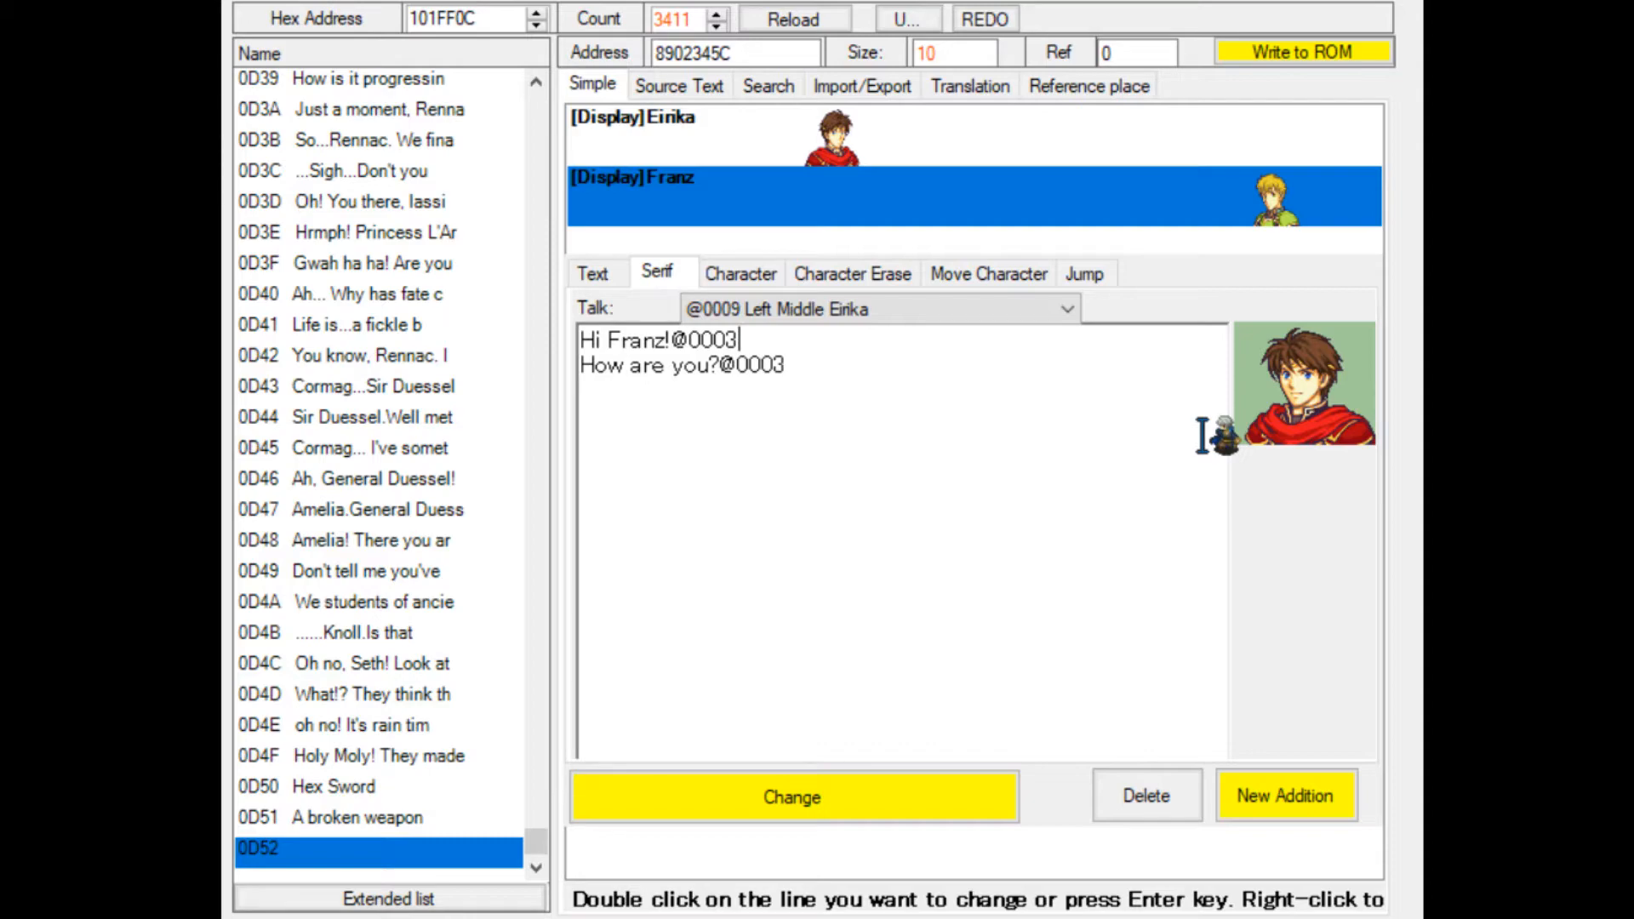
pyautogui.press('BackSpace')
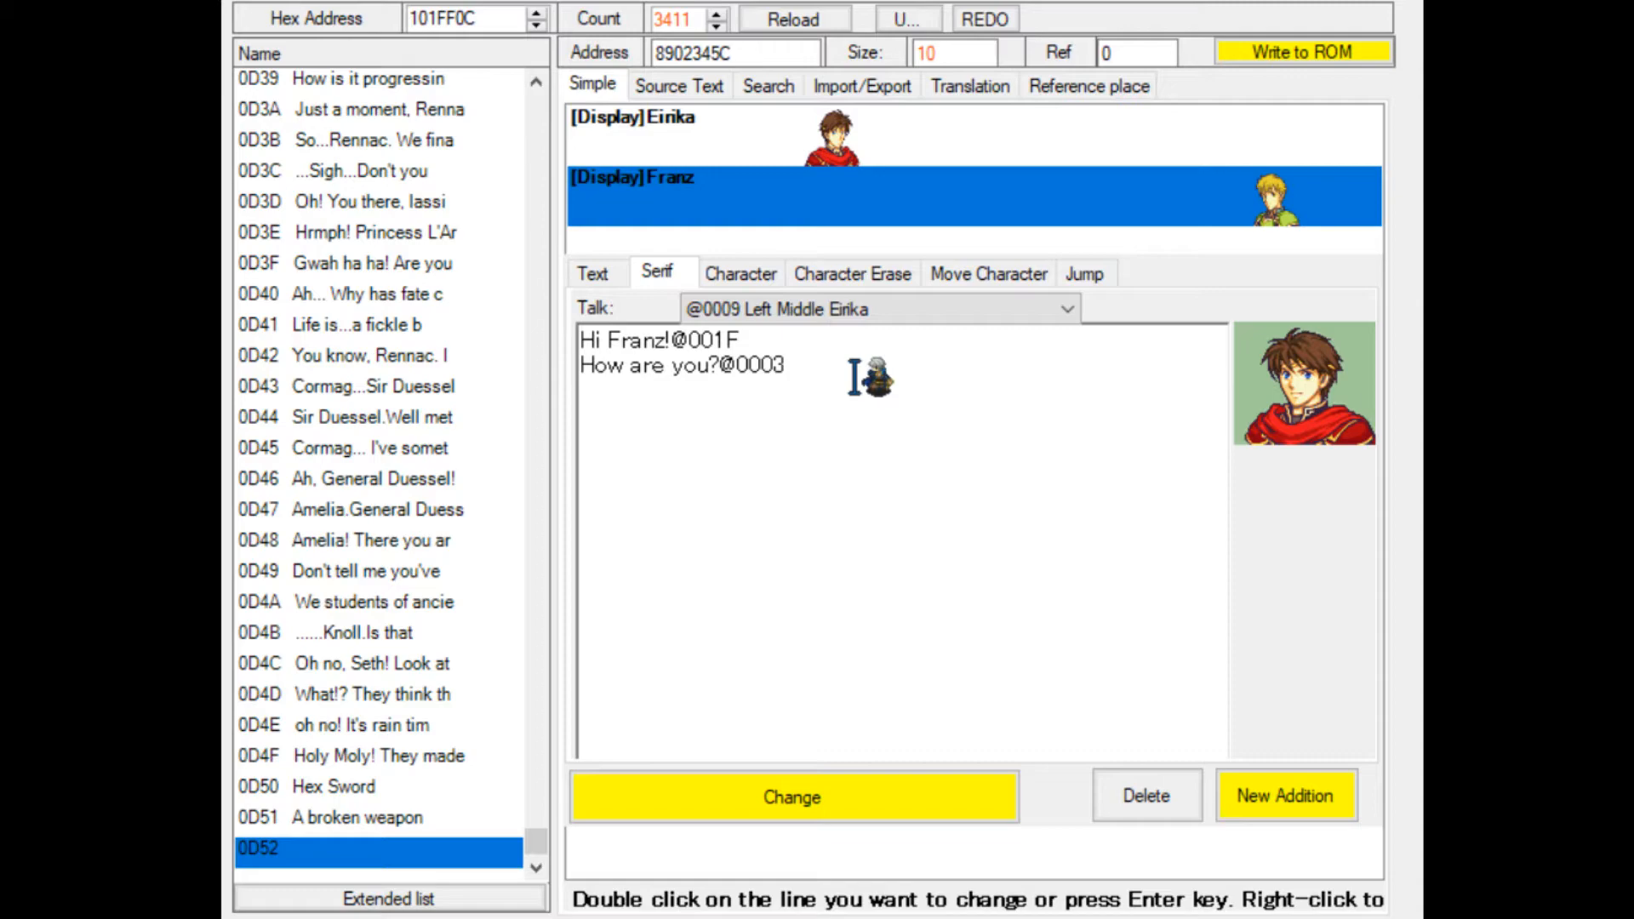
pyautogui.write("I'm")
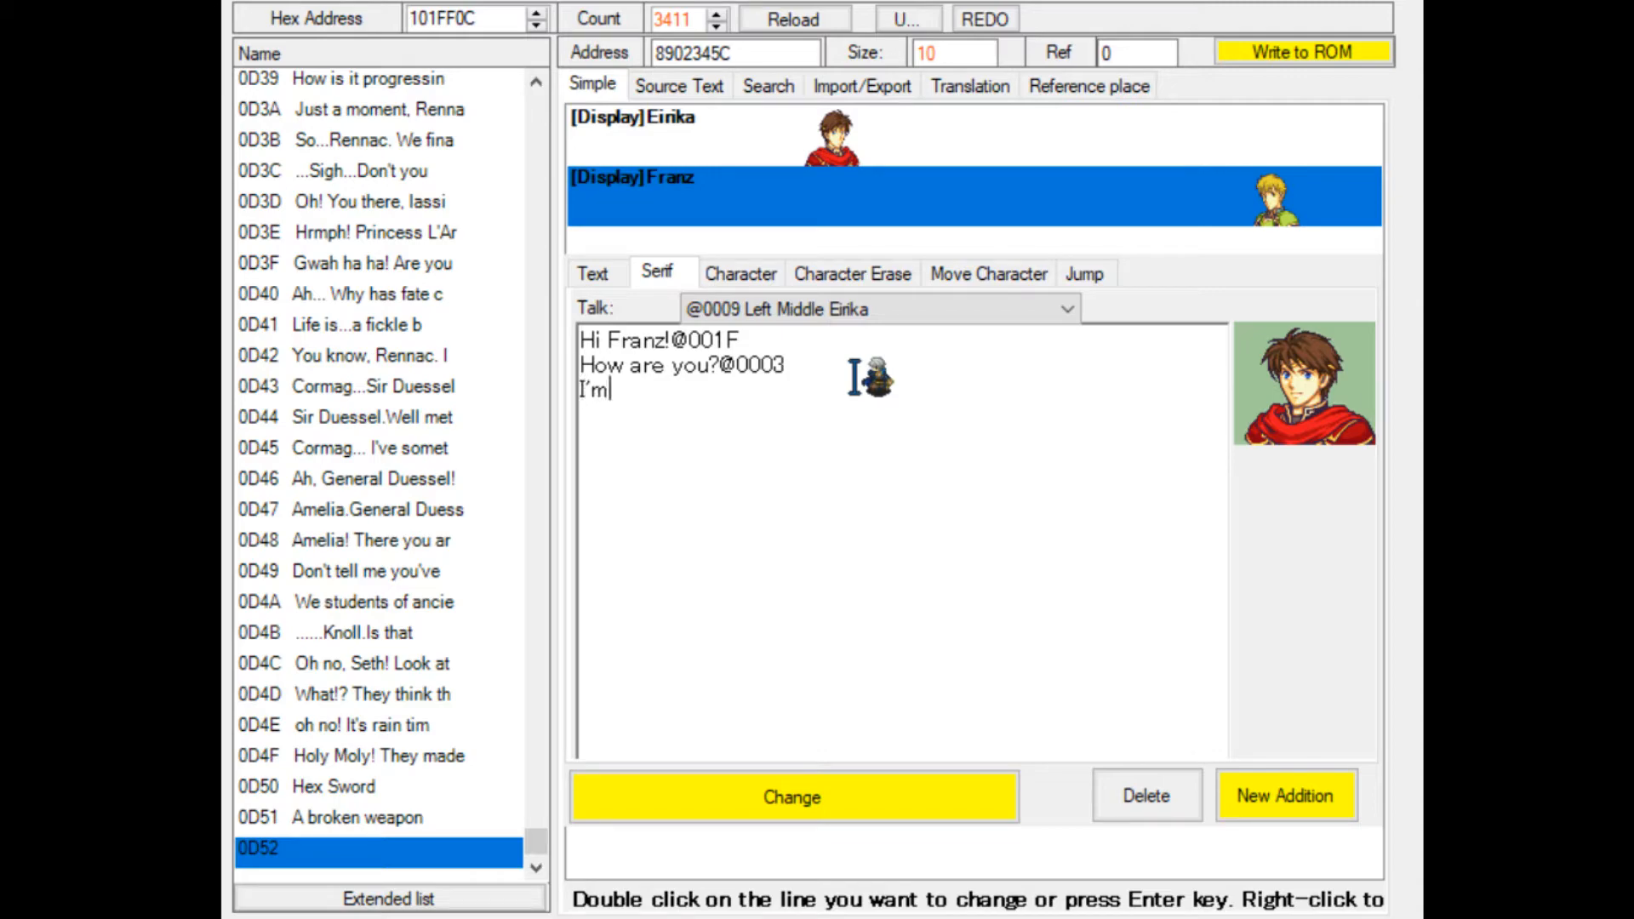
pyautogui.write('good')
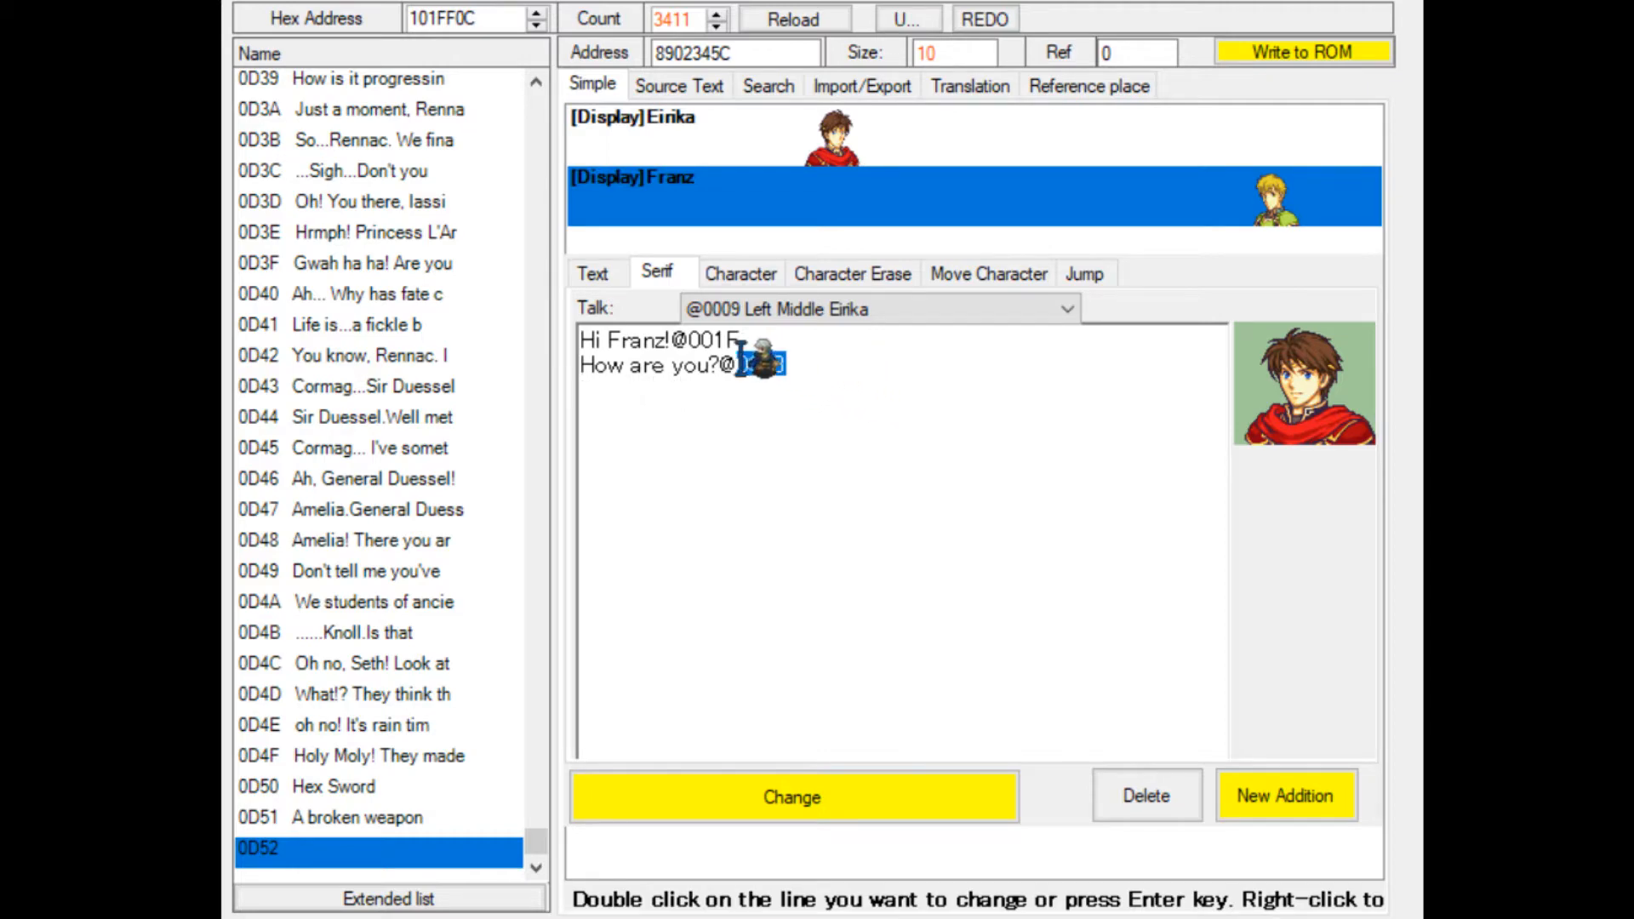
# Insert Eirika's 'Hi Franz!' / 'How are you?' Serif event and reopen the editor
pyautogui.click(791, 797)
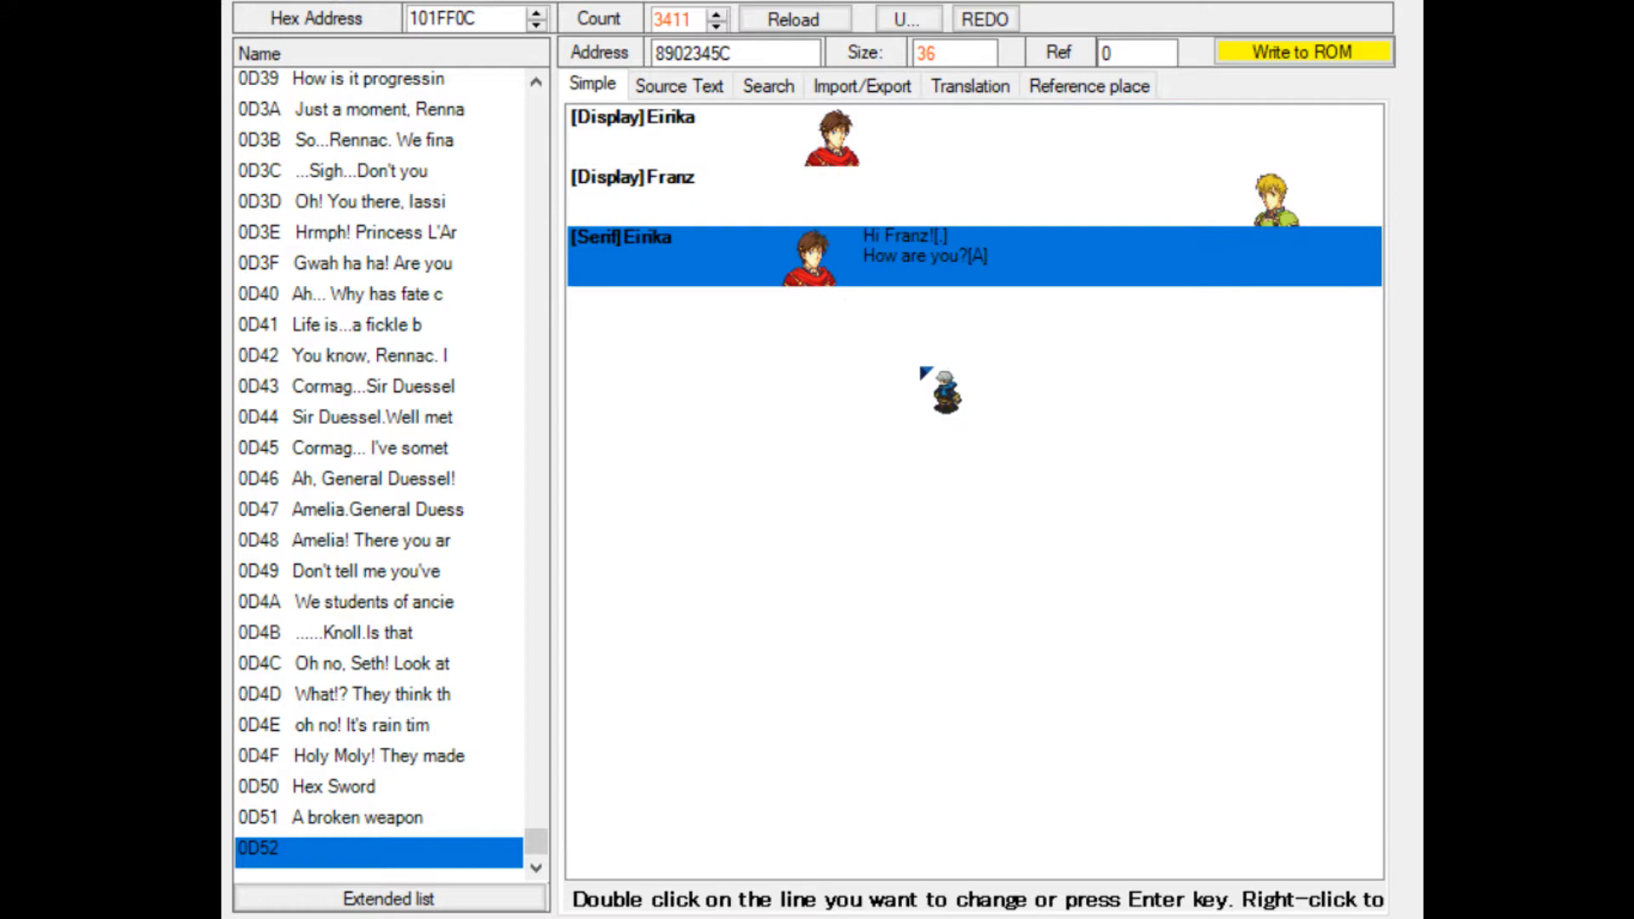
pyautogui.doubleClick(622, 238)
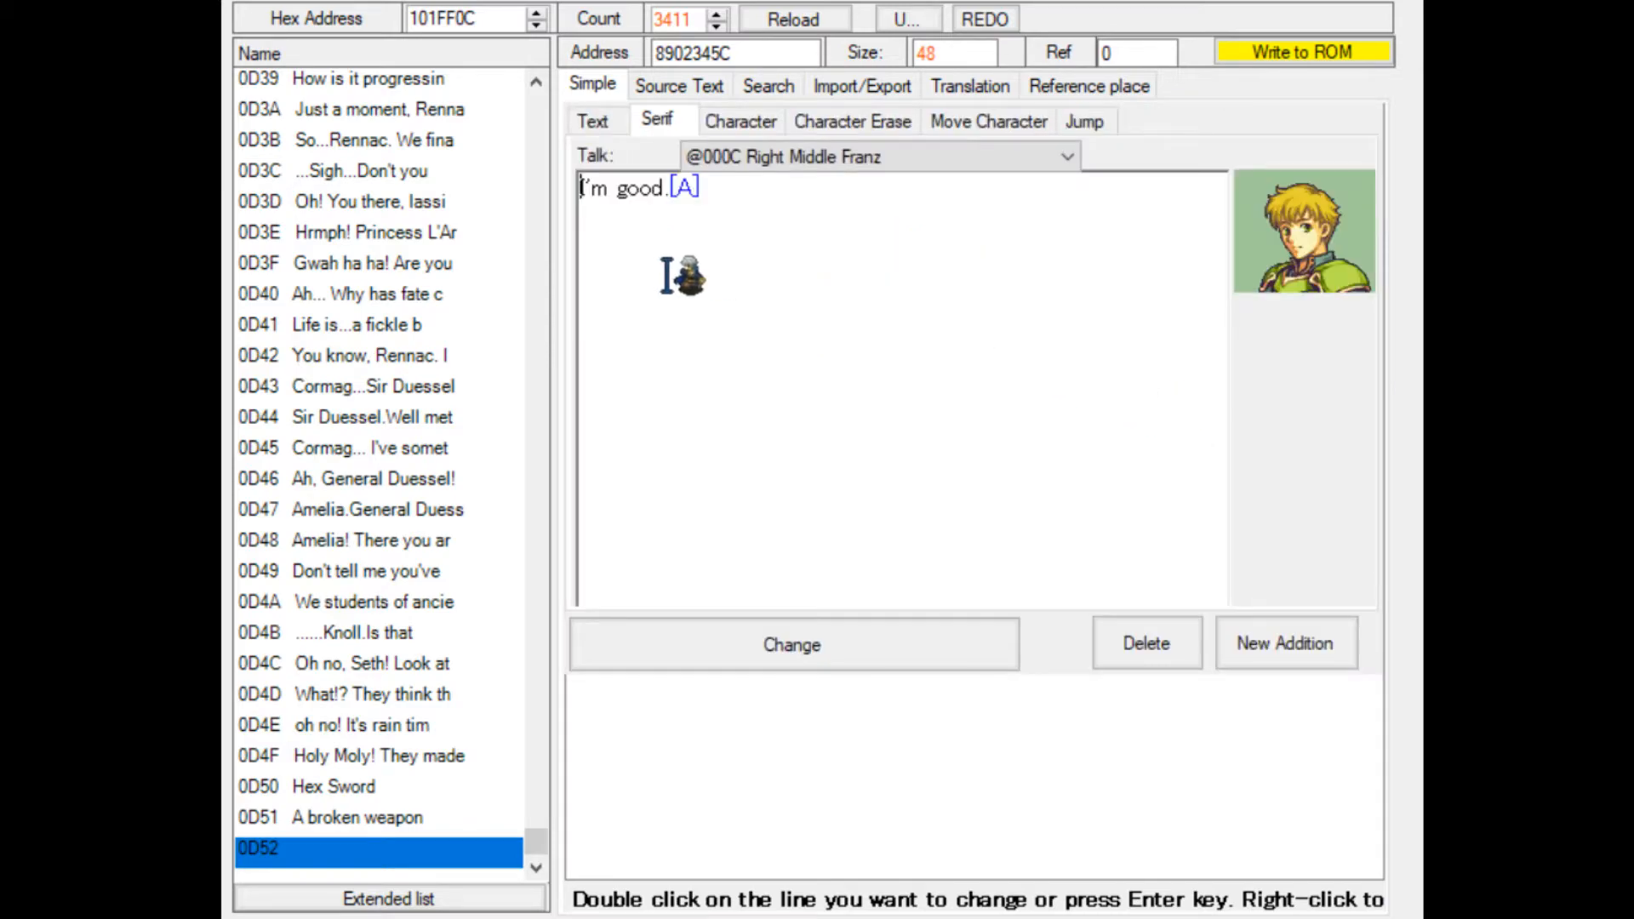
# Add Forde (16) appearing at the Right End position
pyautogui.click(851, 121)
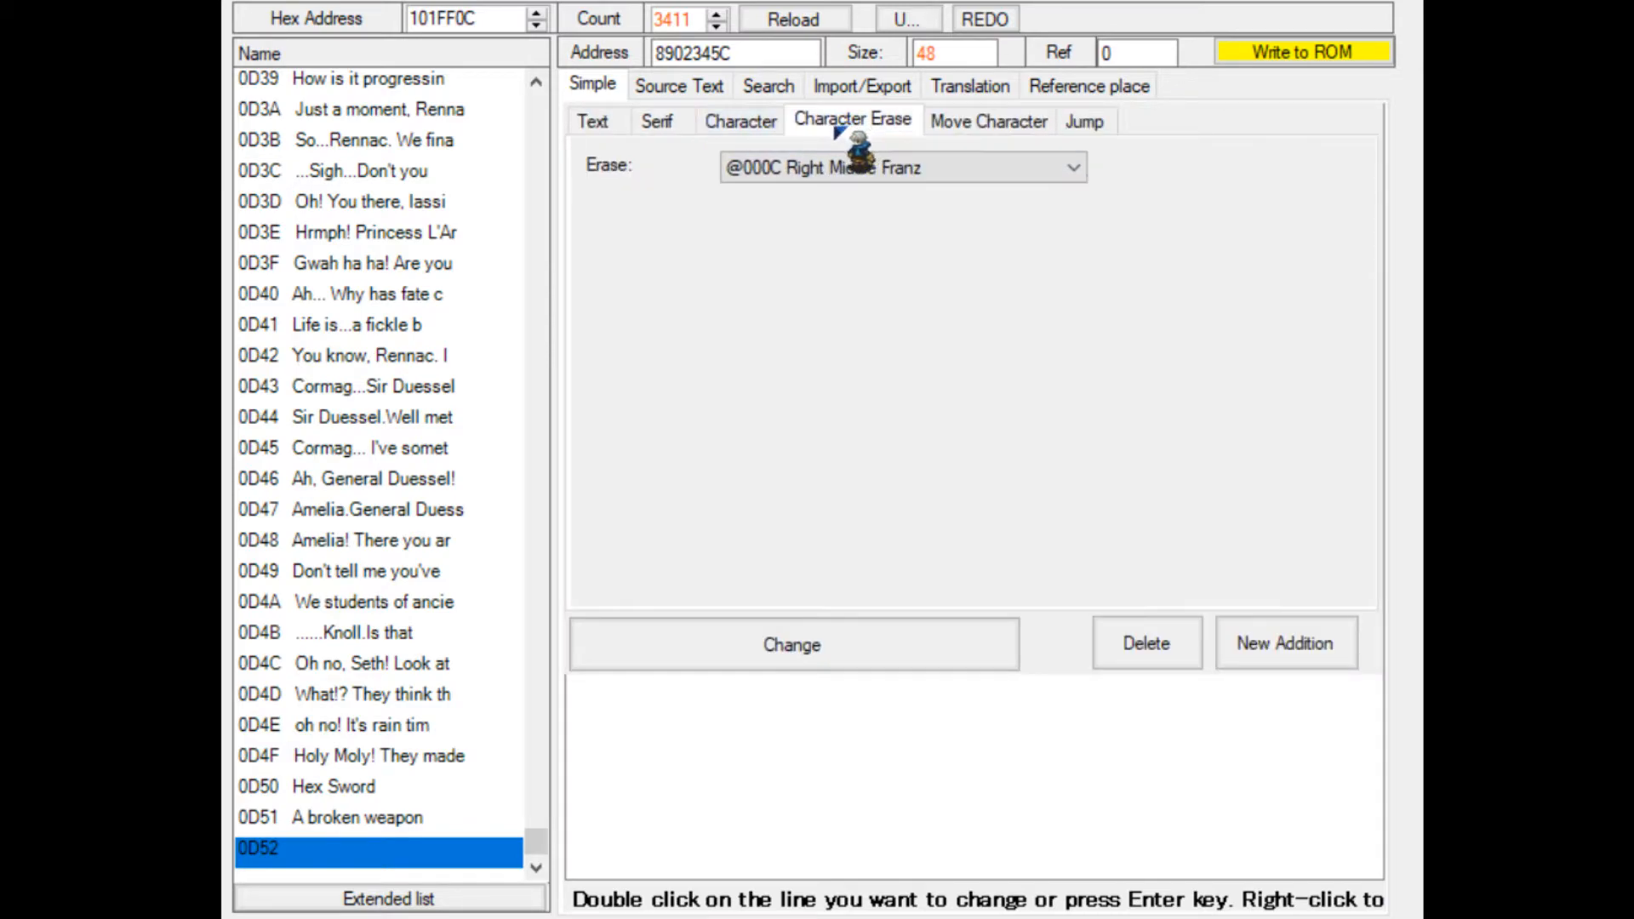
pyautogui.click(656, 120)
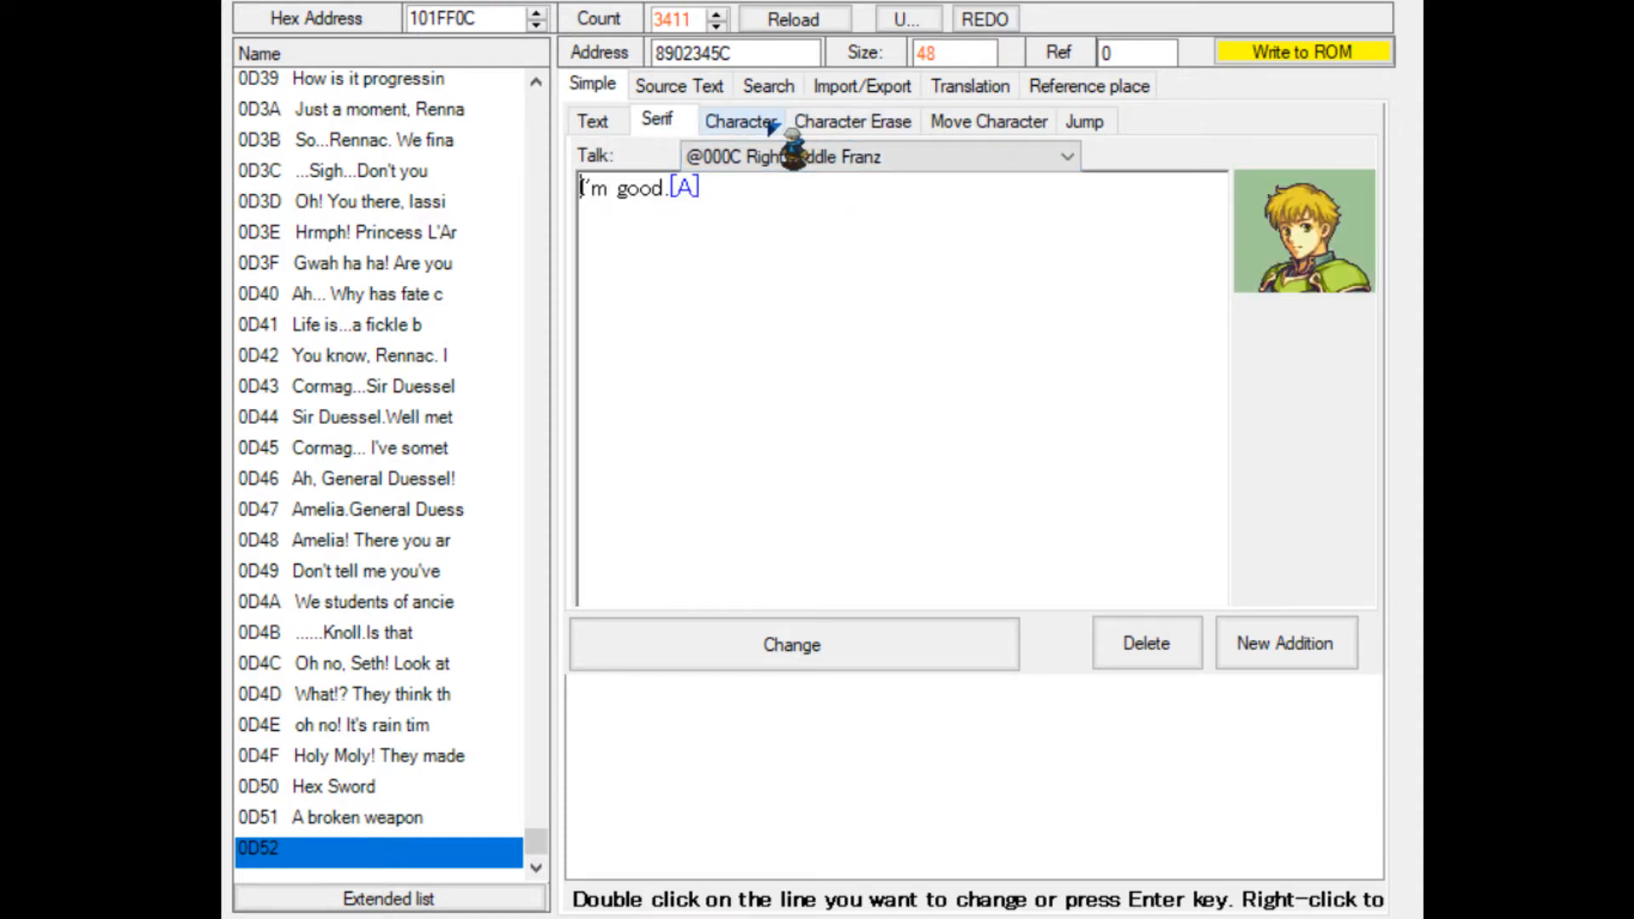
pyautogui.click(740, 120)
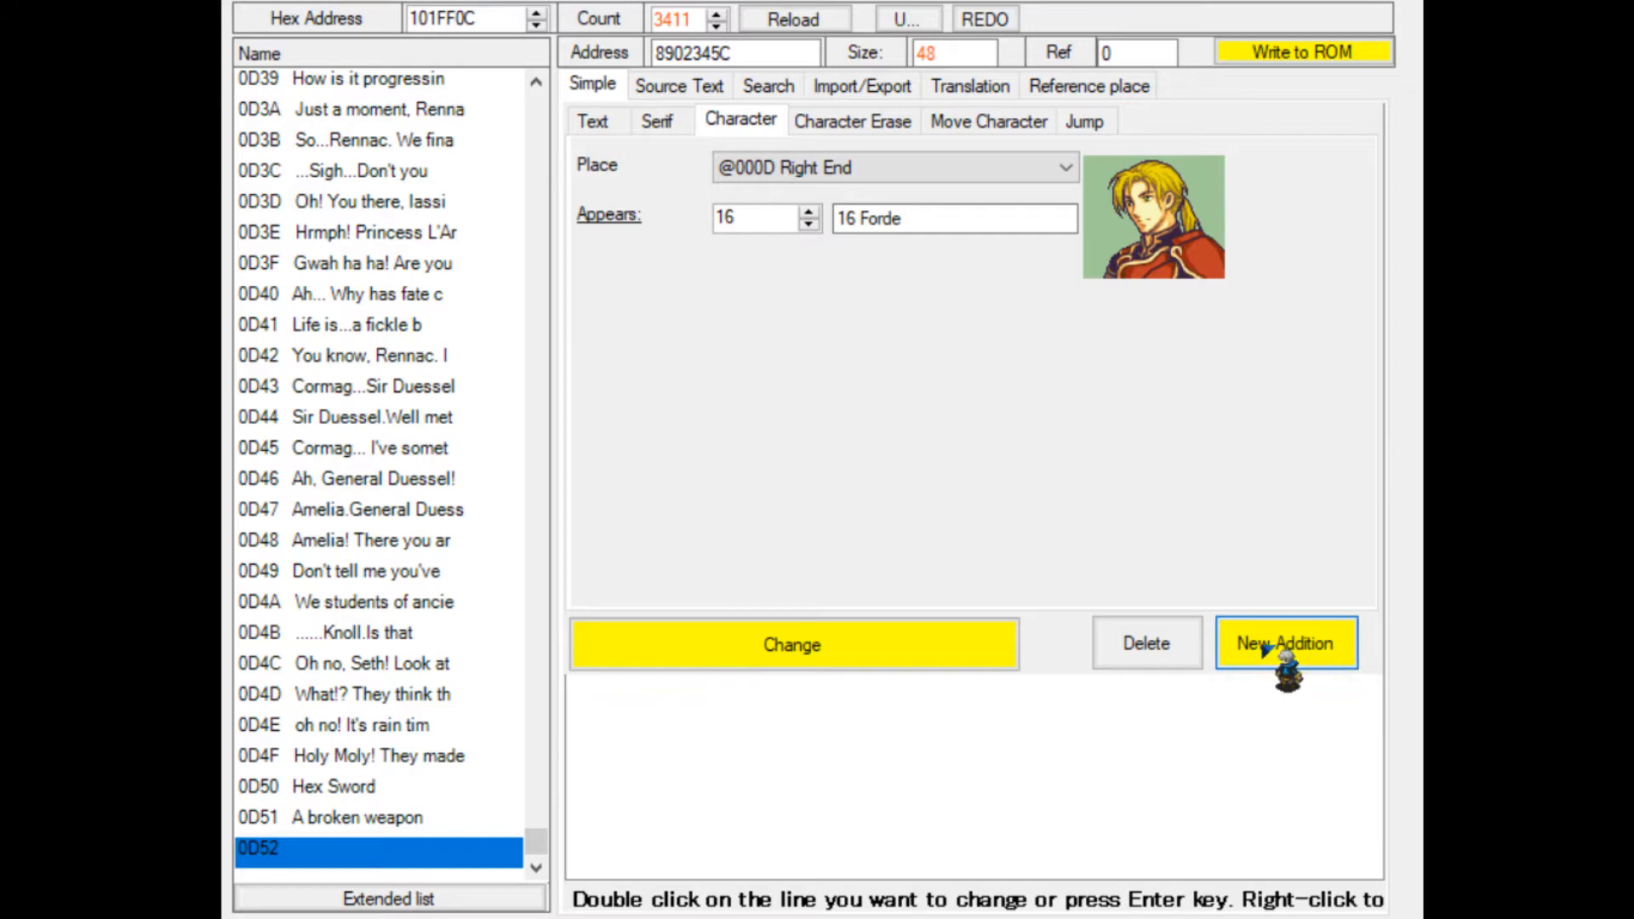
pyautogui.click(1285, 644)
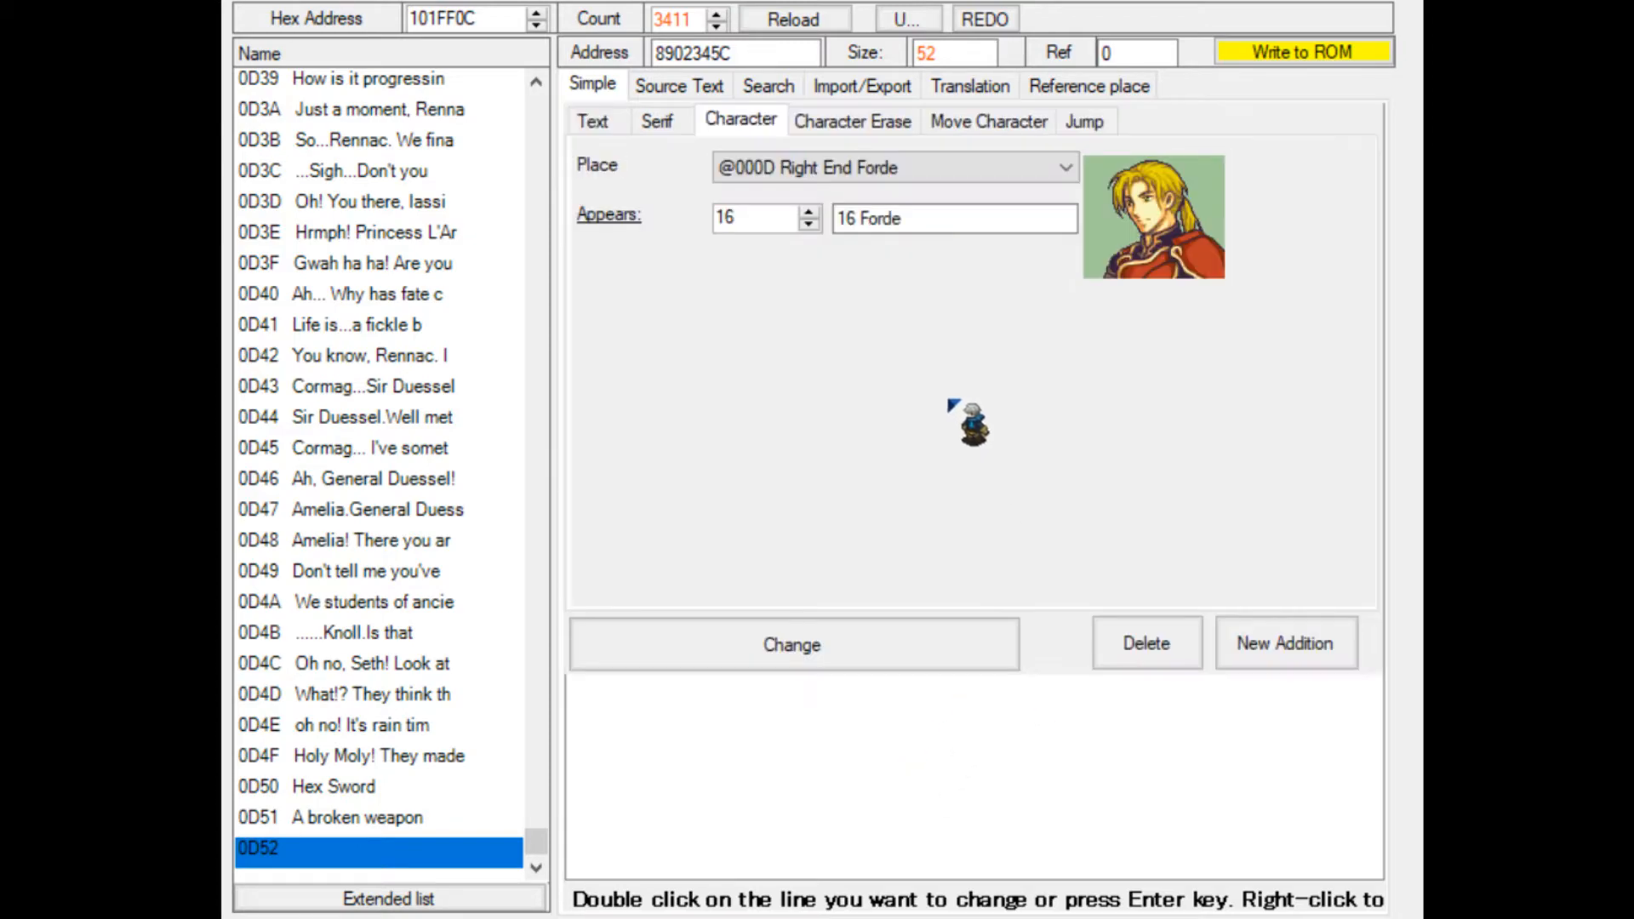
pyautogui.click(656, 121)
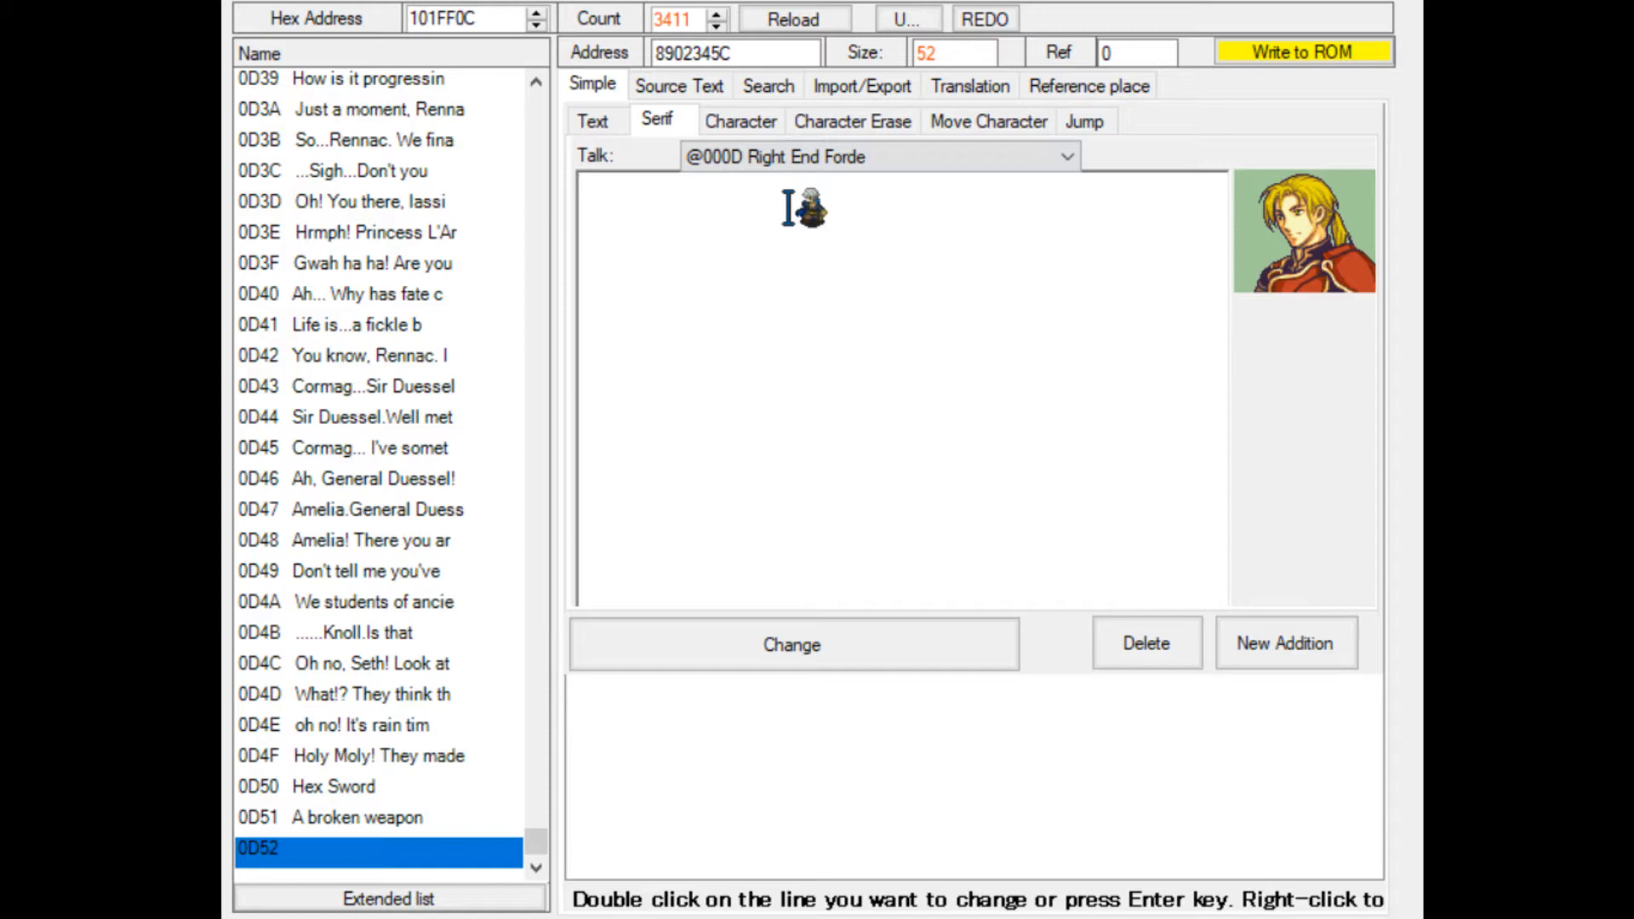
pyautogui.write('Hello!@')
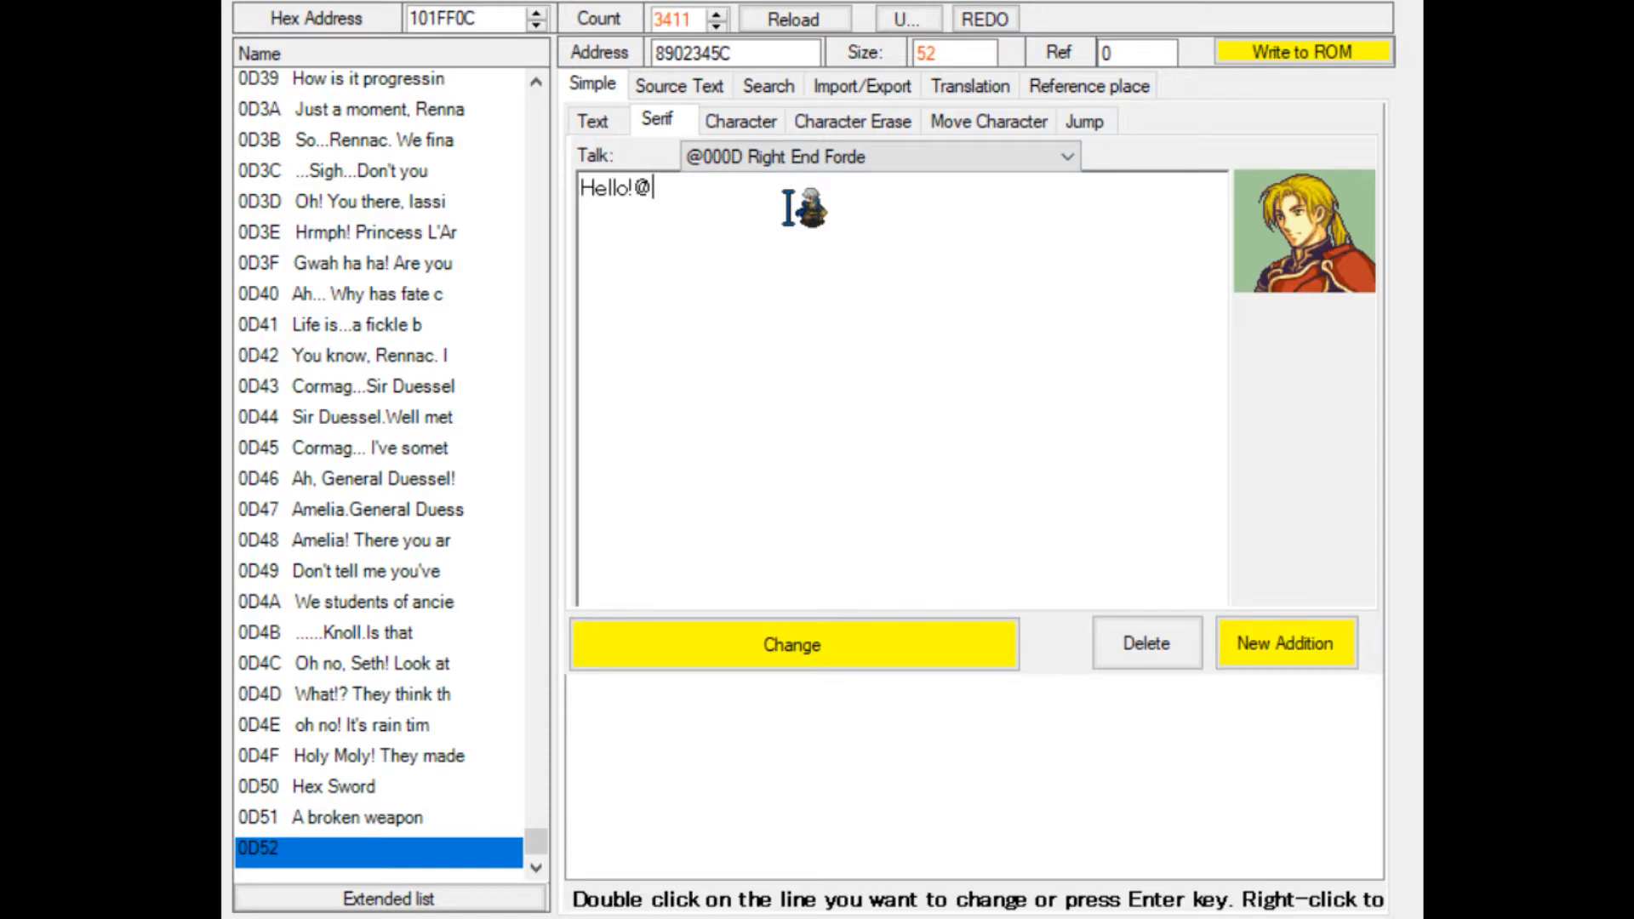
pyautogui.write('003')
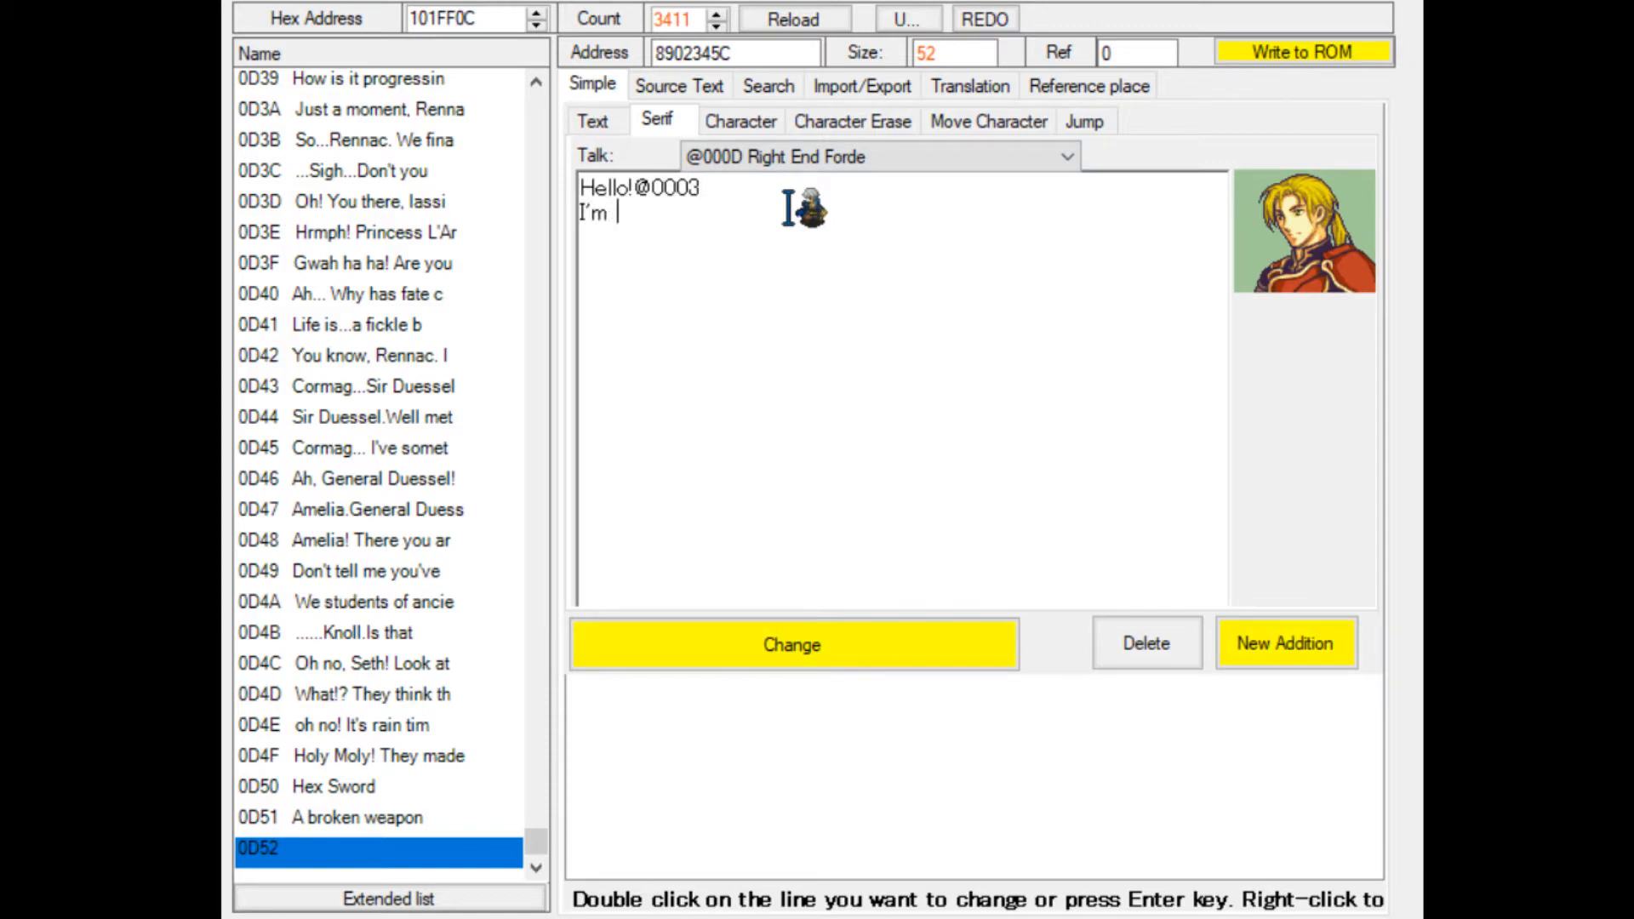
pyautogui.write('Franz')
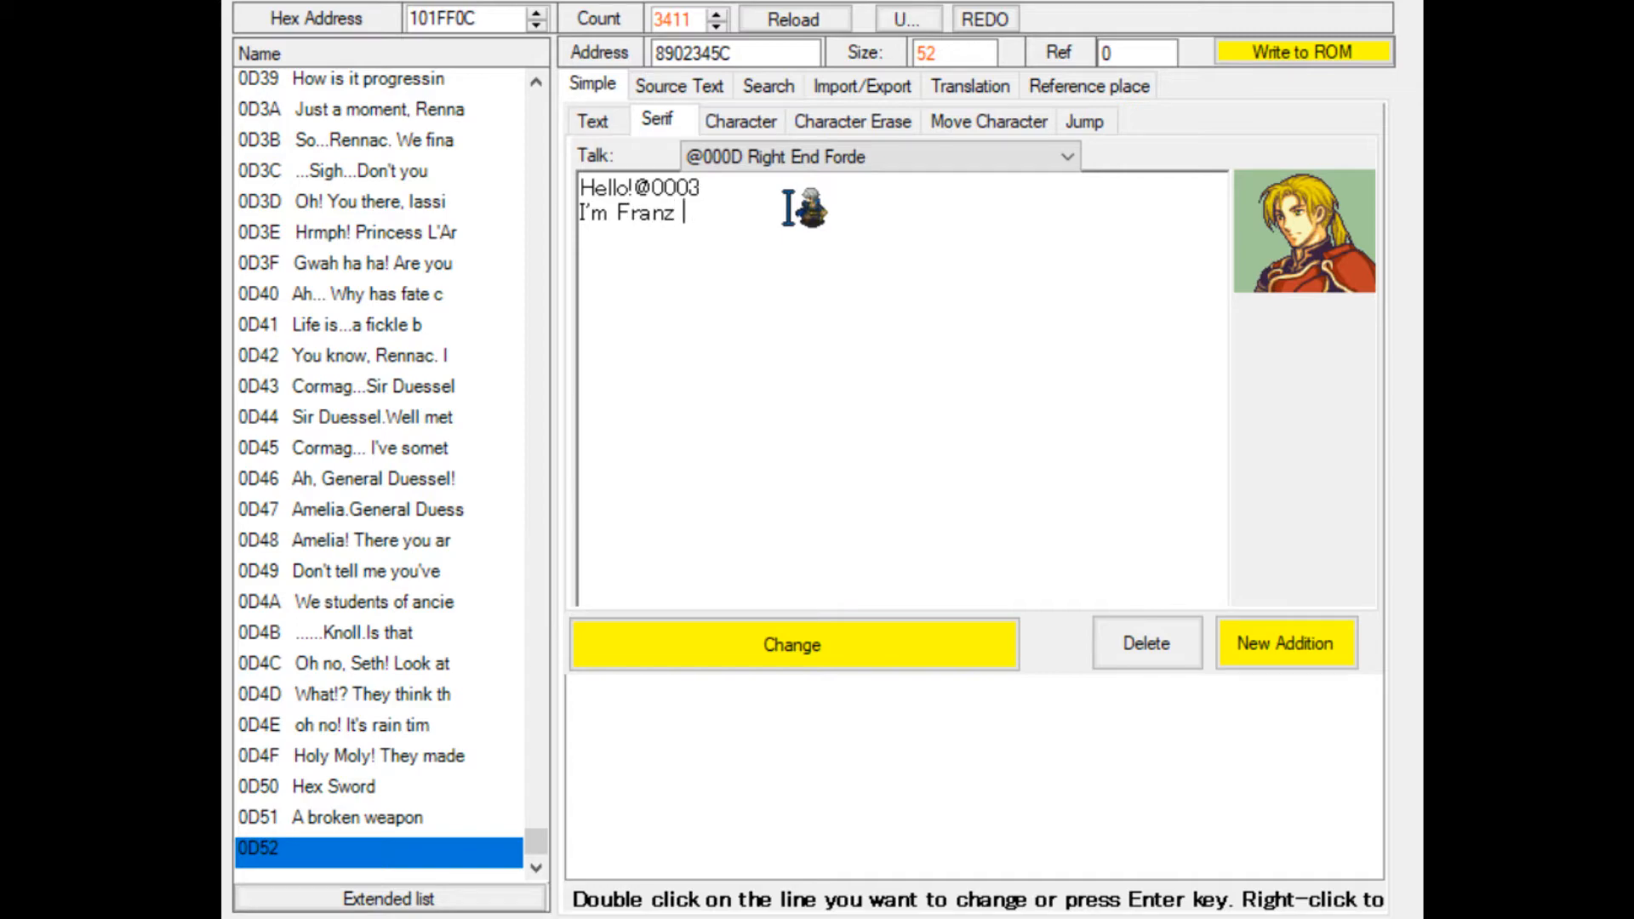
pyautogui.write('his older brother!')
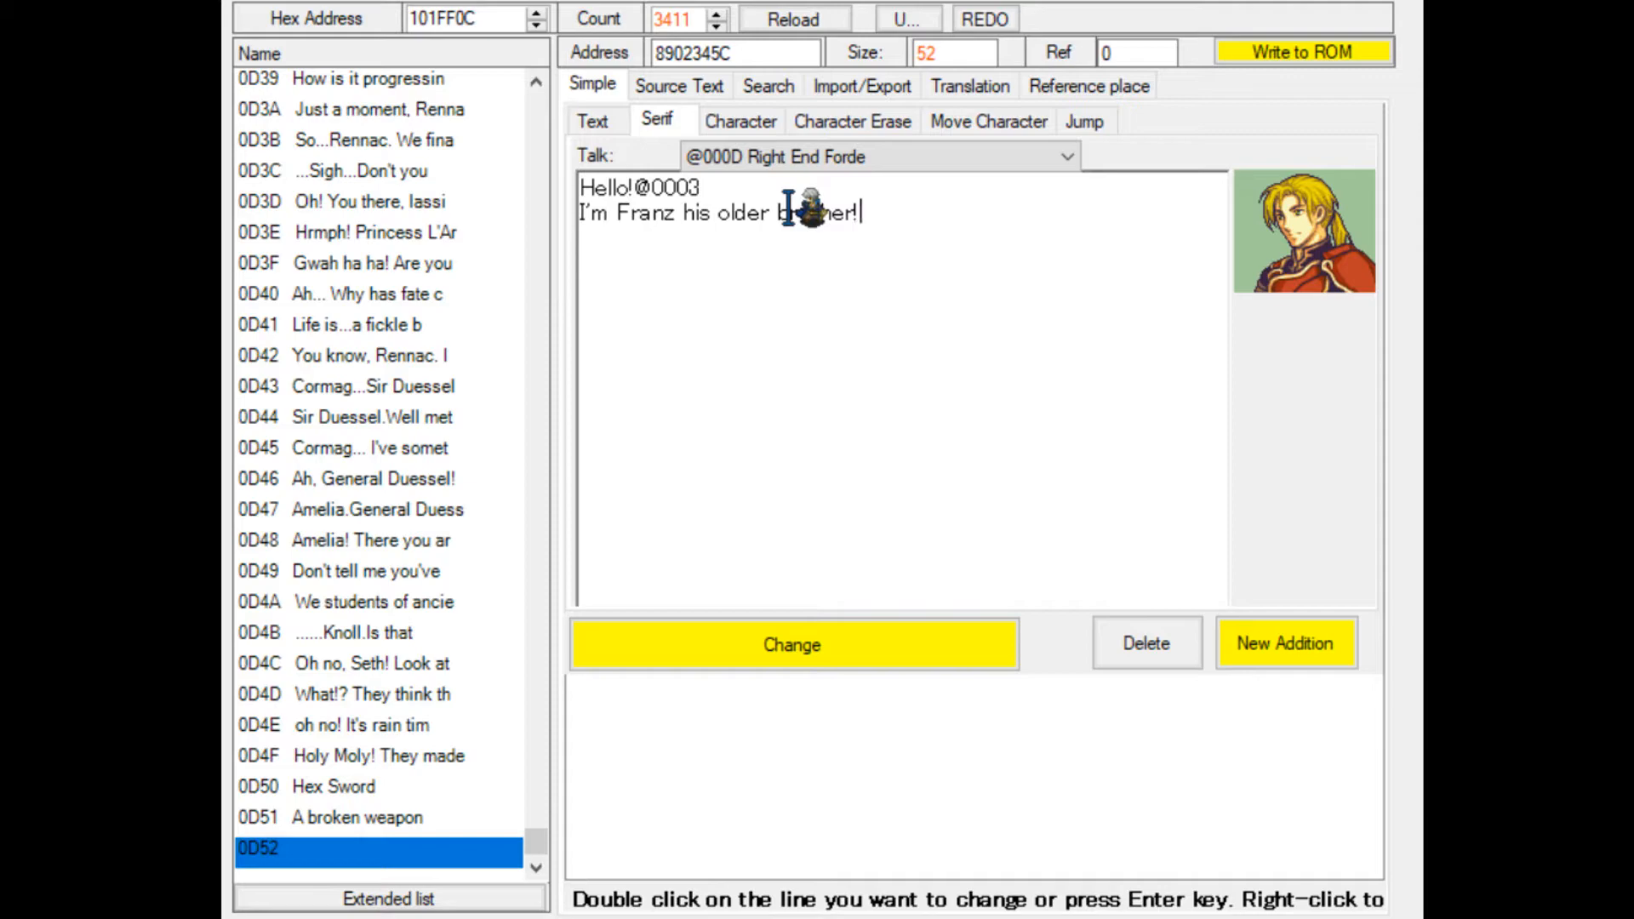
pyautogui.write('@0003')
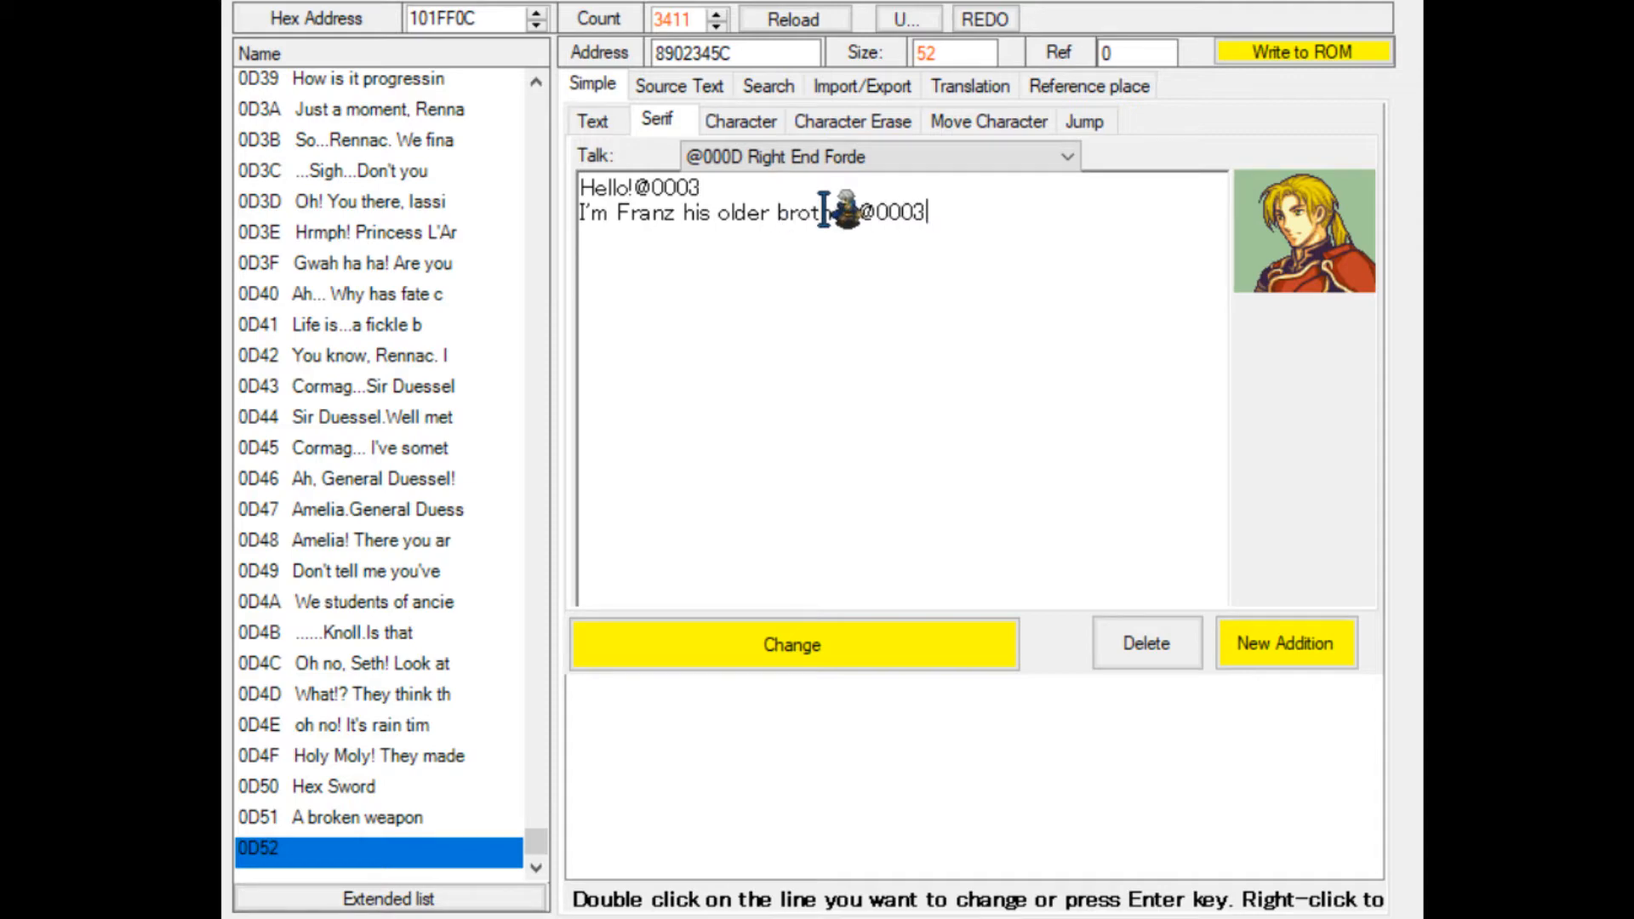
pyautogui.click(591, 85)
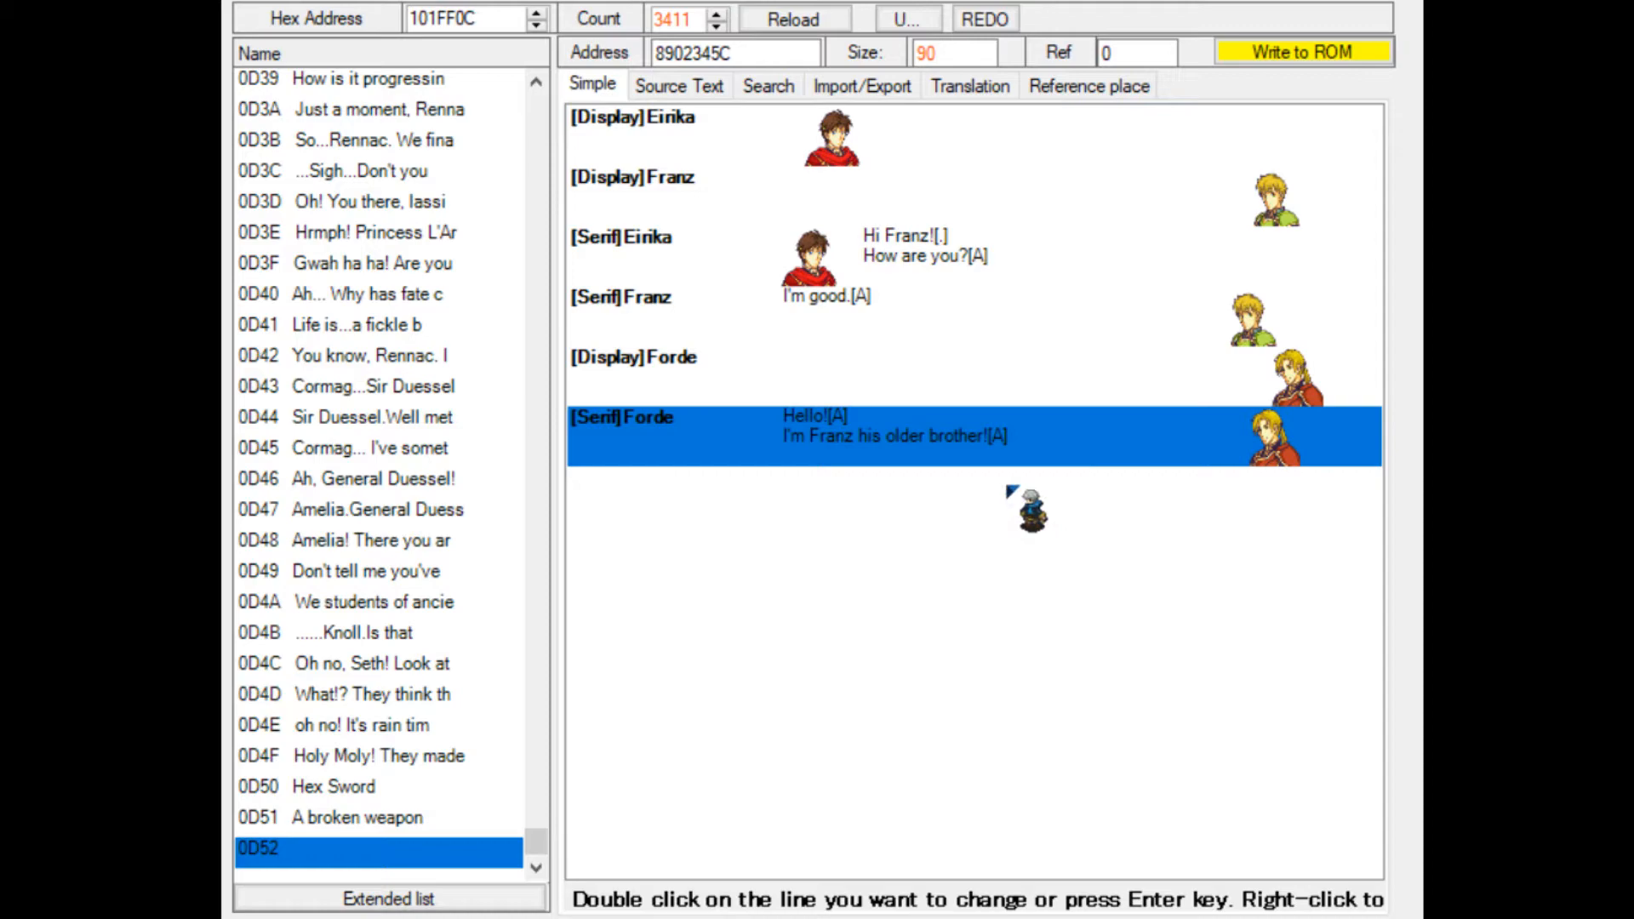
pyautogui.click(729, 238)
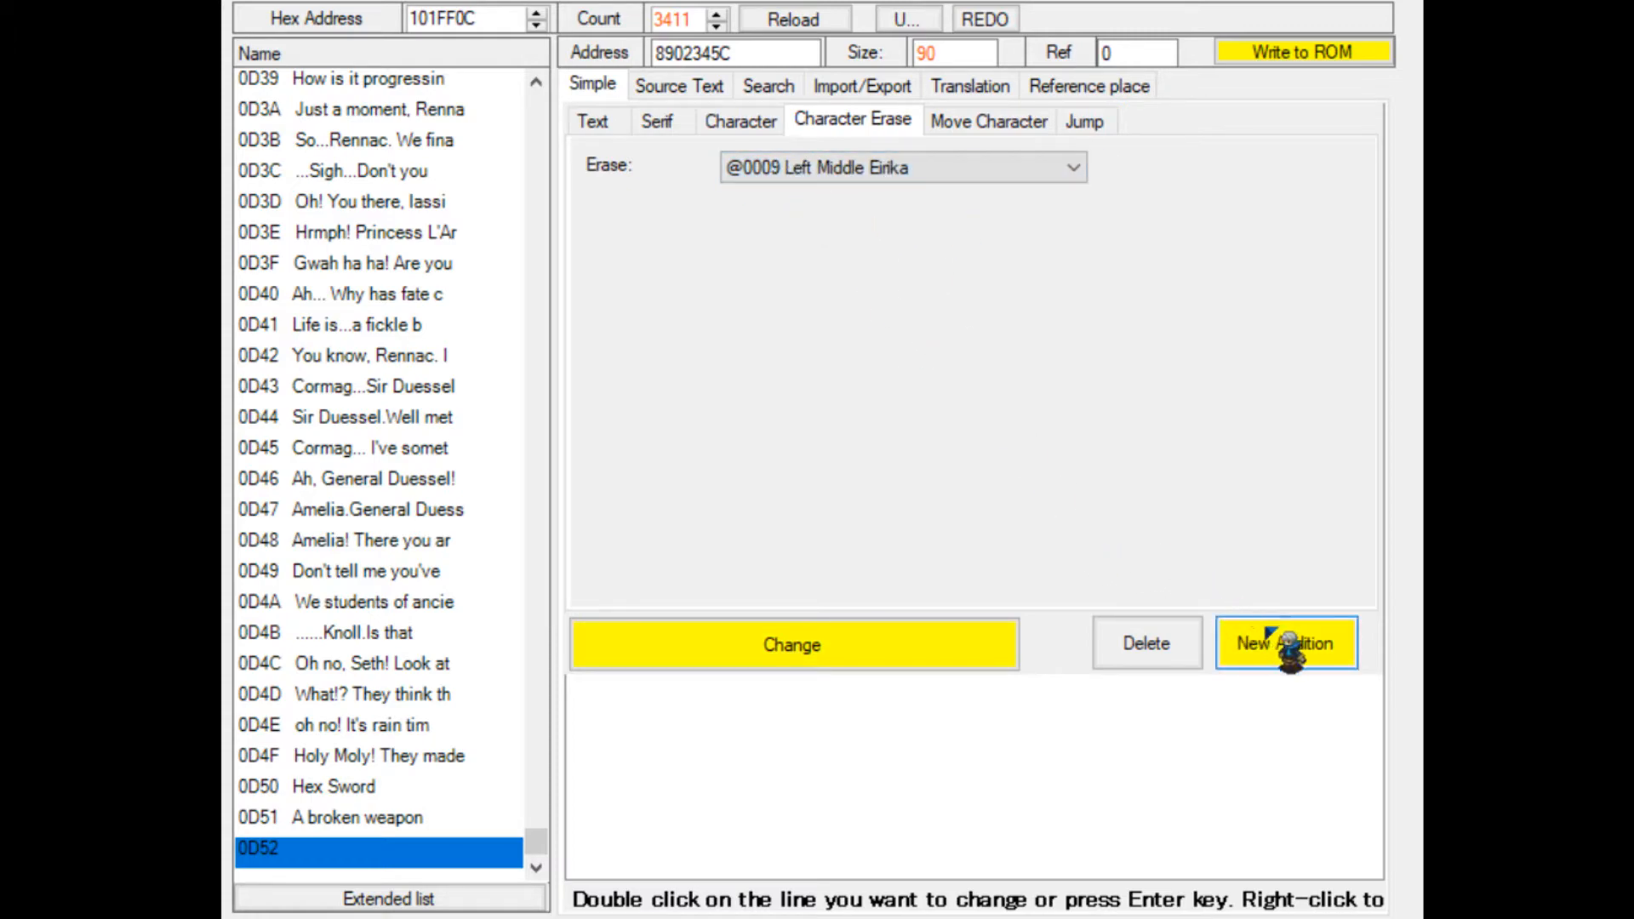
# Erase Eirika from Left Middle, then start placing Forde at Left Middle
pyautogui.click(1286, 644)
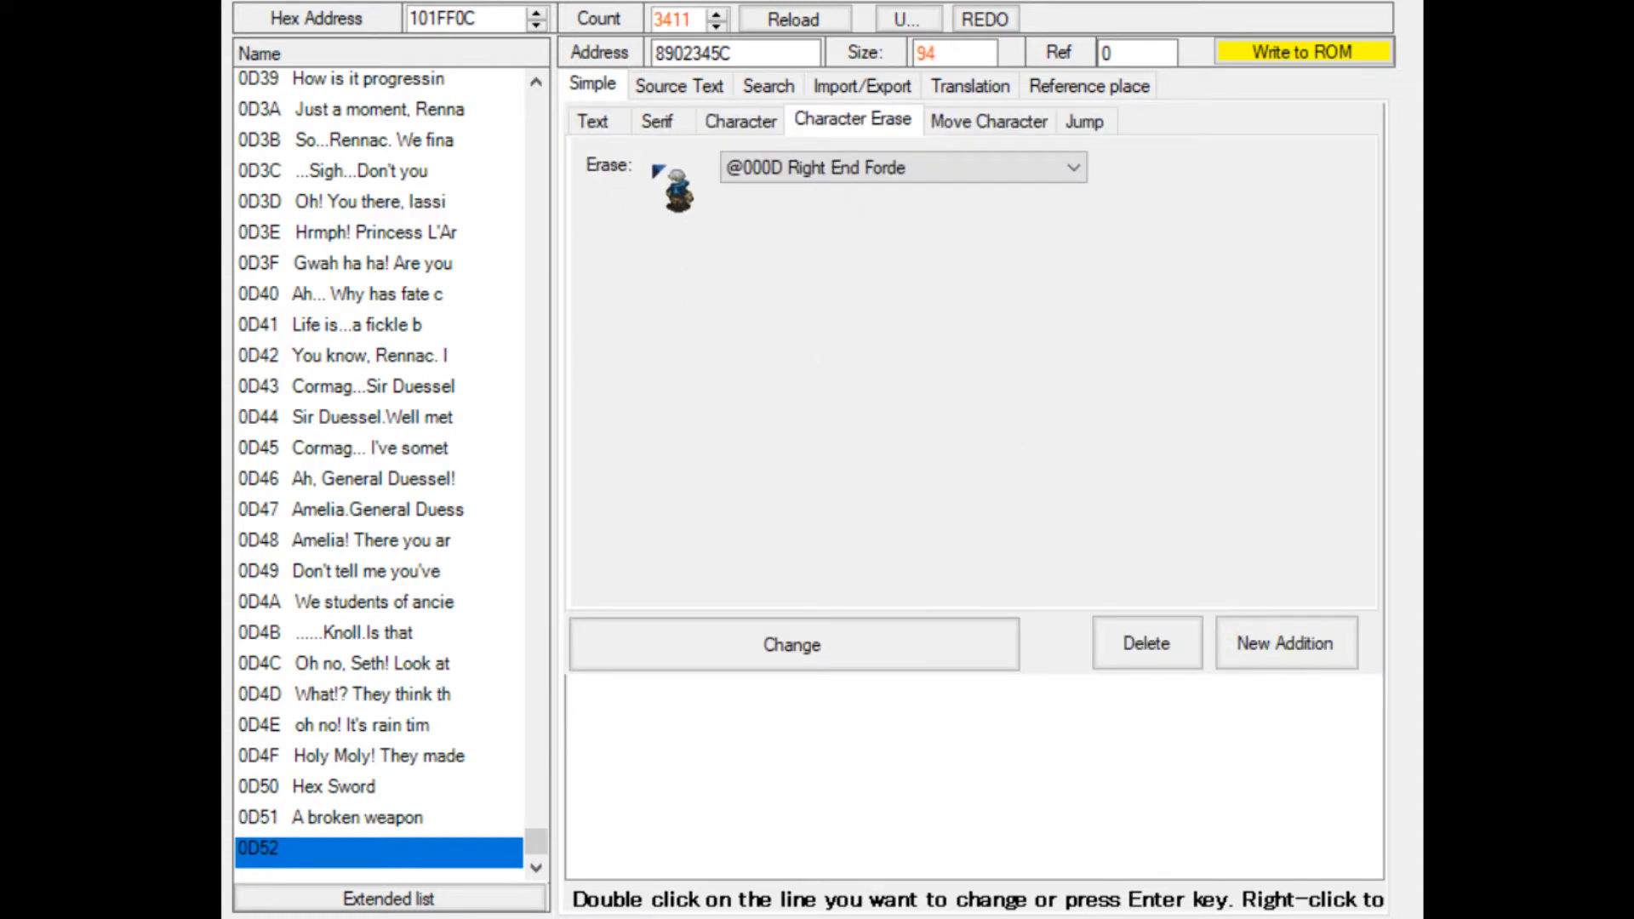
pyautogui.click(739, 121)
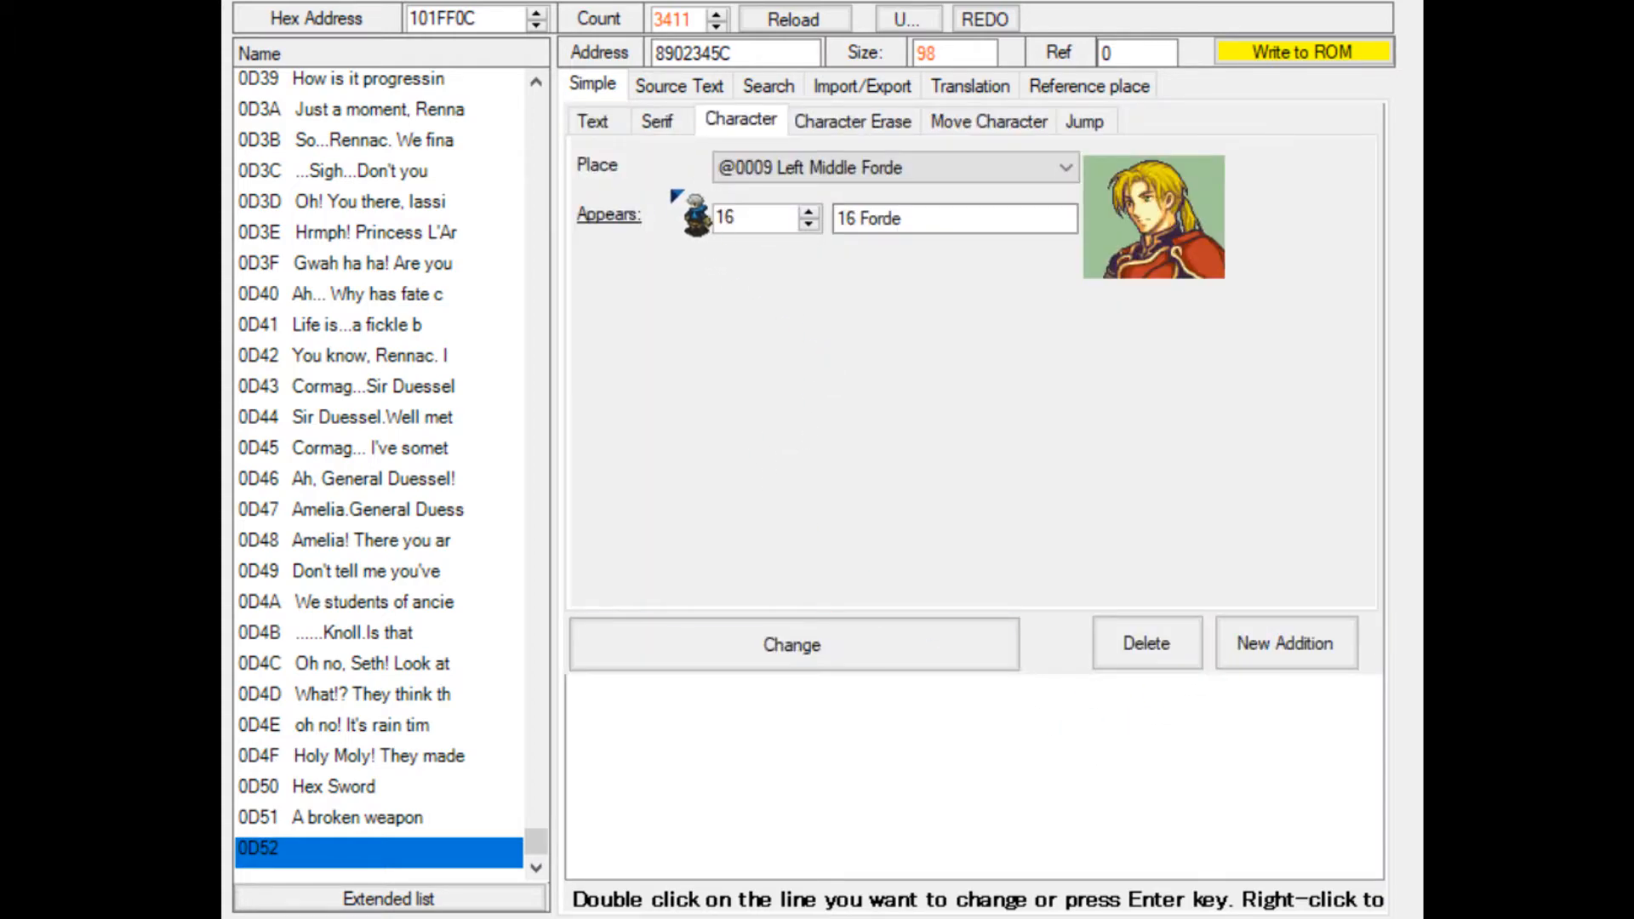
pyautogui.click(656, 120)
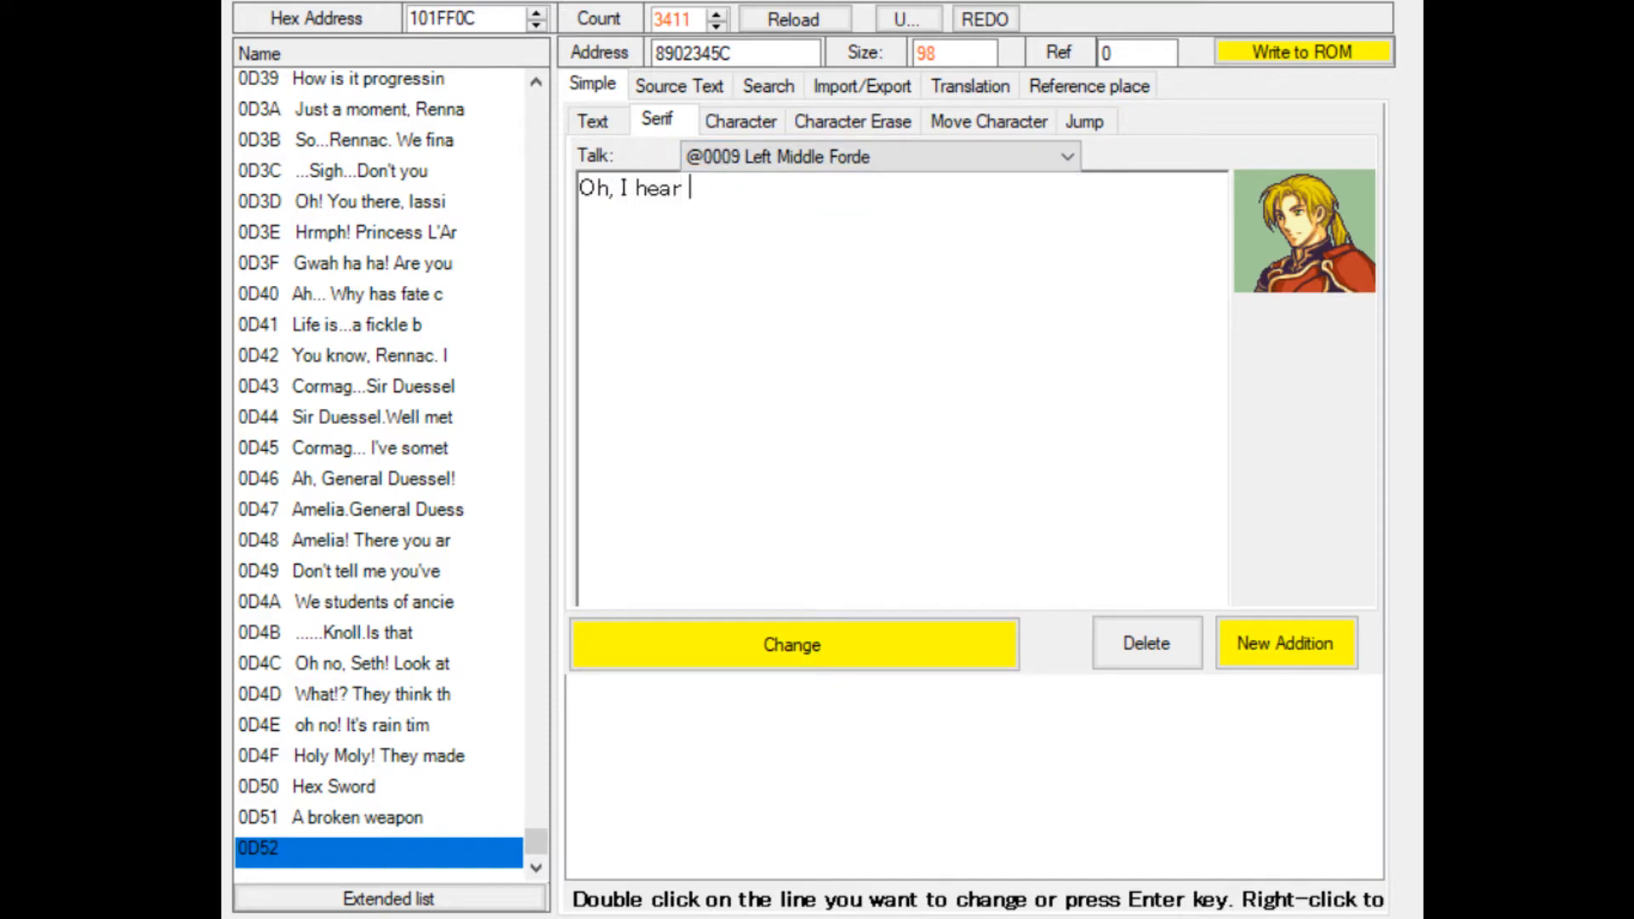
pyautogui.write('prince Ephraim')
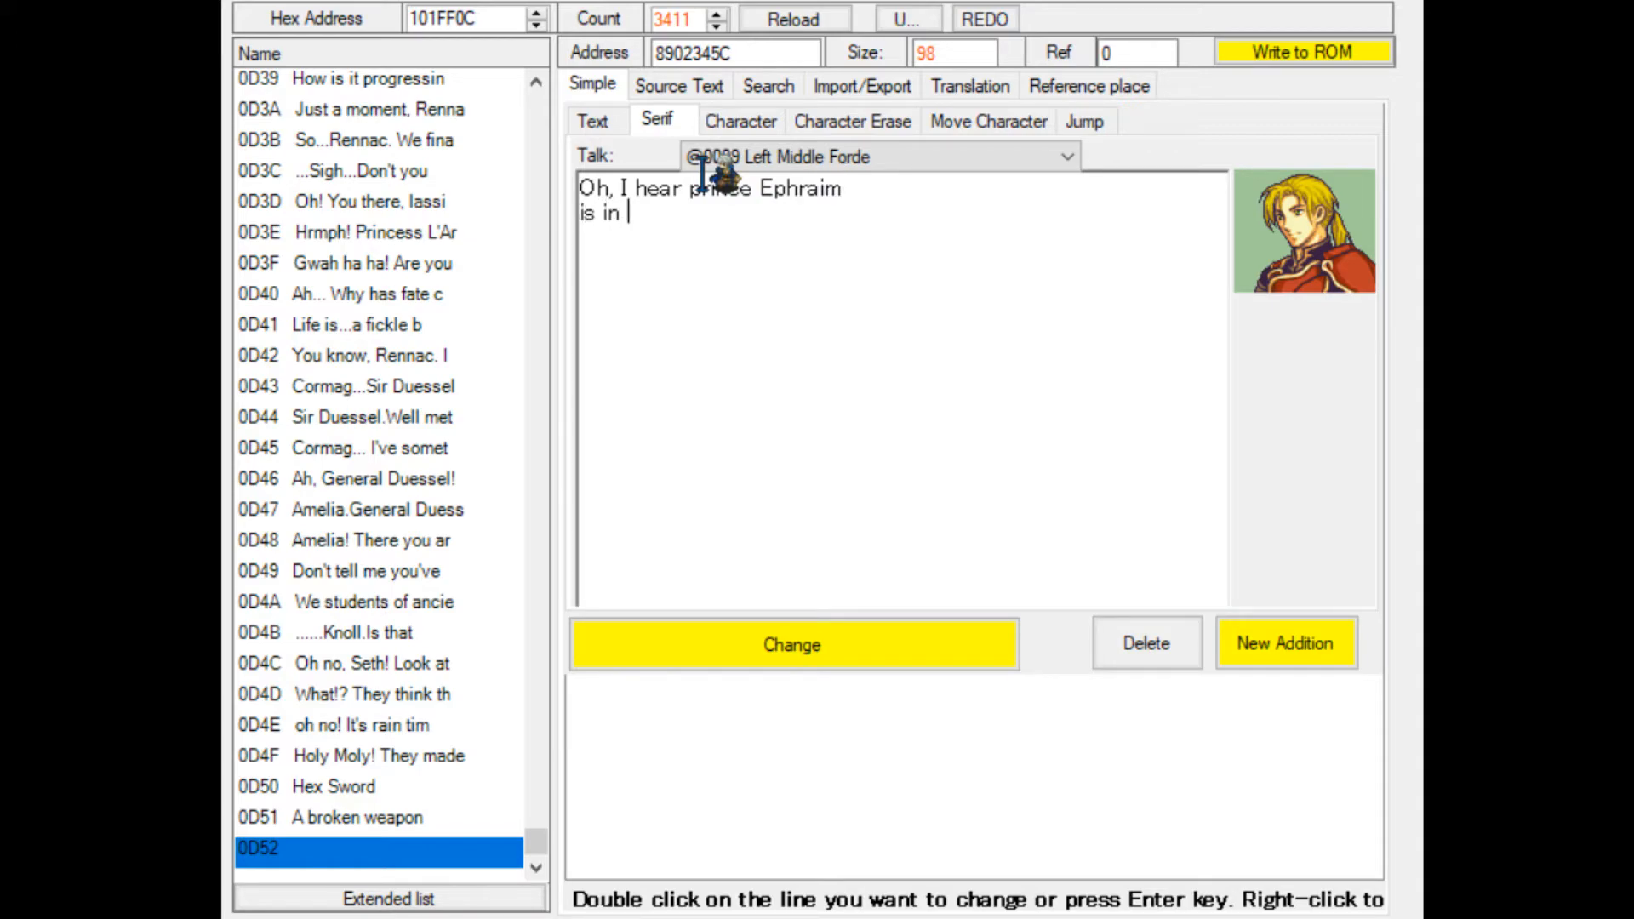
pyautogui.write('danger!')
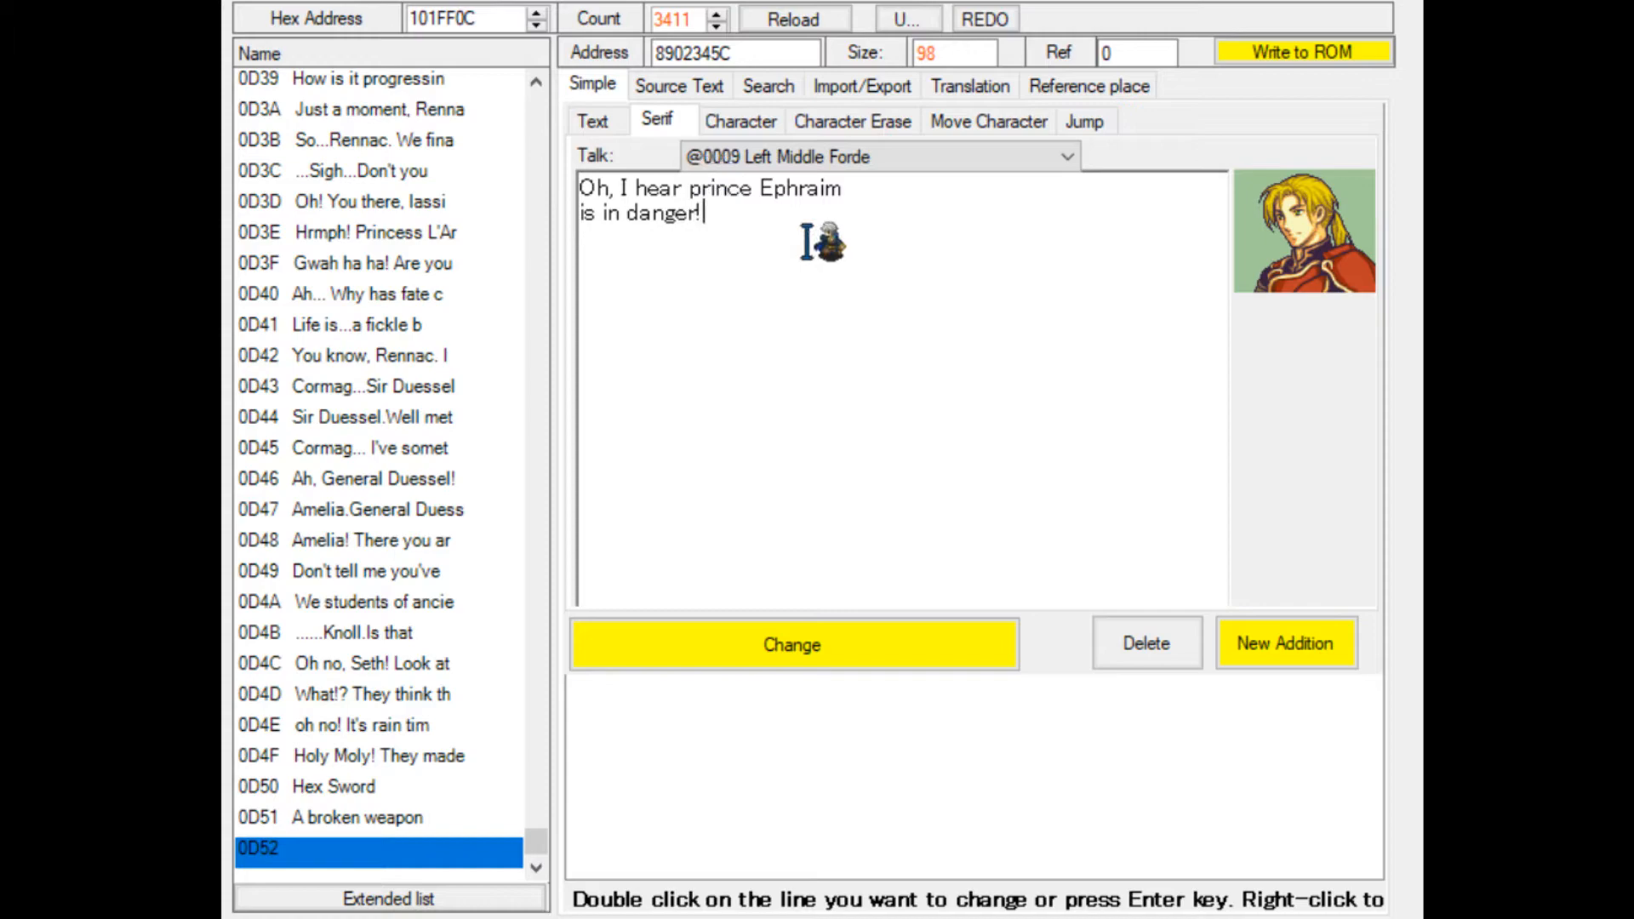
pyautogui.write('@0003')
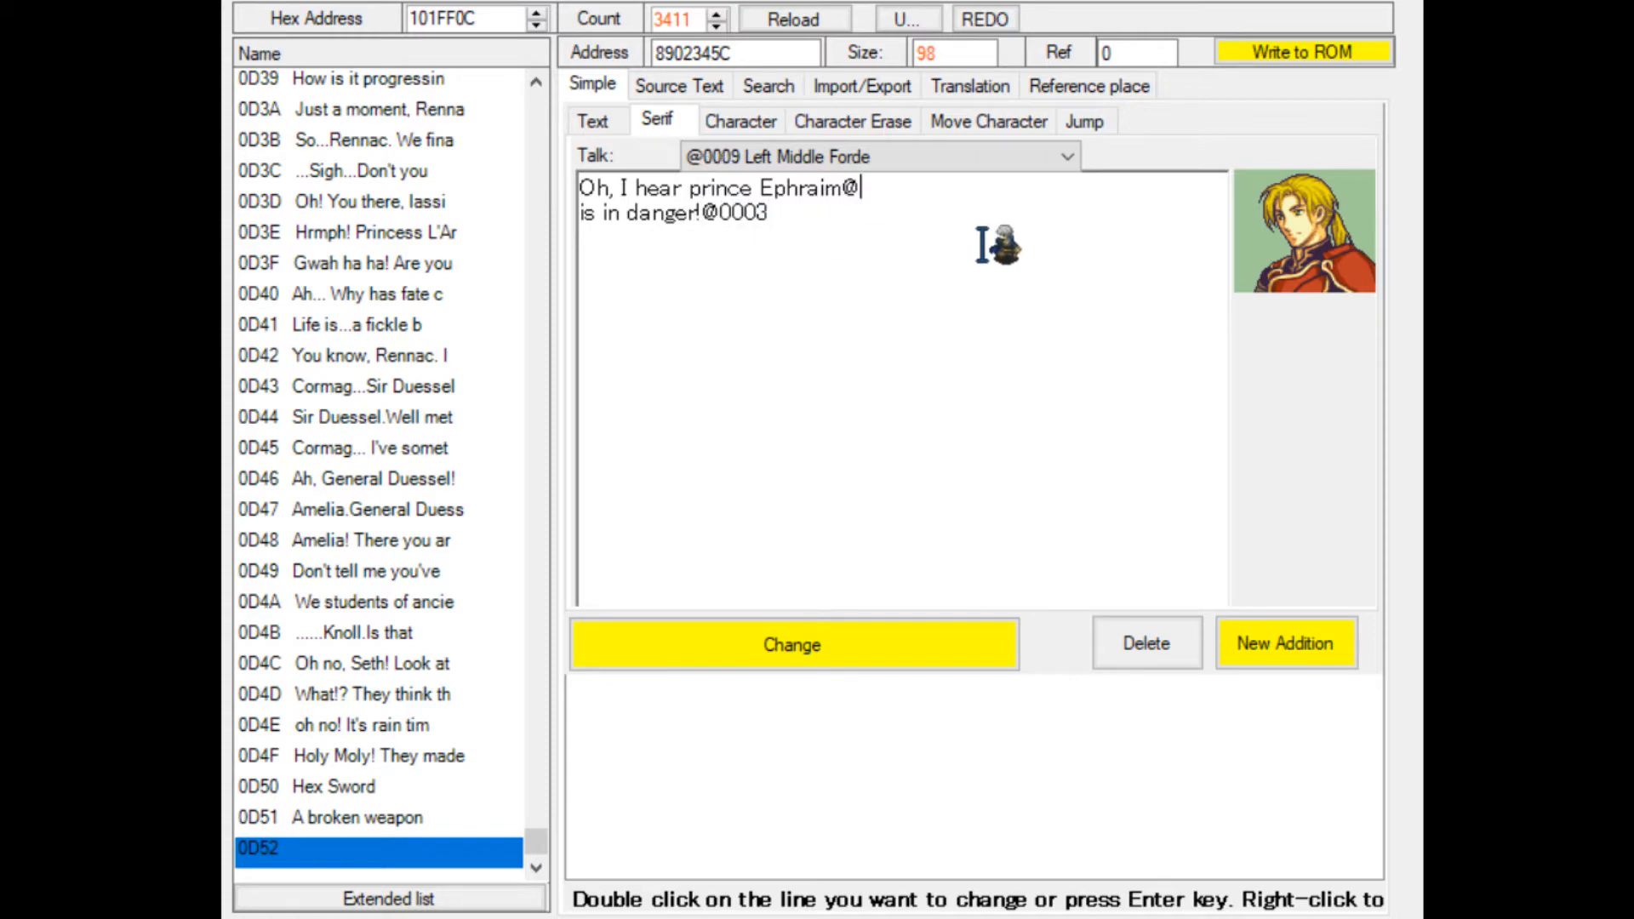
pyautogui.write('001F')
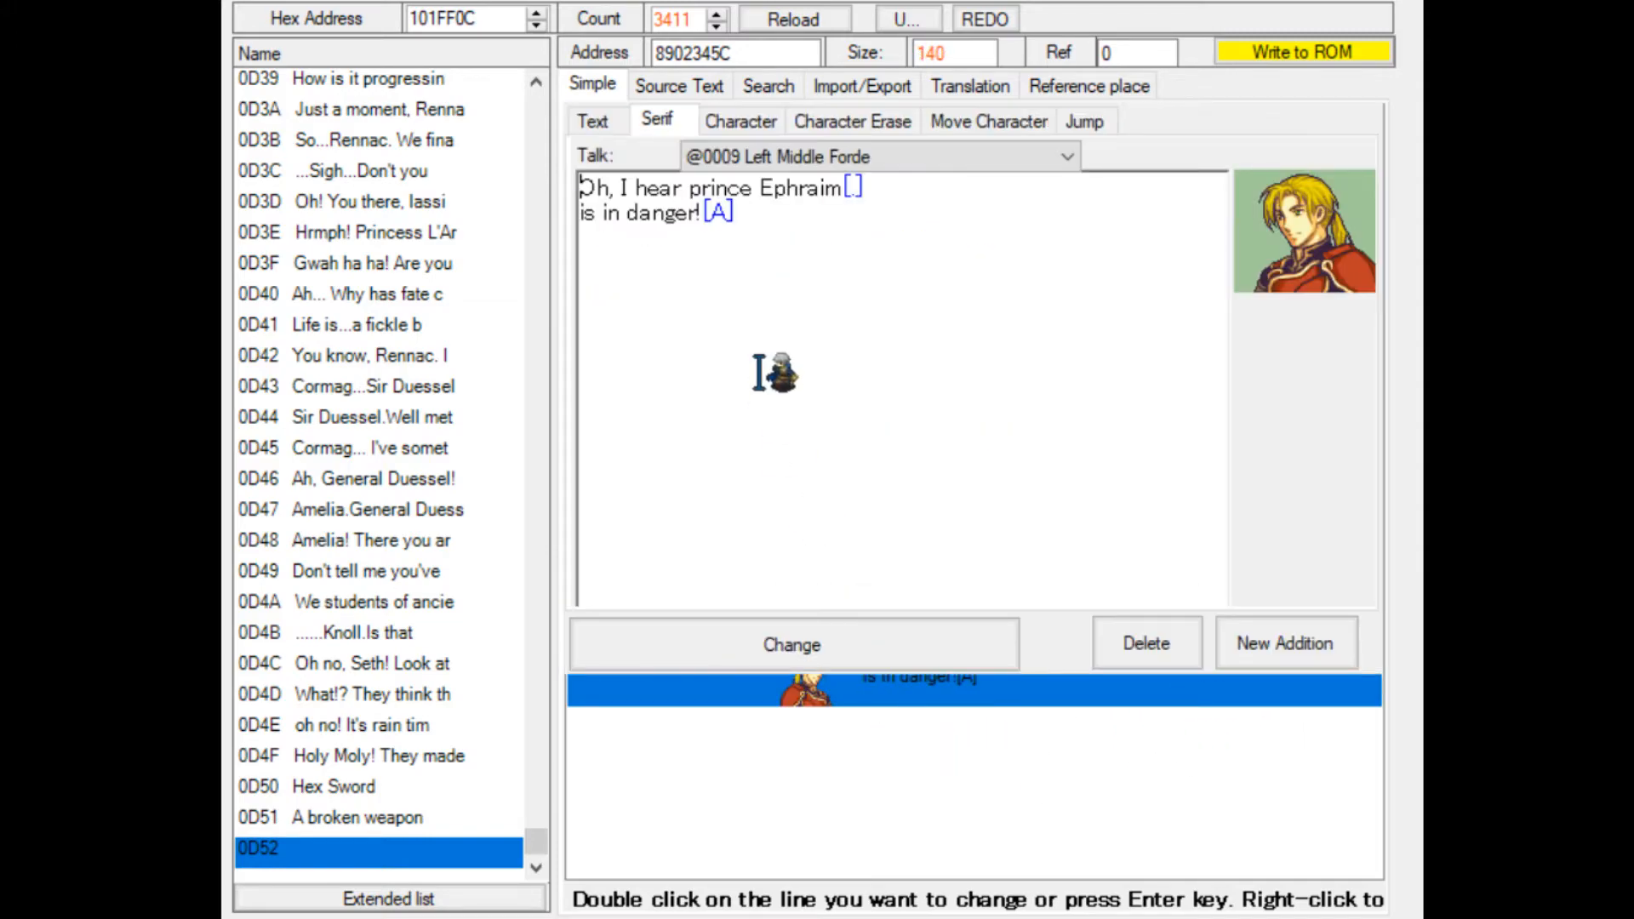
# Add Ephraim entering the scene at the outside right position
pyautogui.click(739, 120)
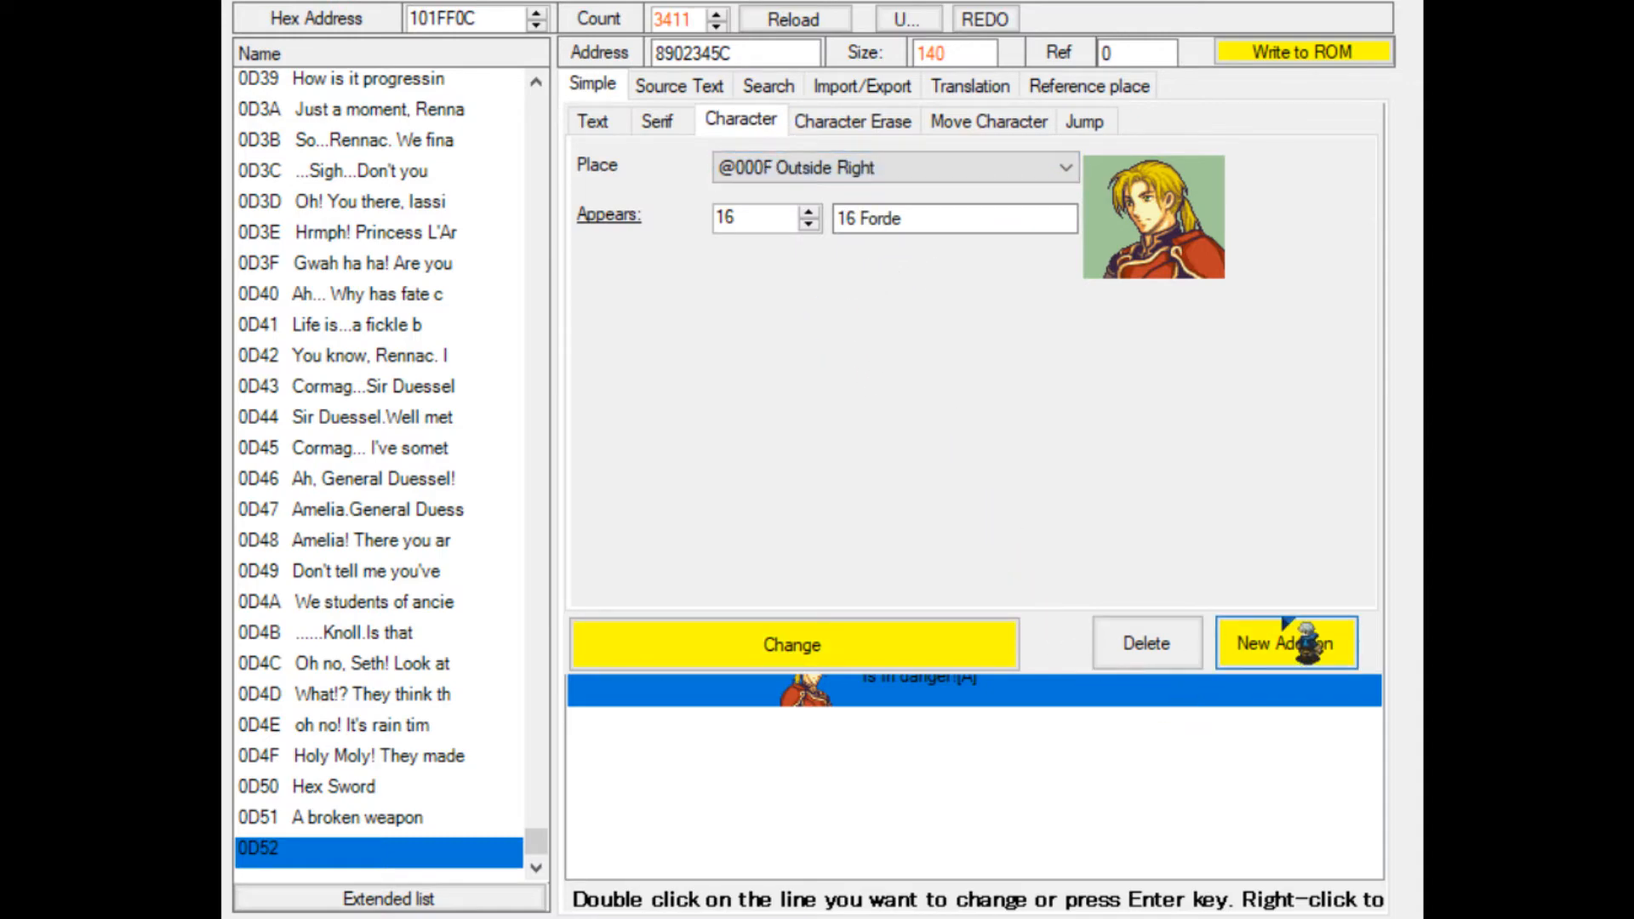
pyautogui.click(1285, 643)
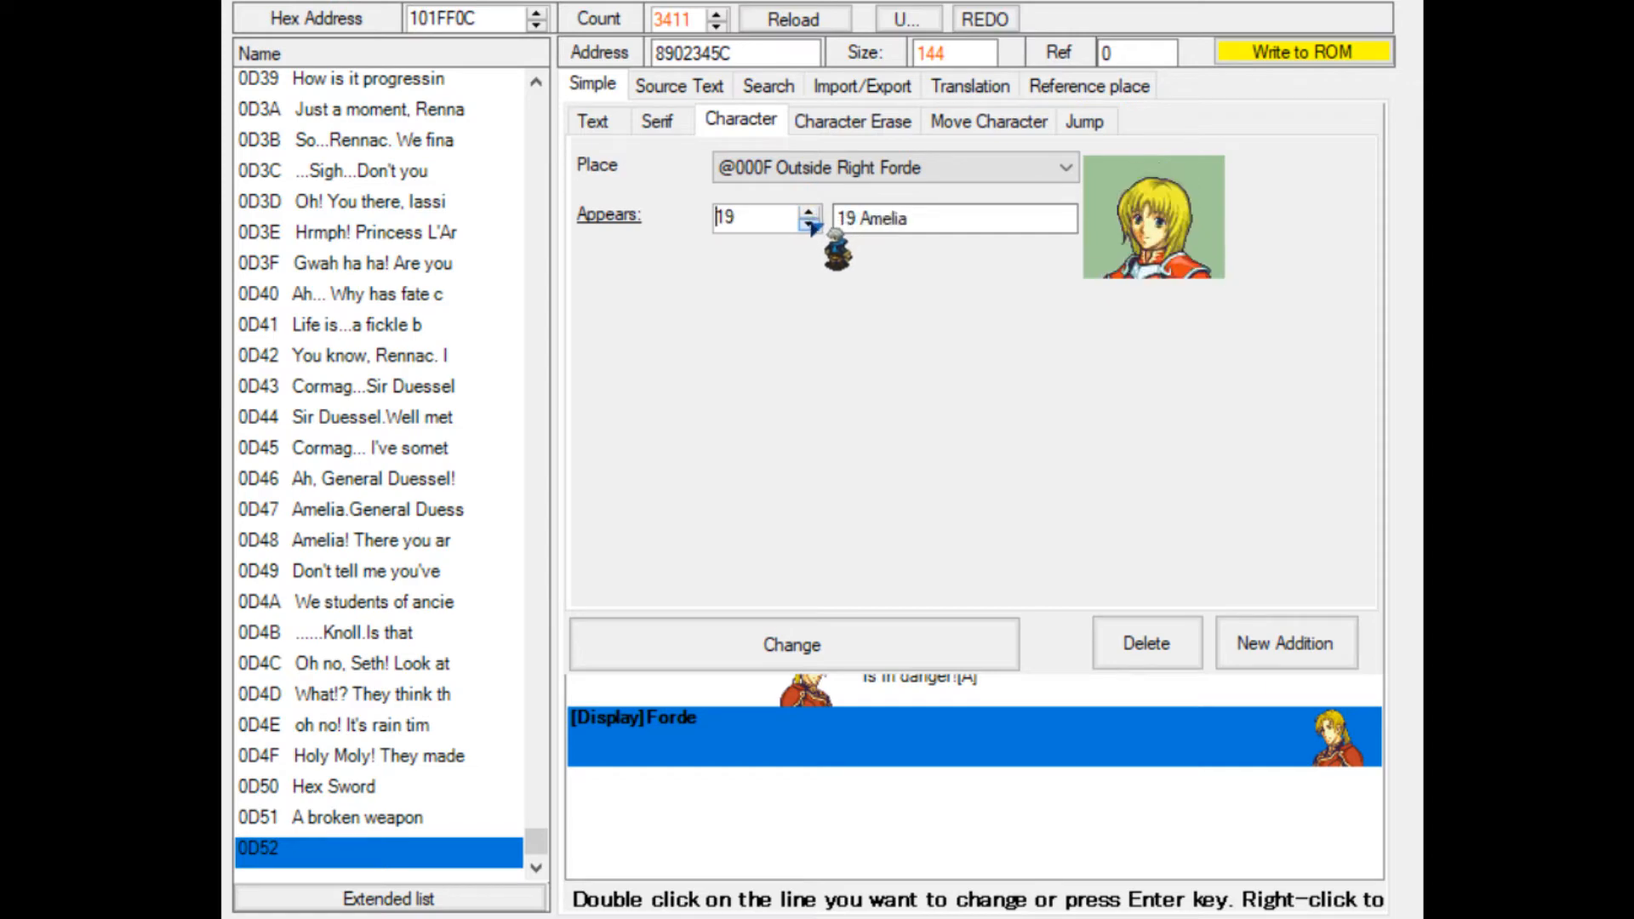
pyautogui.click(809, 225)
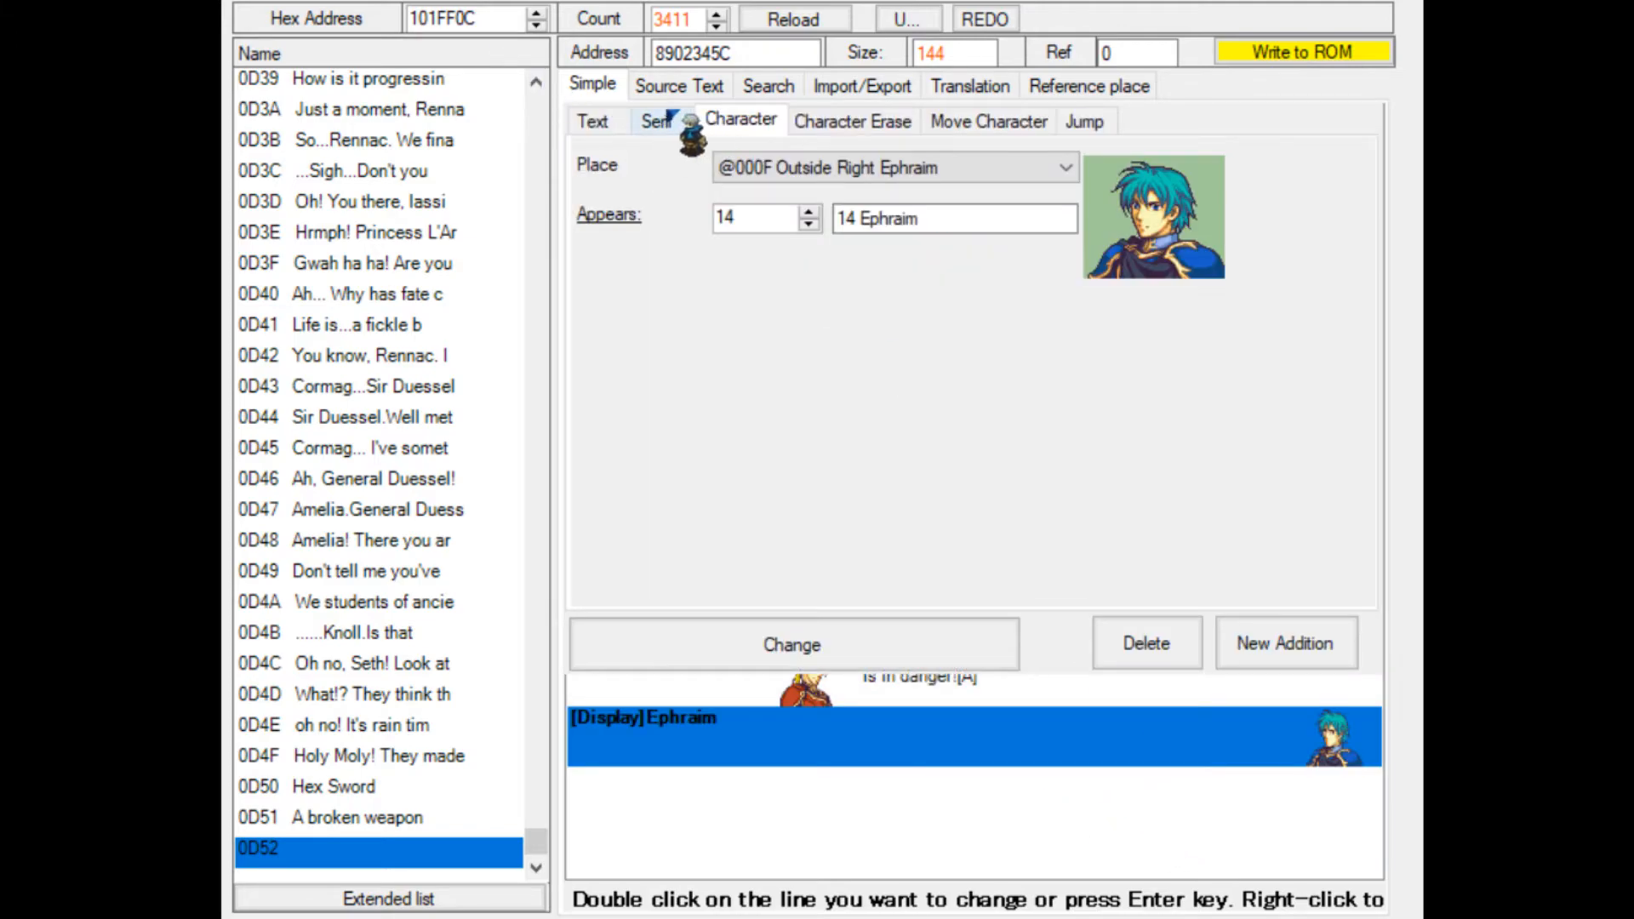
# Write Ephraim's line 'Help me Forde!' ending with an @0 code
pyautogui.click(656, 121)
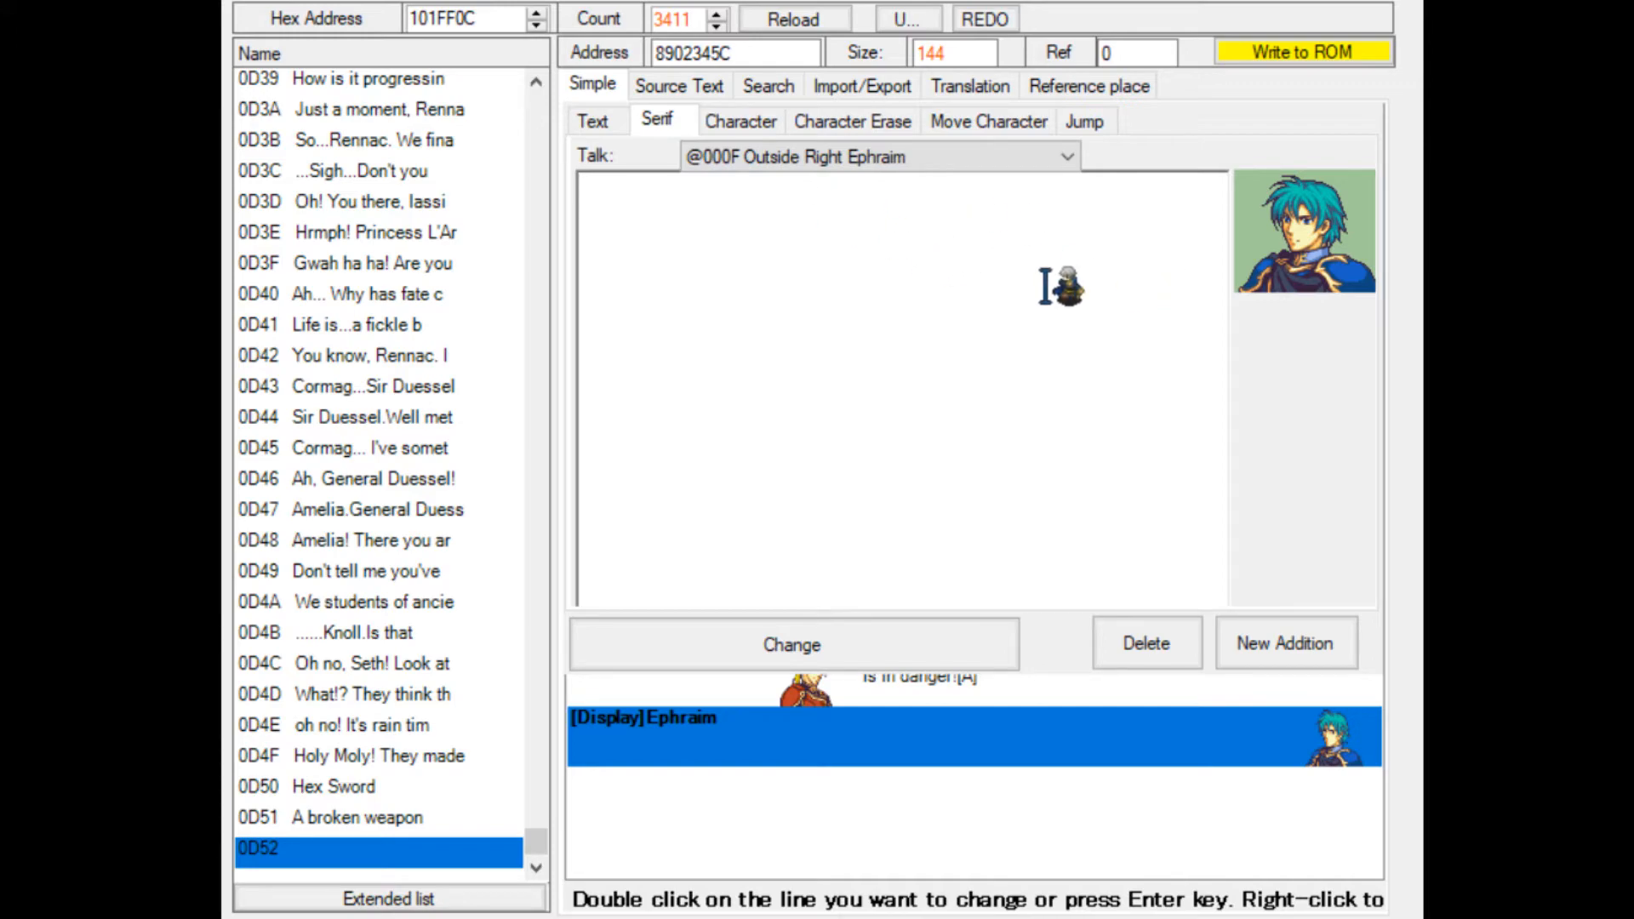
pyautogui.write('Help me')
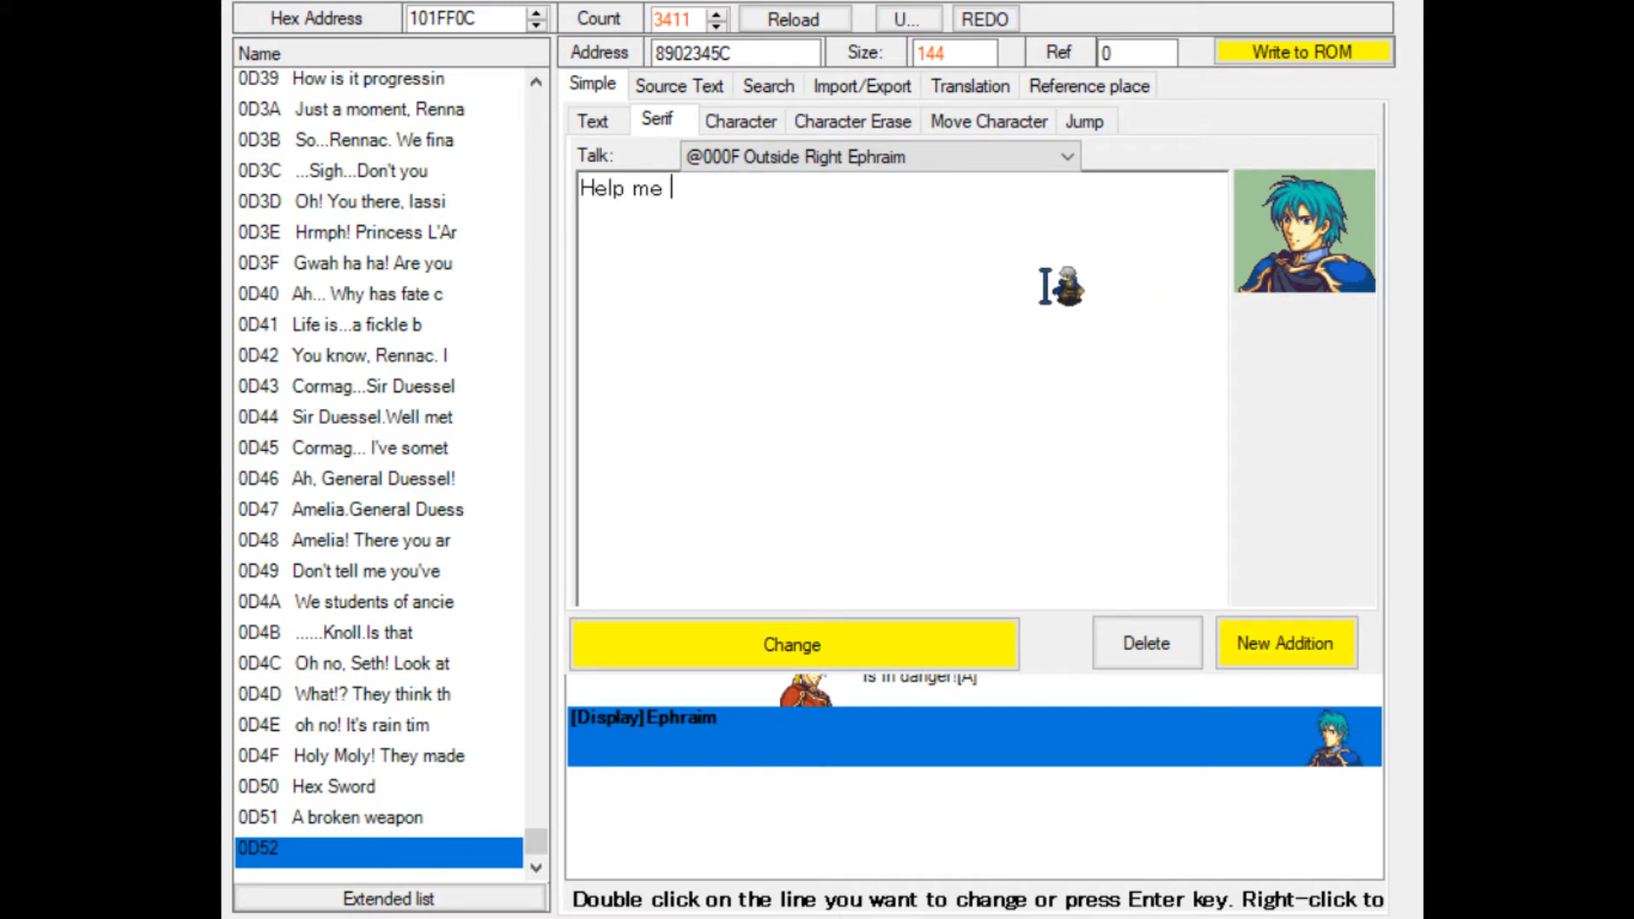
pyautogui.write('Forde!@0')
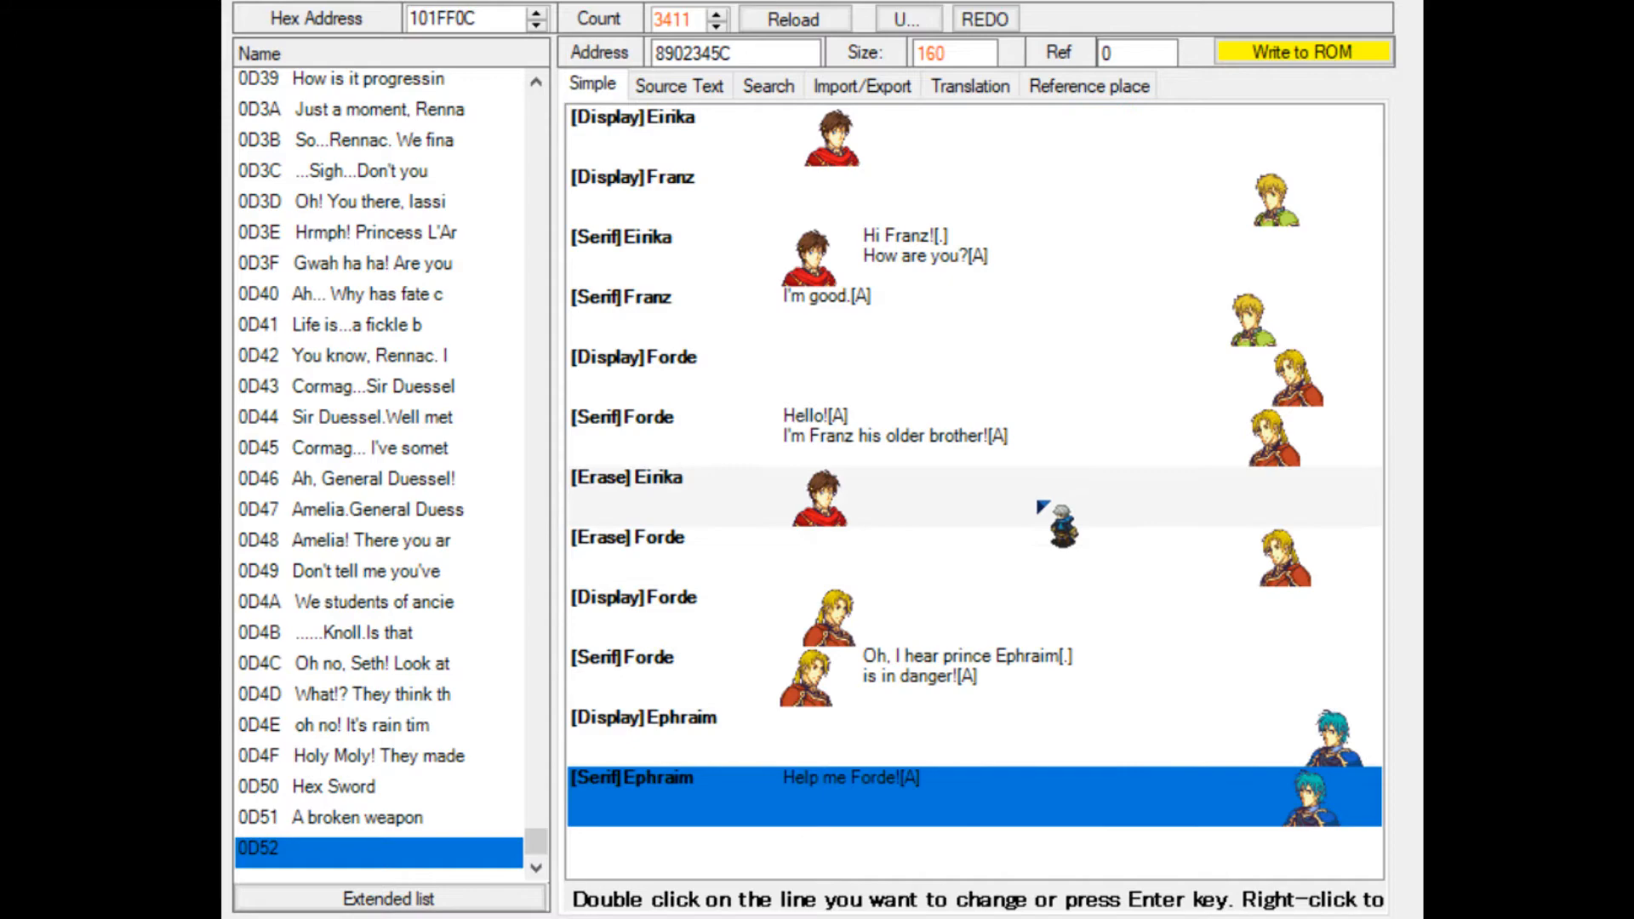
pyautogui.moveTo(1136, 849)
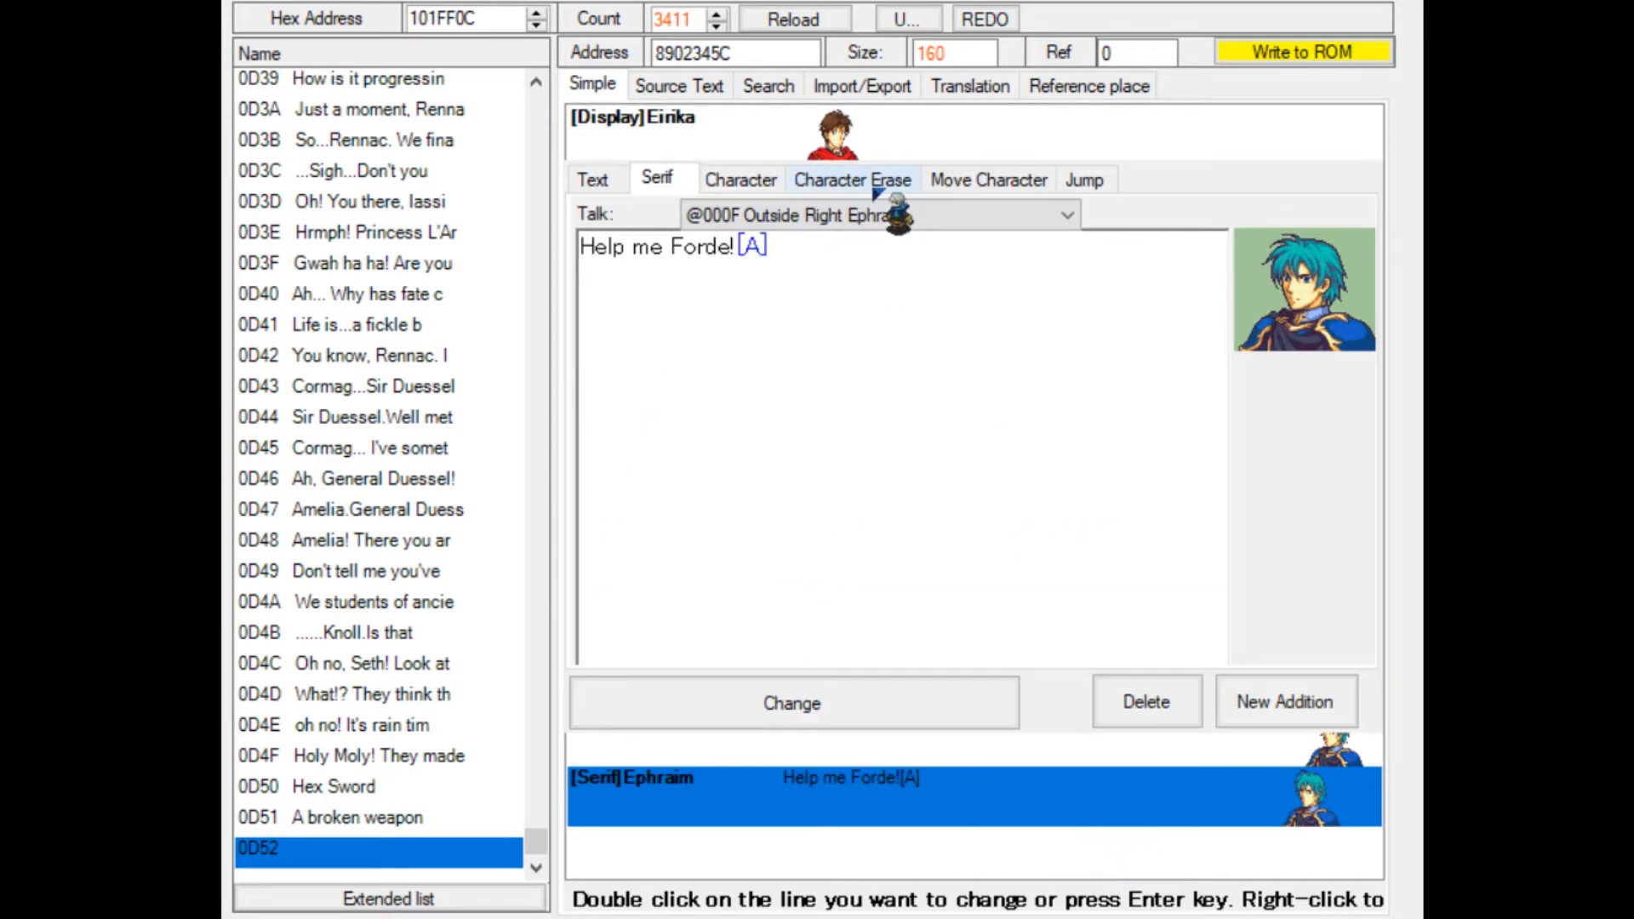
# Add a jump event for Forde to conversation 0D52 and open it for editing
pyautogui.click(1083, 177)
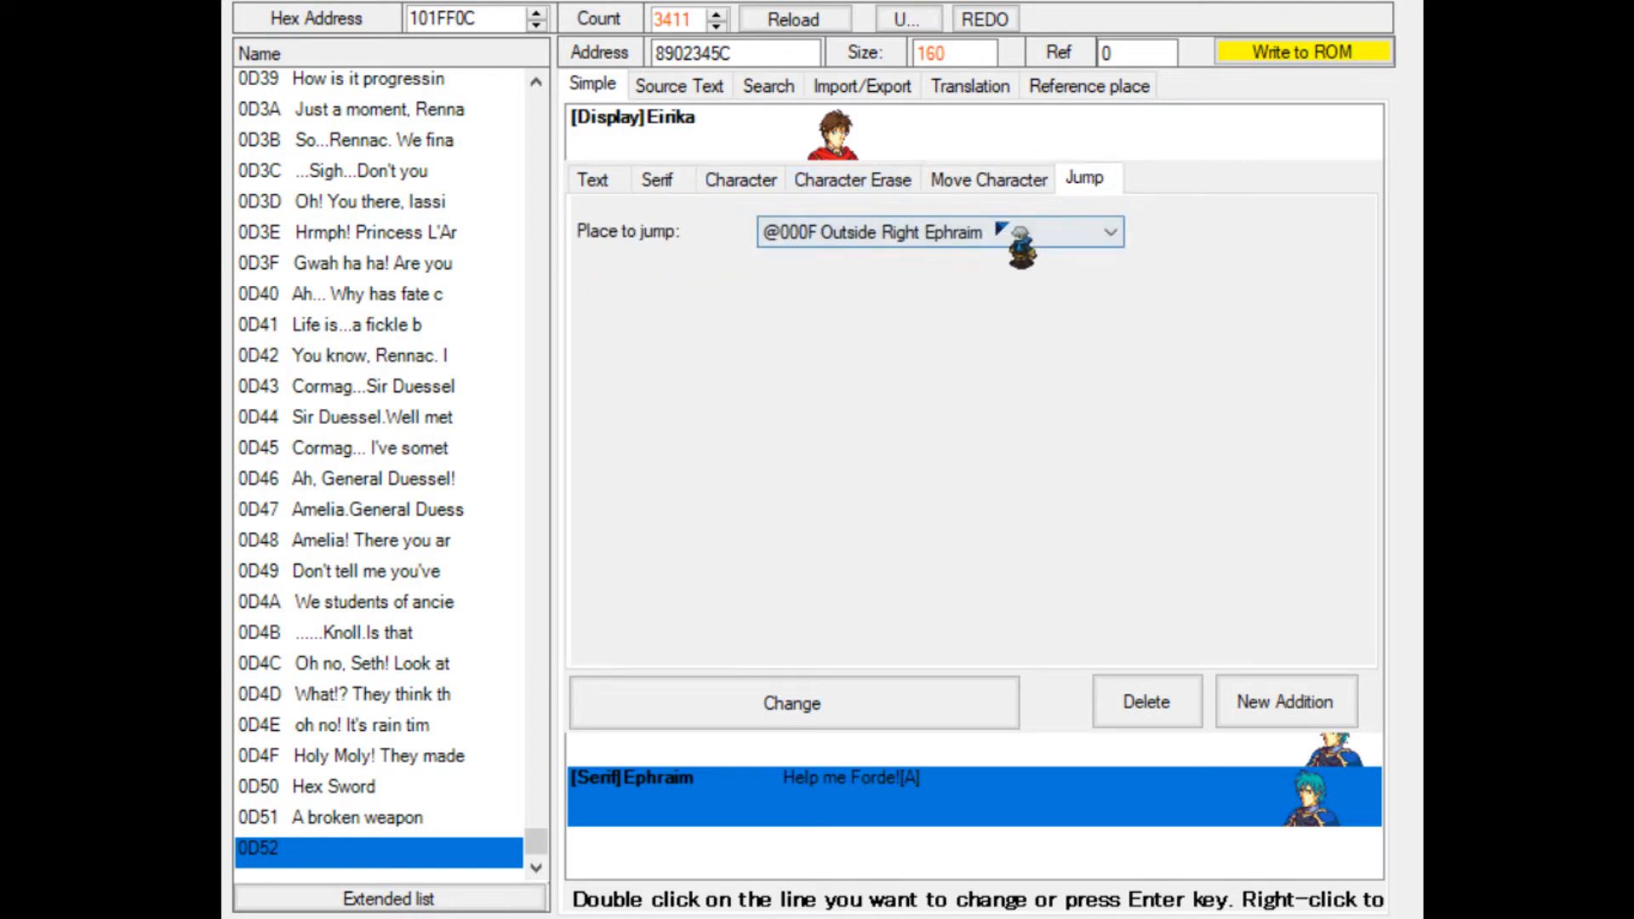
pyautogui.click(937, 232)
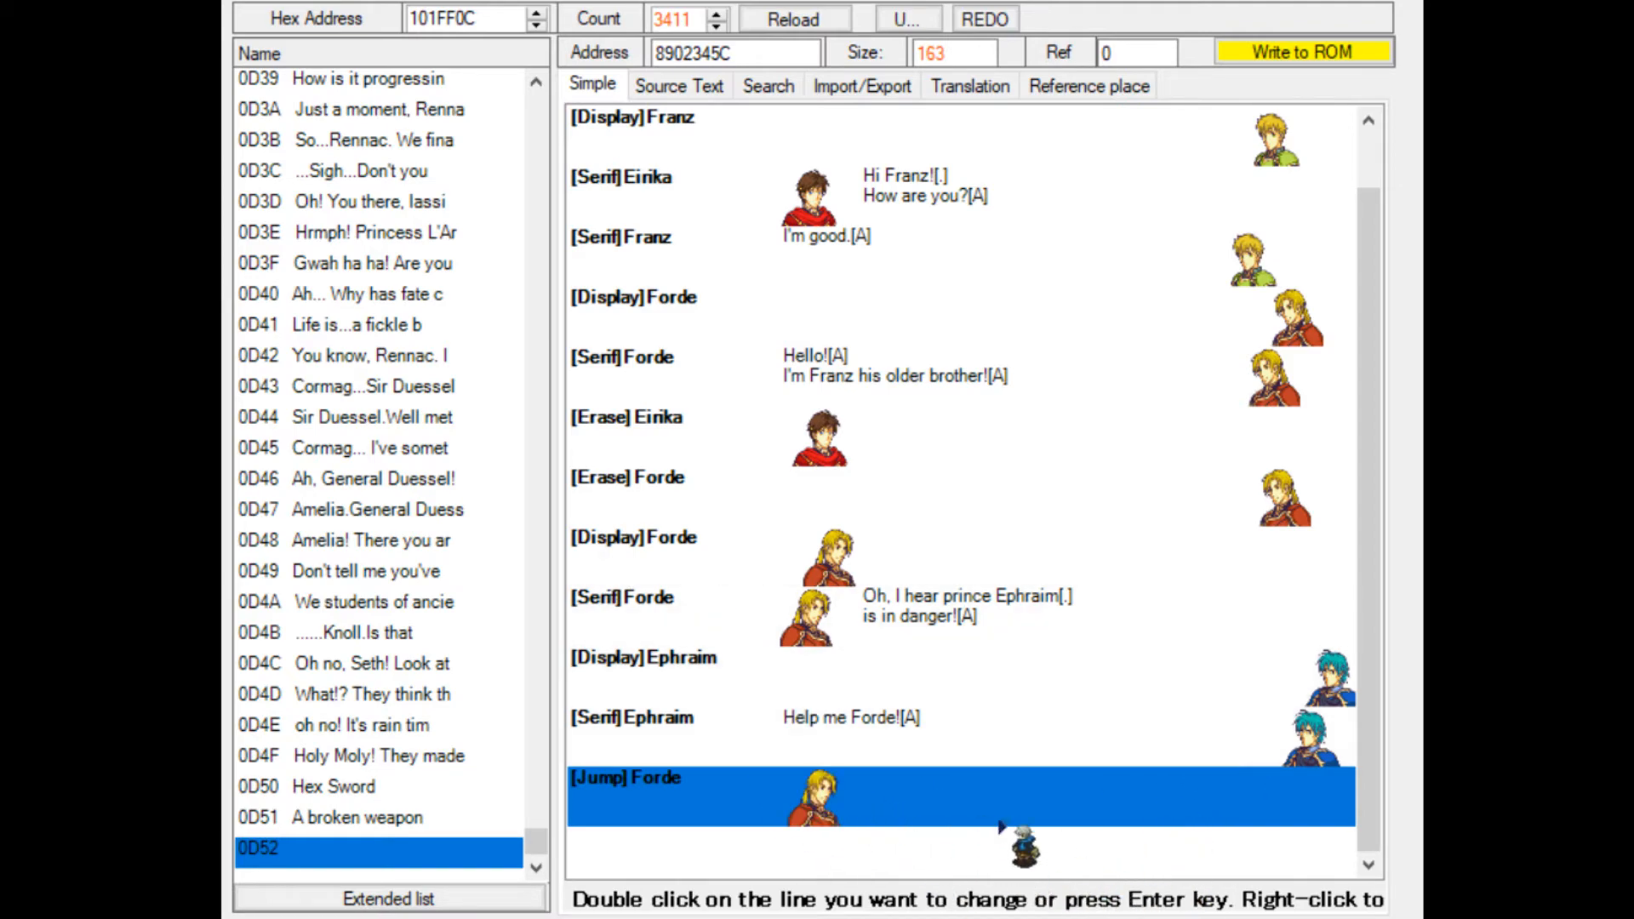
pyautogui.doubleClick(623, 776)
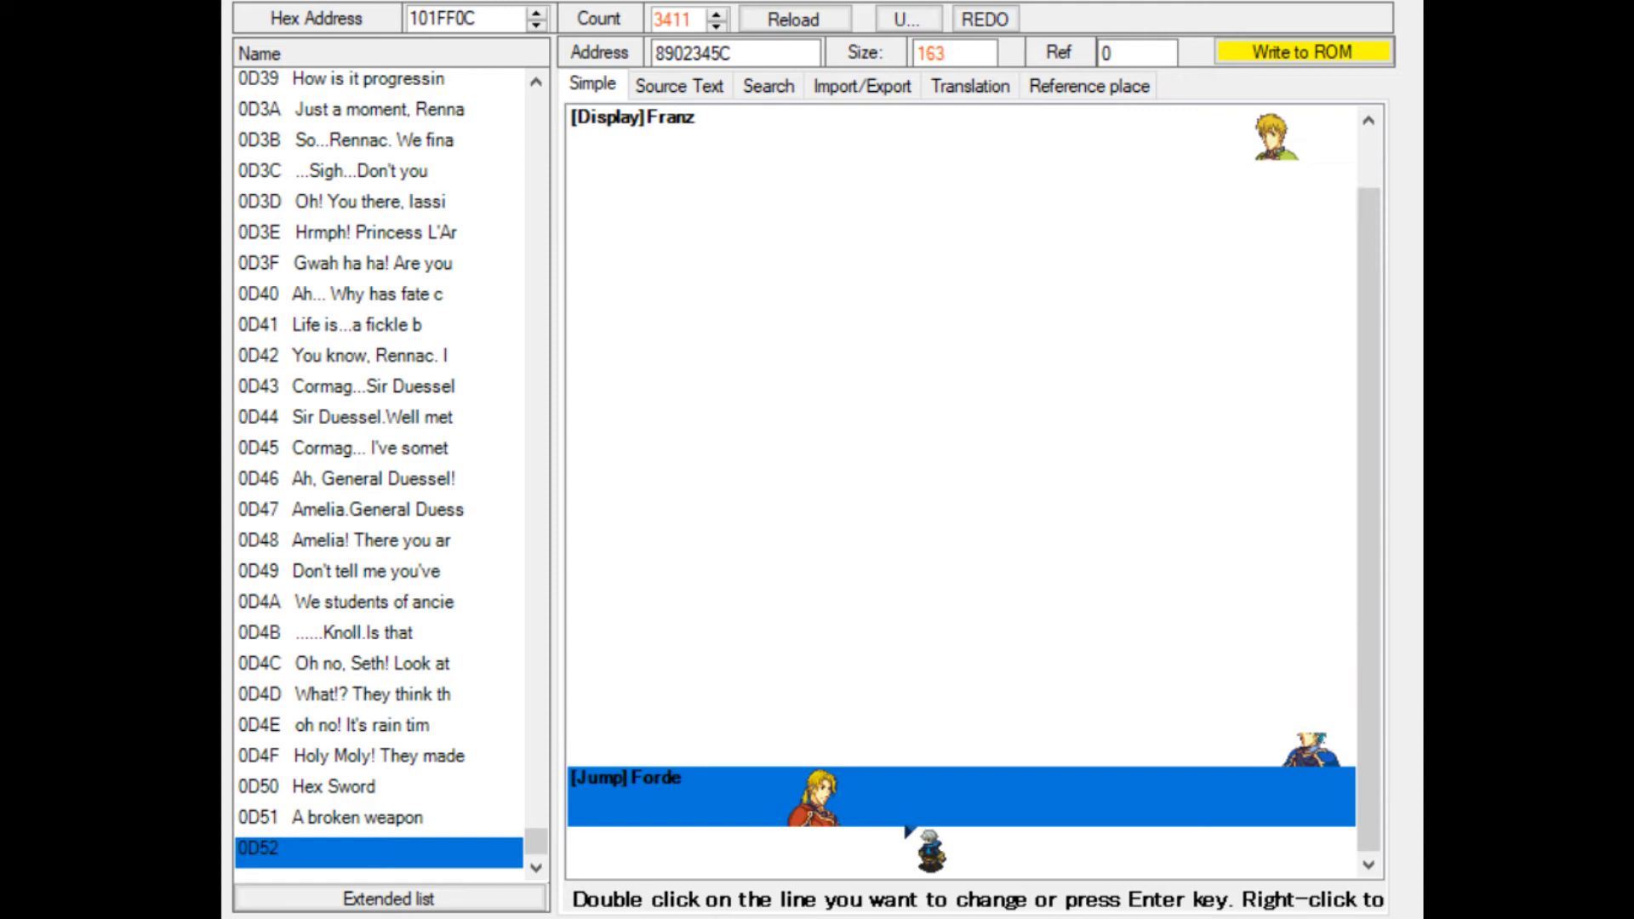
# Add a Character Erase event removing Outside Right Ephraim
pyautogui.click(987, 177)
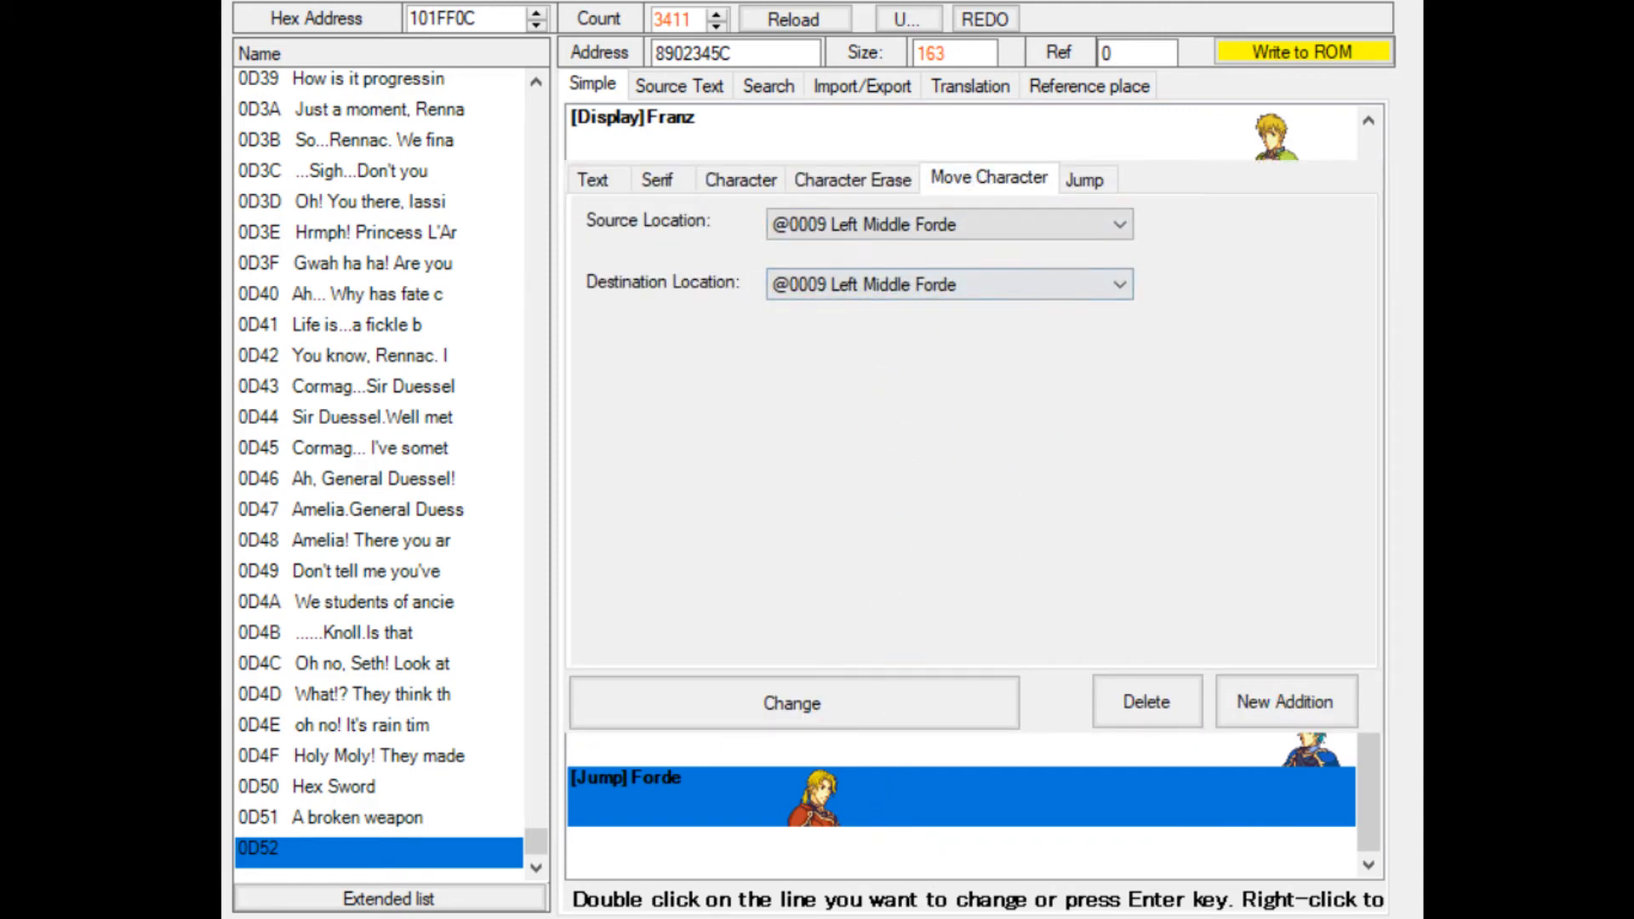
pyautogui.click(948, 283)
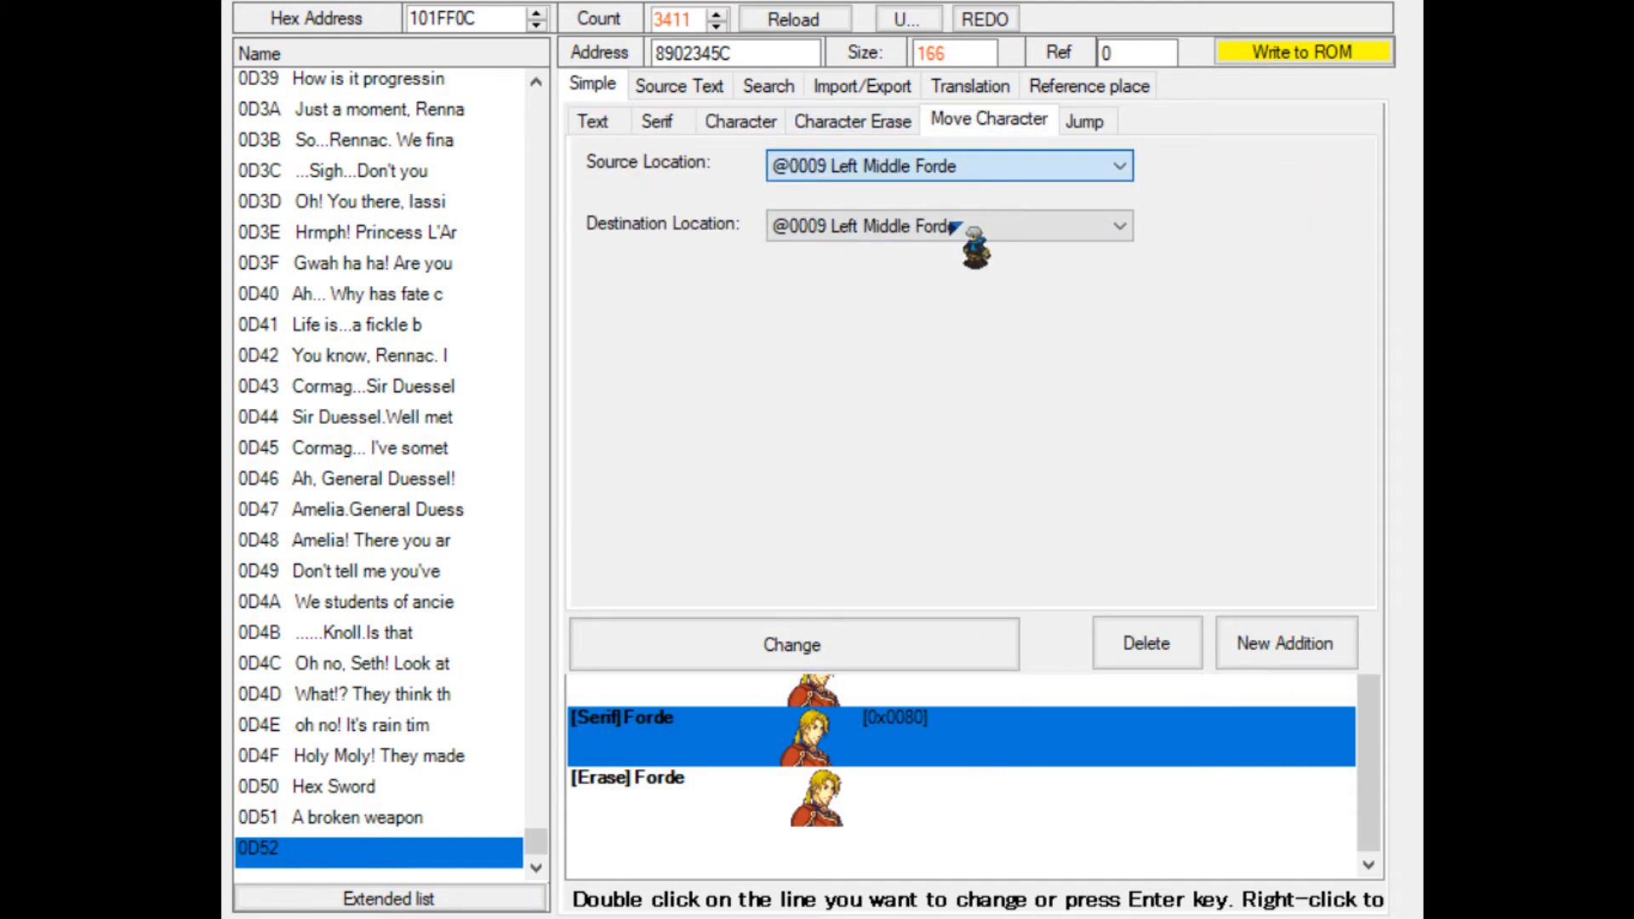
pyautogui.click(1286, 643)
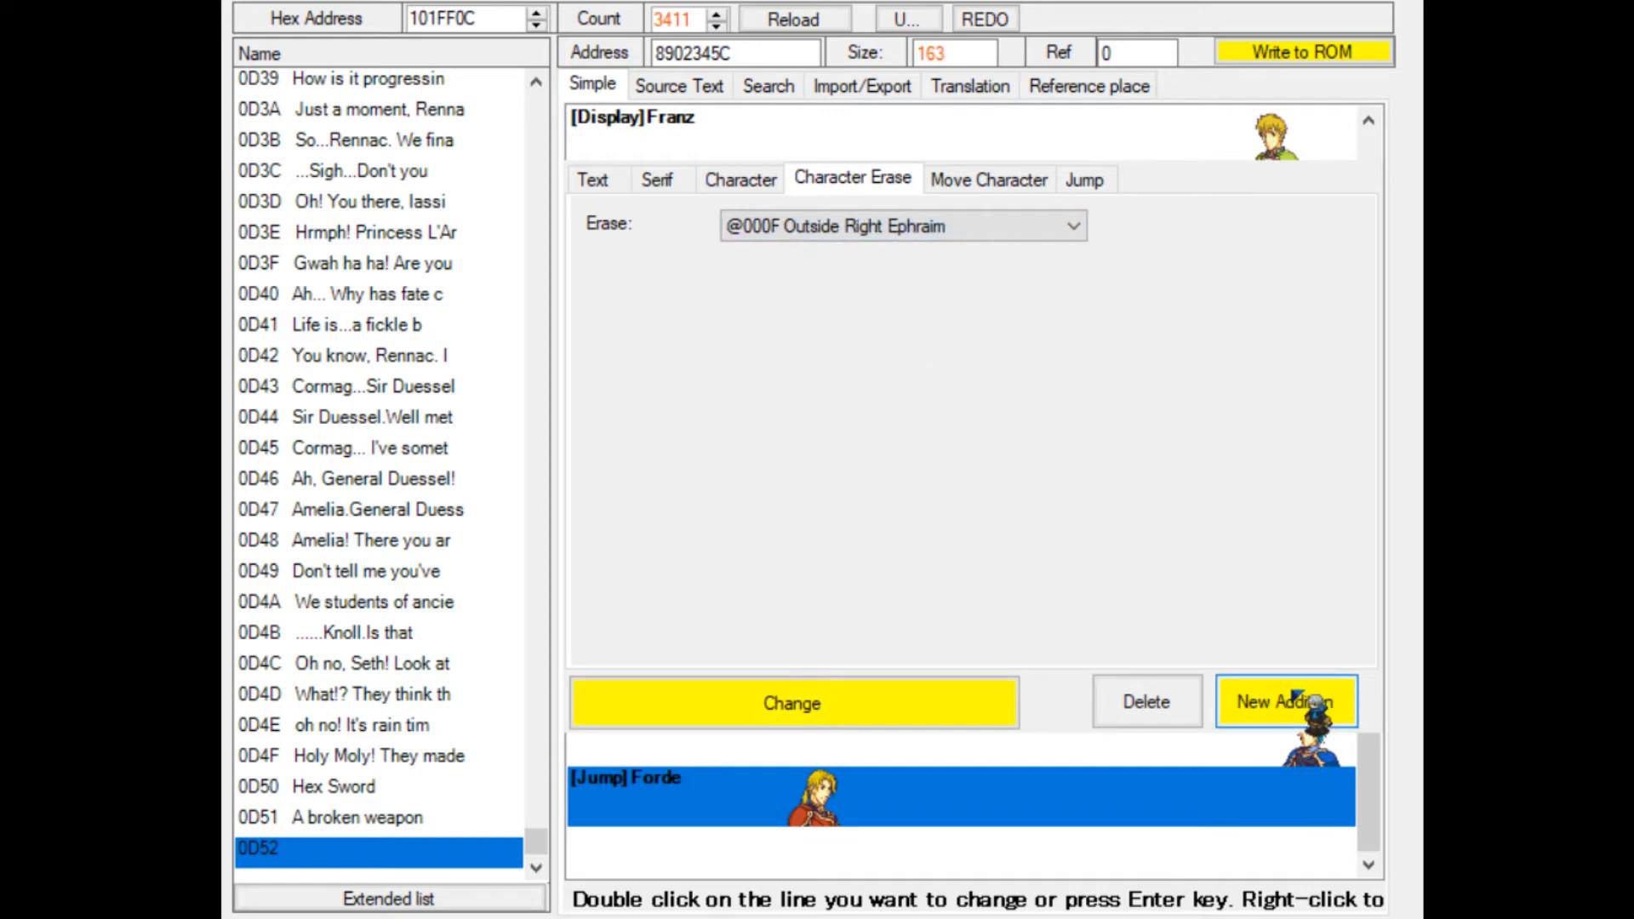
pyautogui.click(1286, 701)
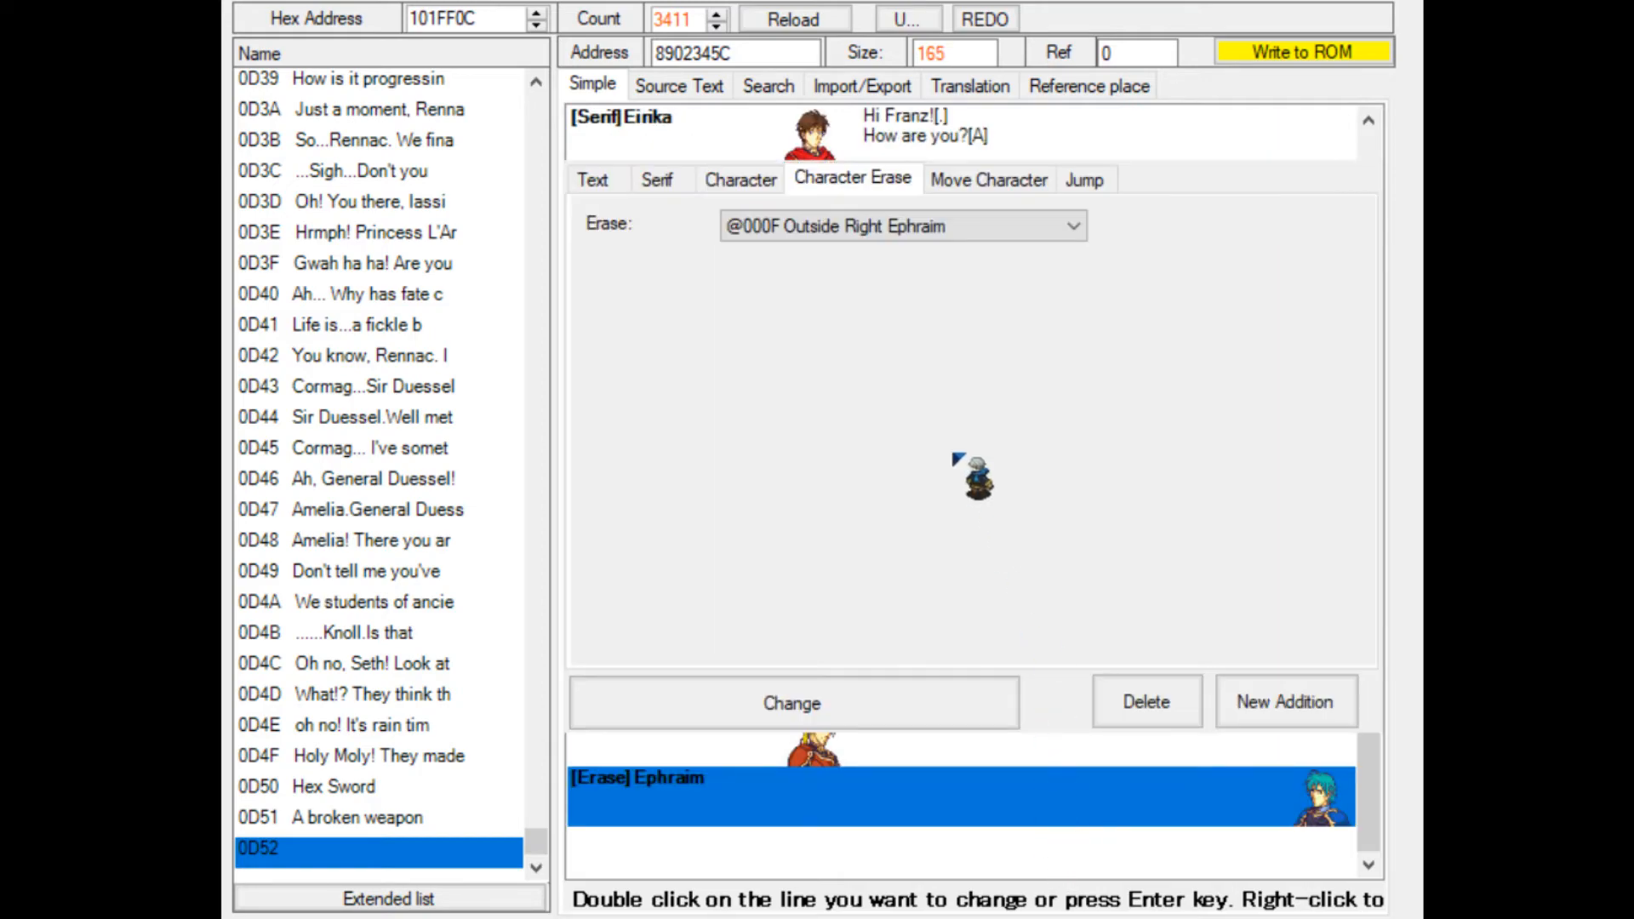
pyautogui.click(988, 178)
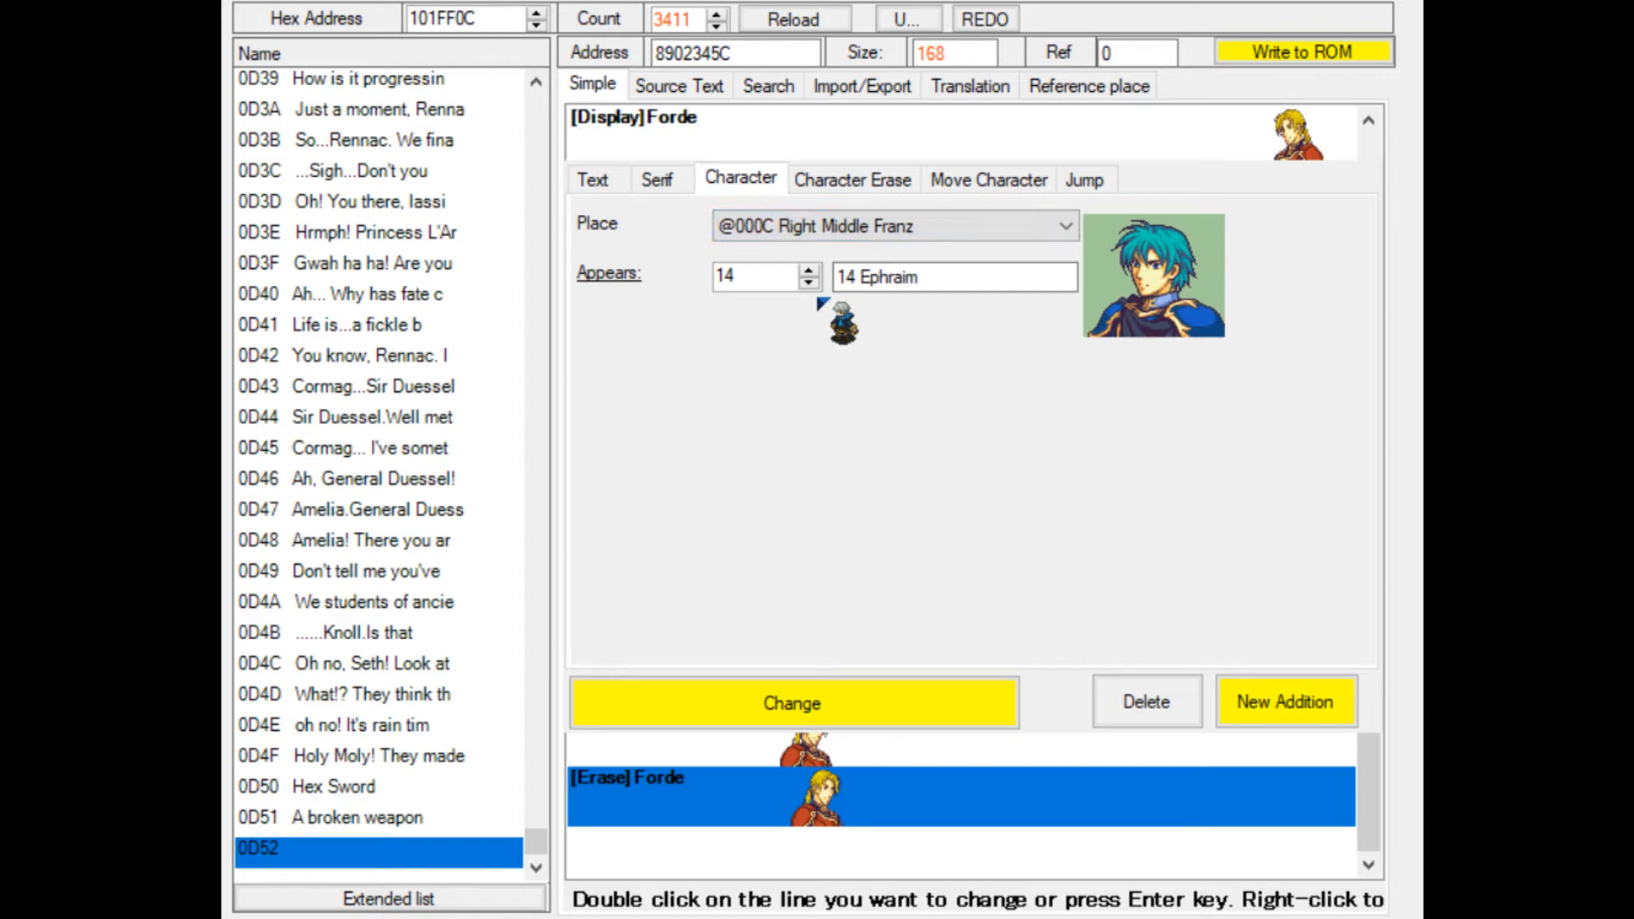
pyautogui.click(656, 177)
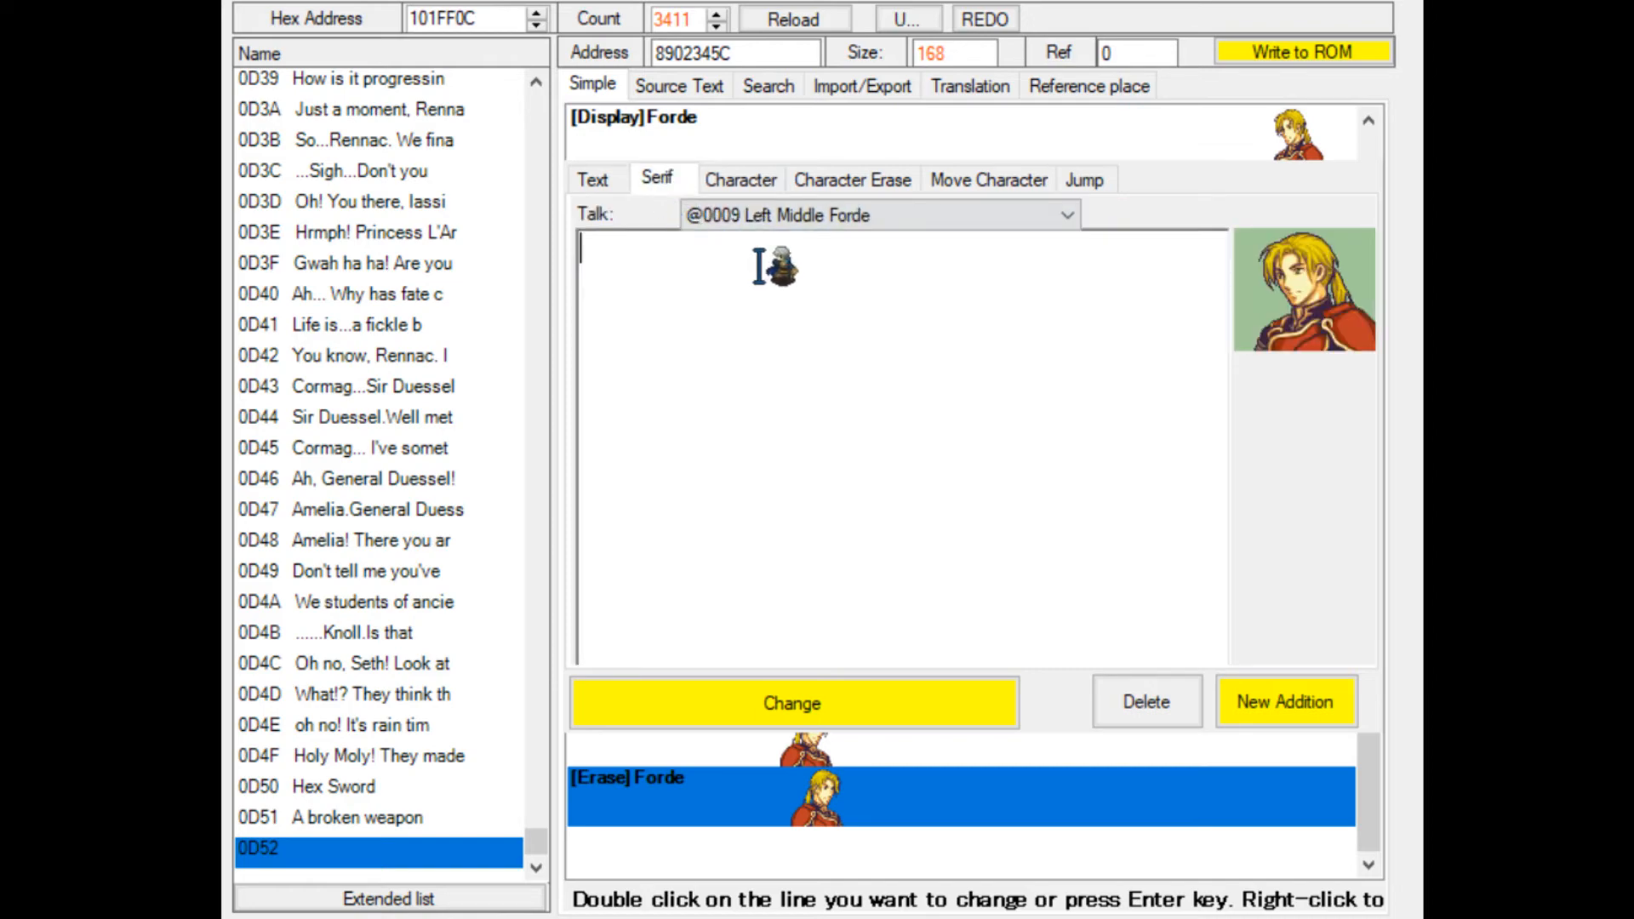
pyautogui.click(1064, 214)
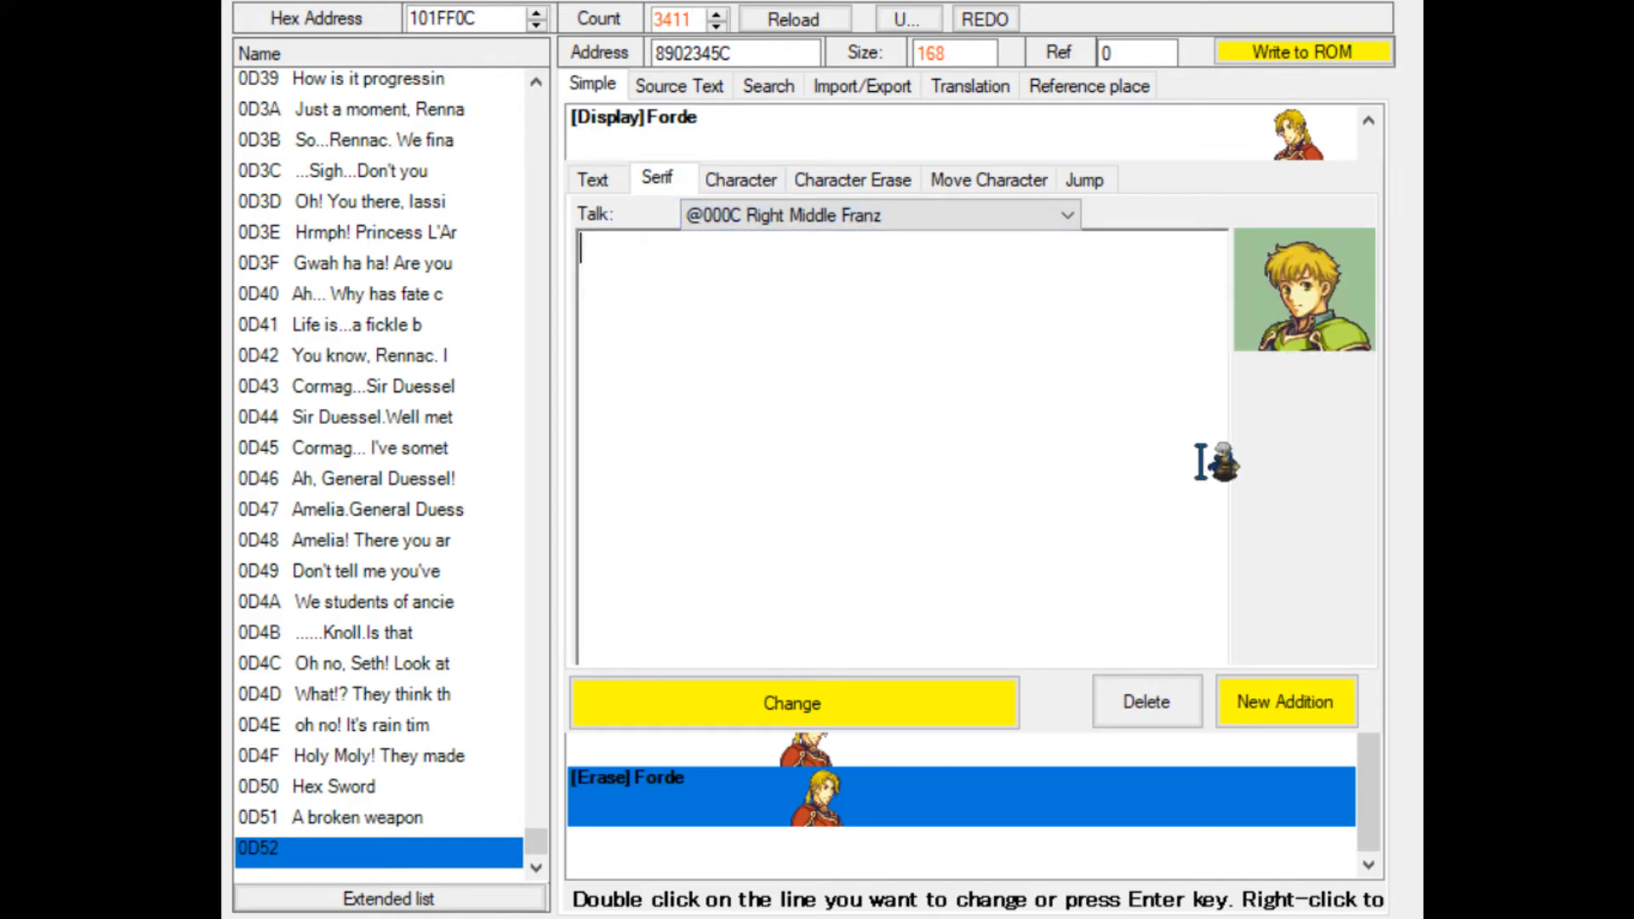
pyautogui.write('That')
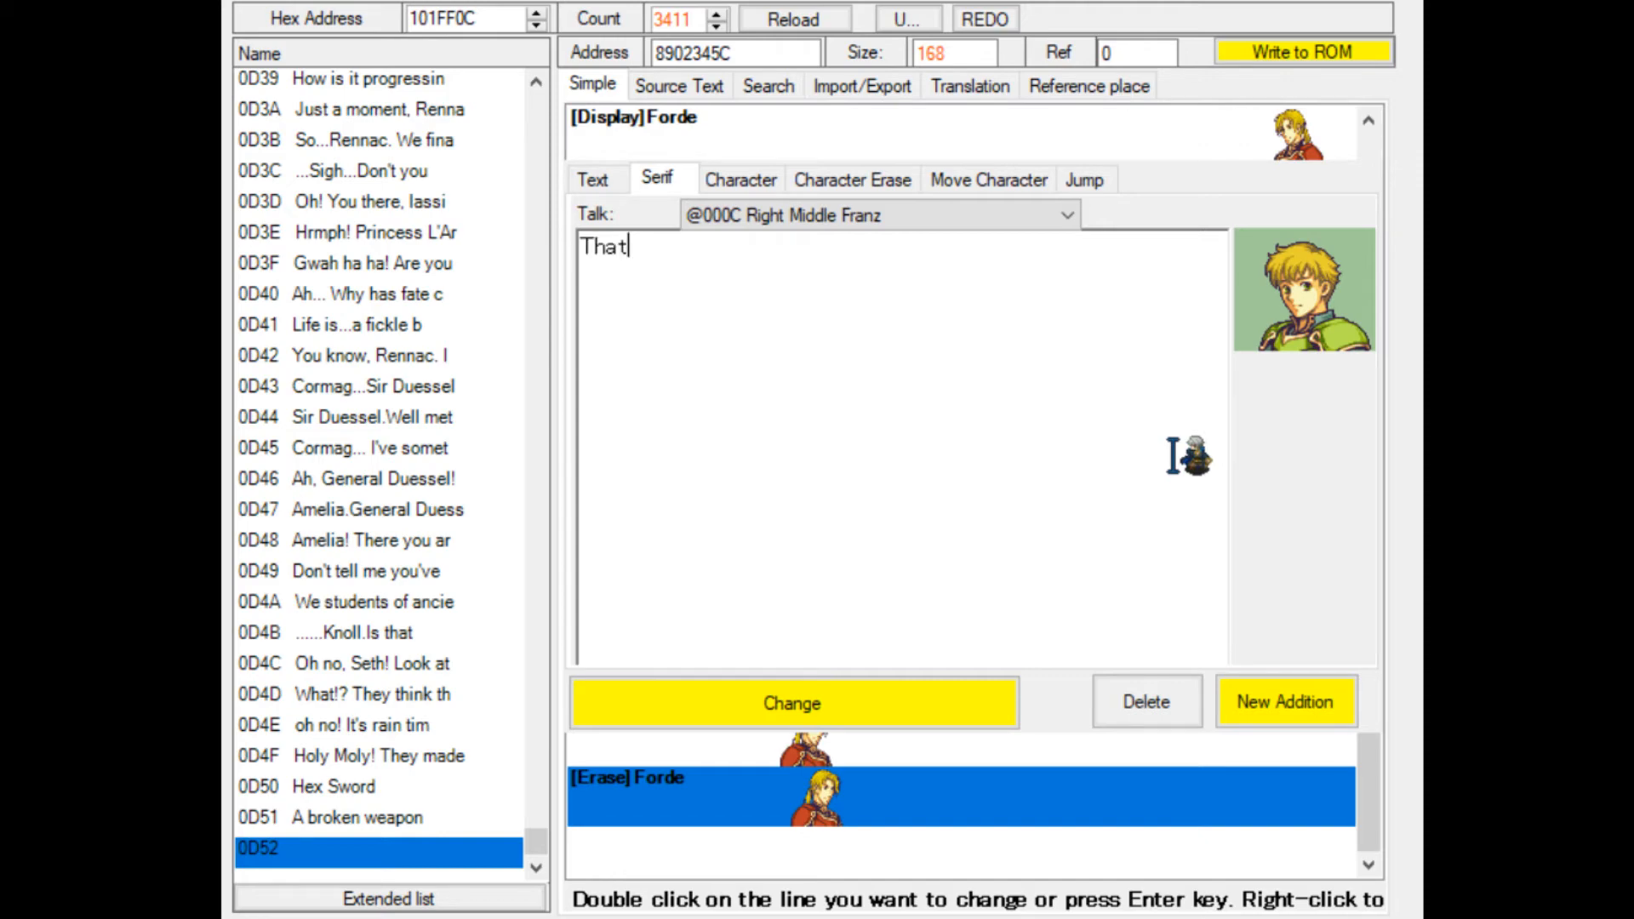
pyautogui.write('was idiot')
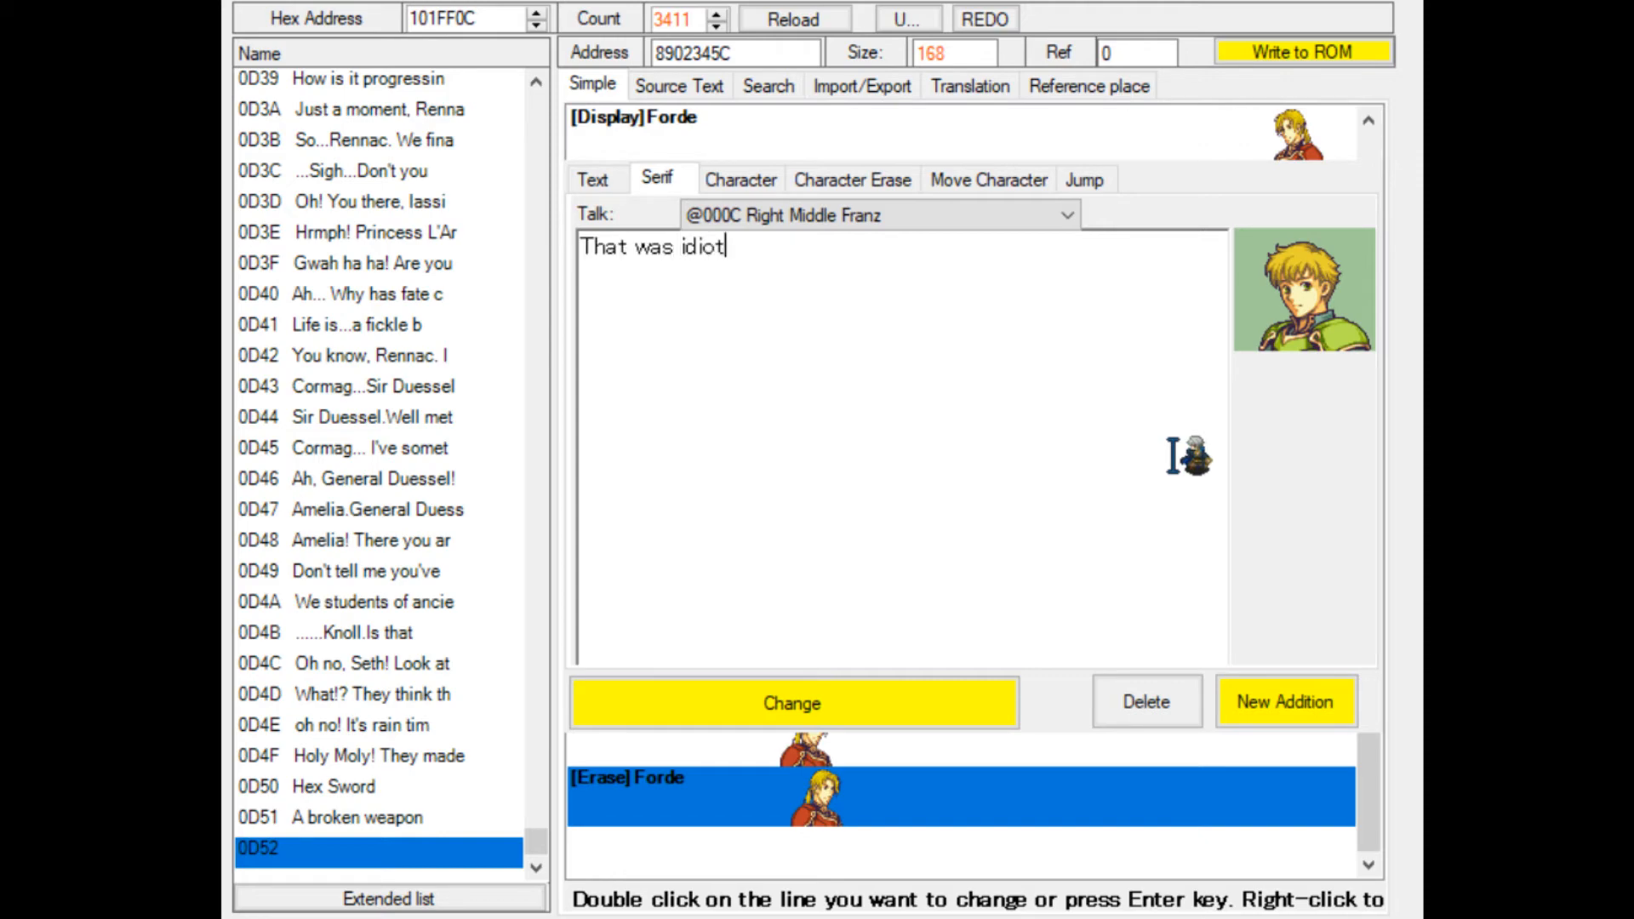
pyautogui.write('ic!@00')
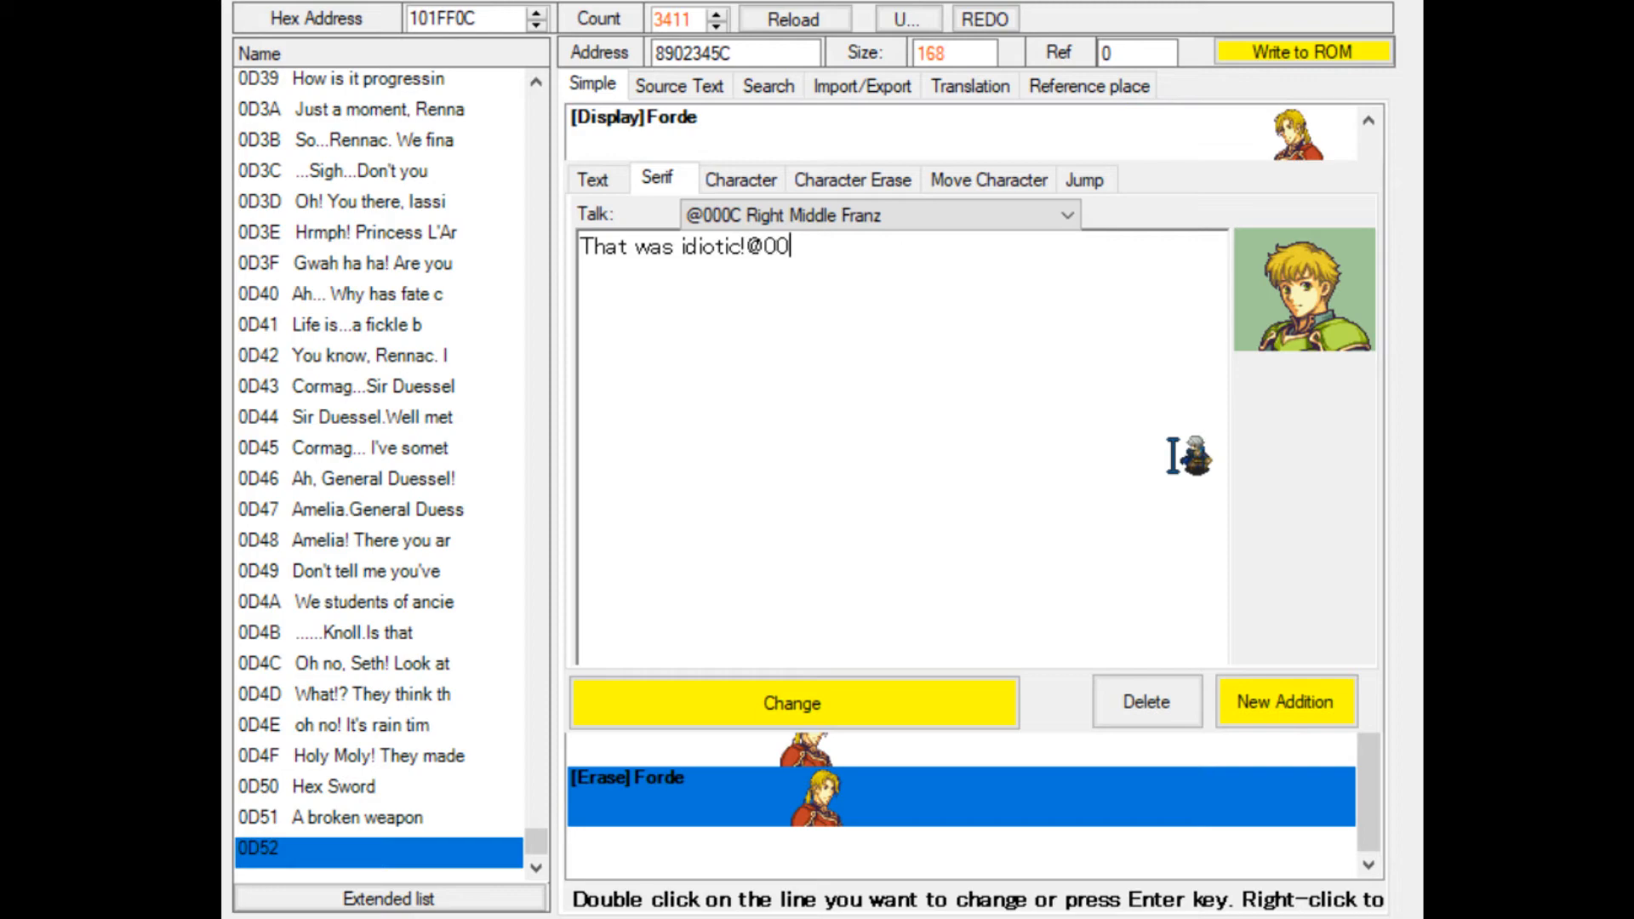
pyautogui.click(791, 701)
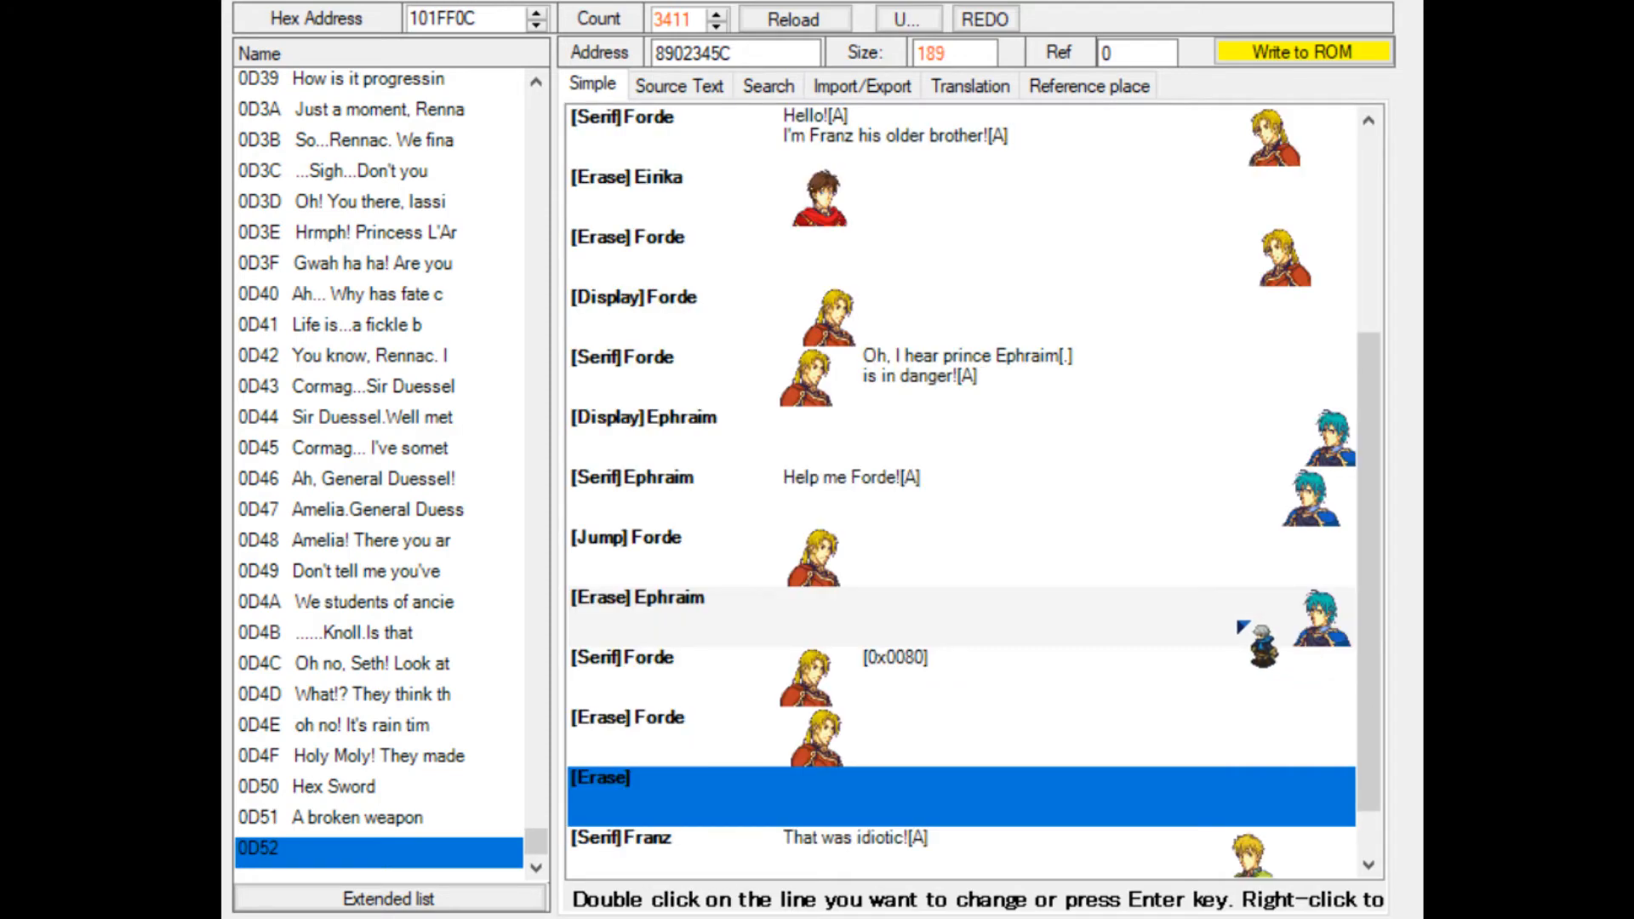
# Write conversation 0D52 to the ROM and review its events, including Forde's entry
pyautogui.scroll(-3)
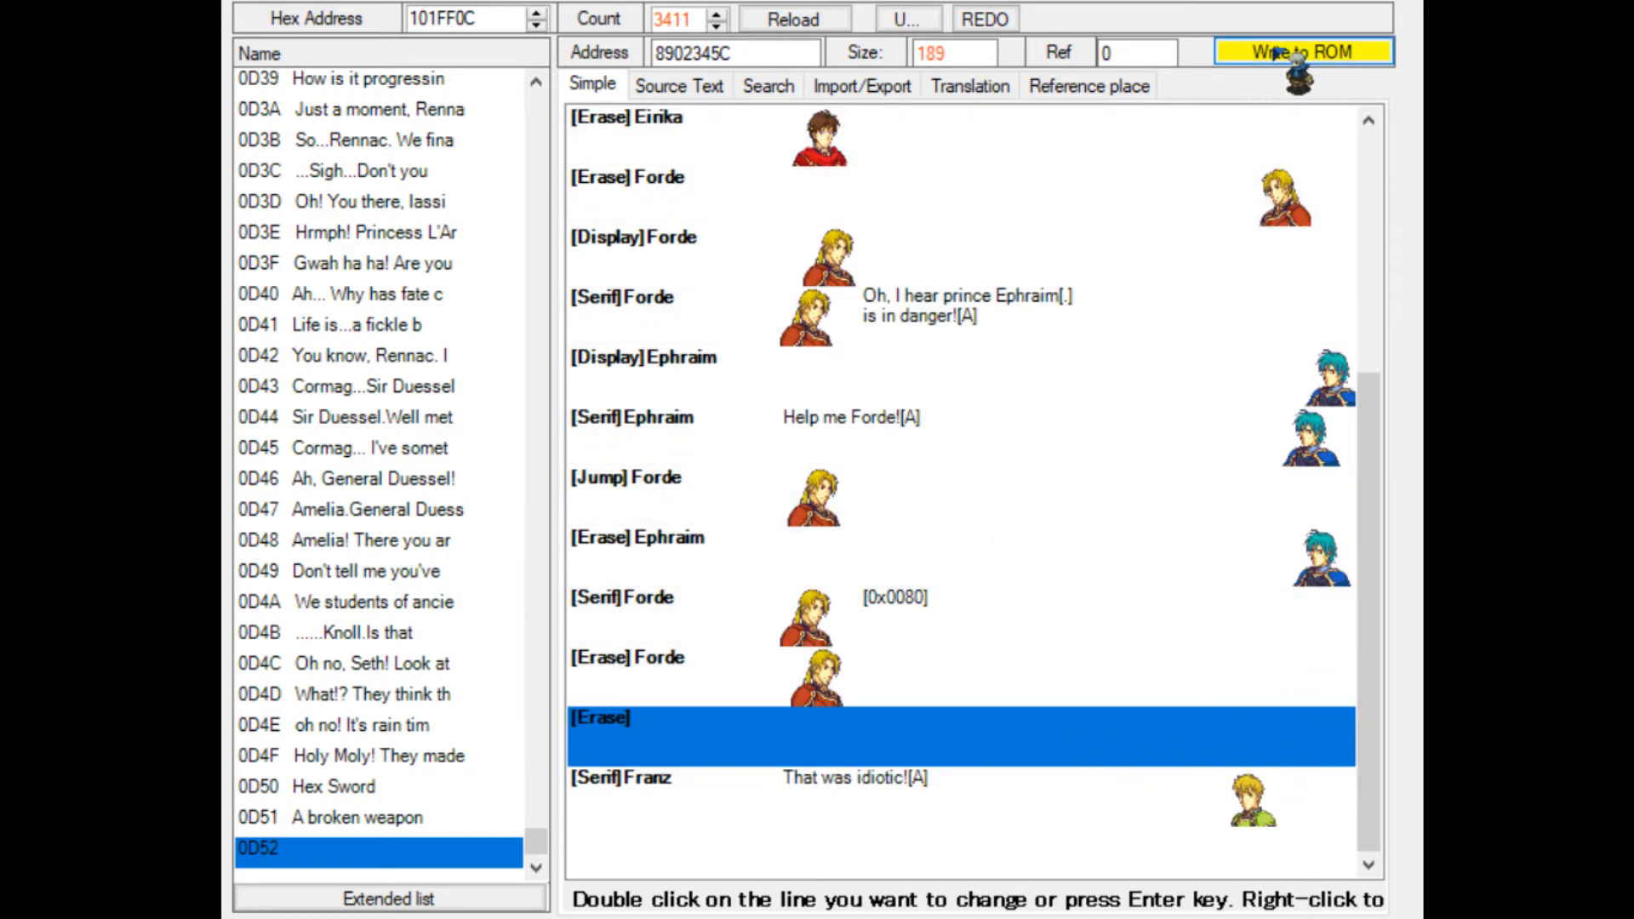
pyautogui.click(1303, 51)
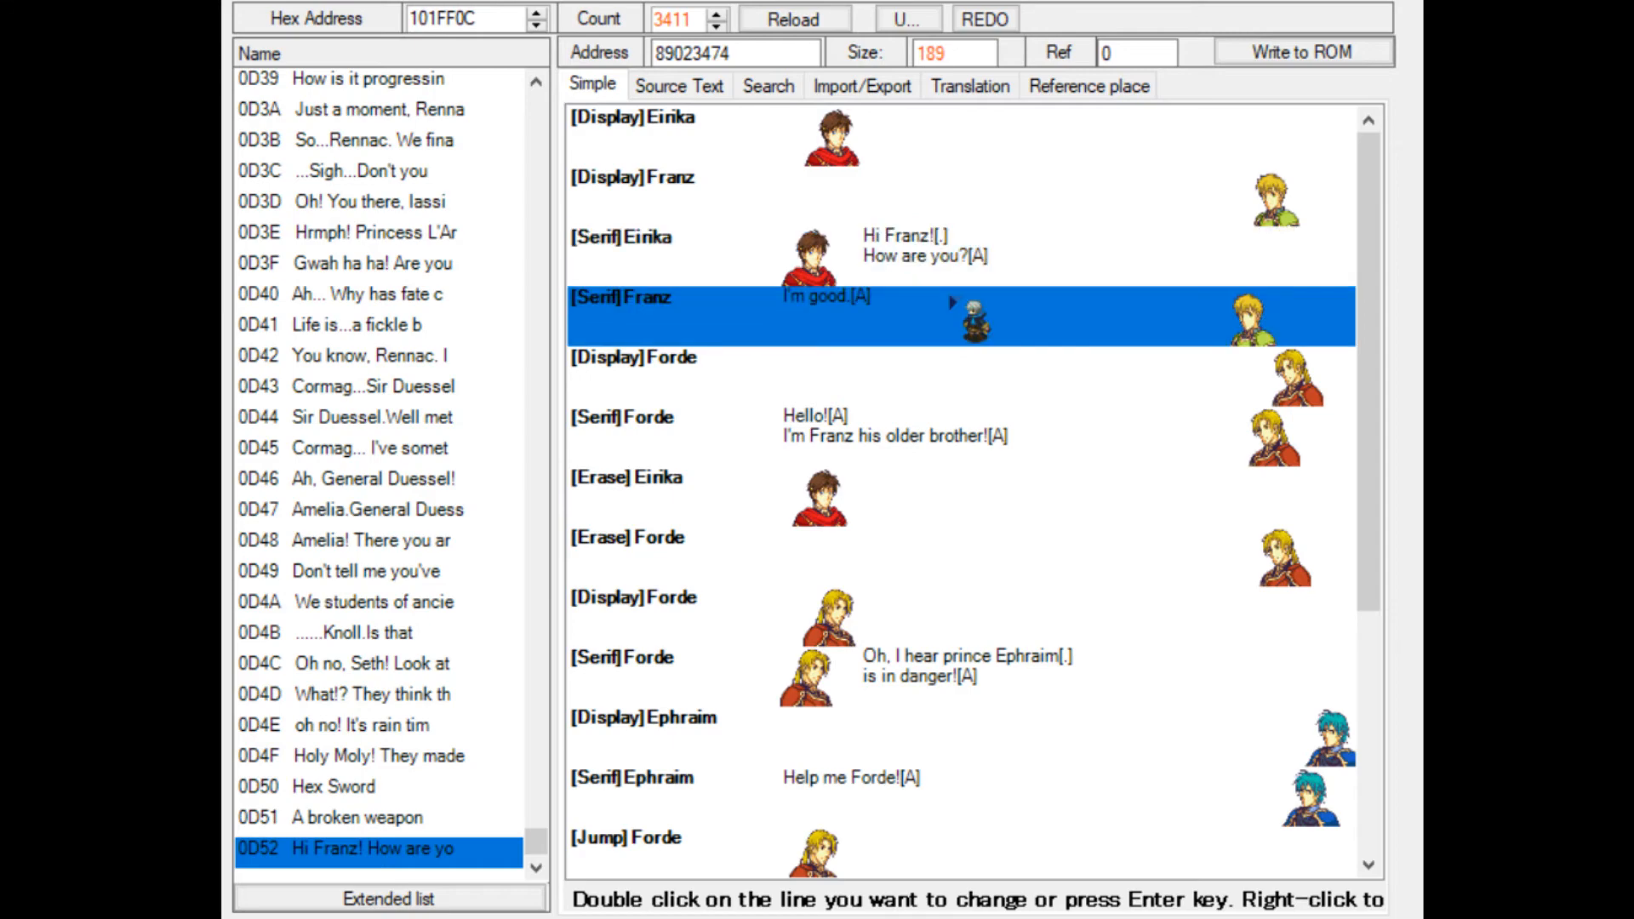
pyautogui.click(633, 356)
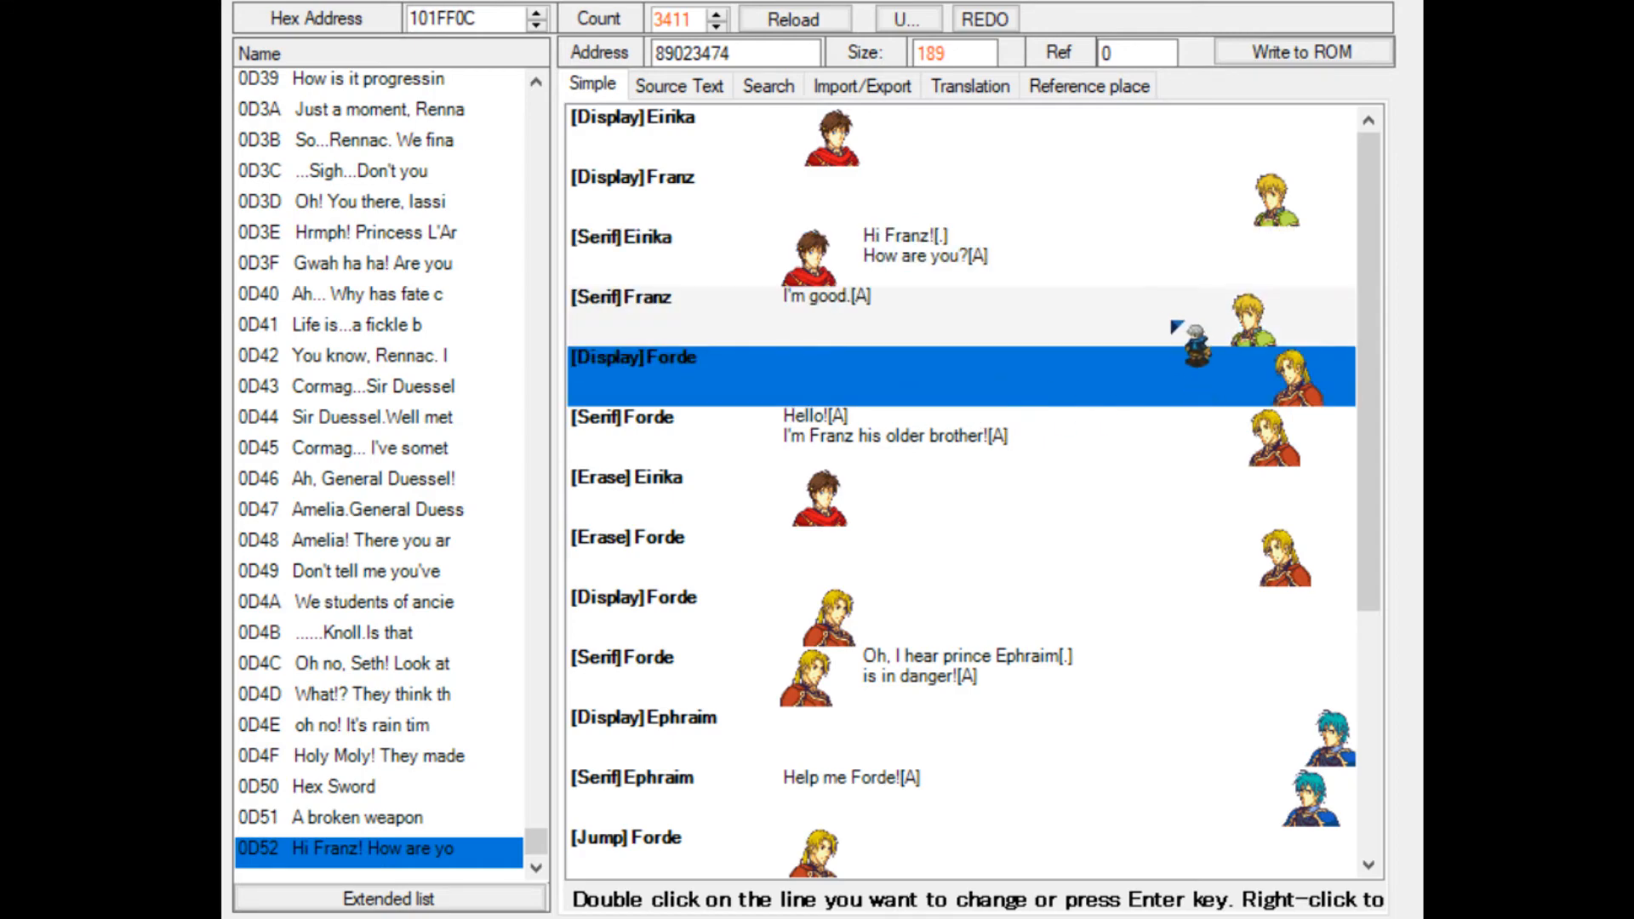
pyautogui.scroll(-3)
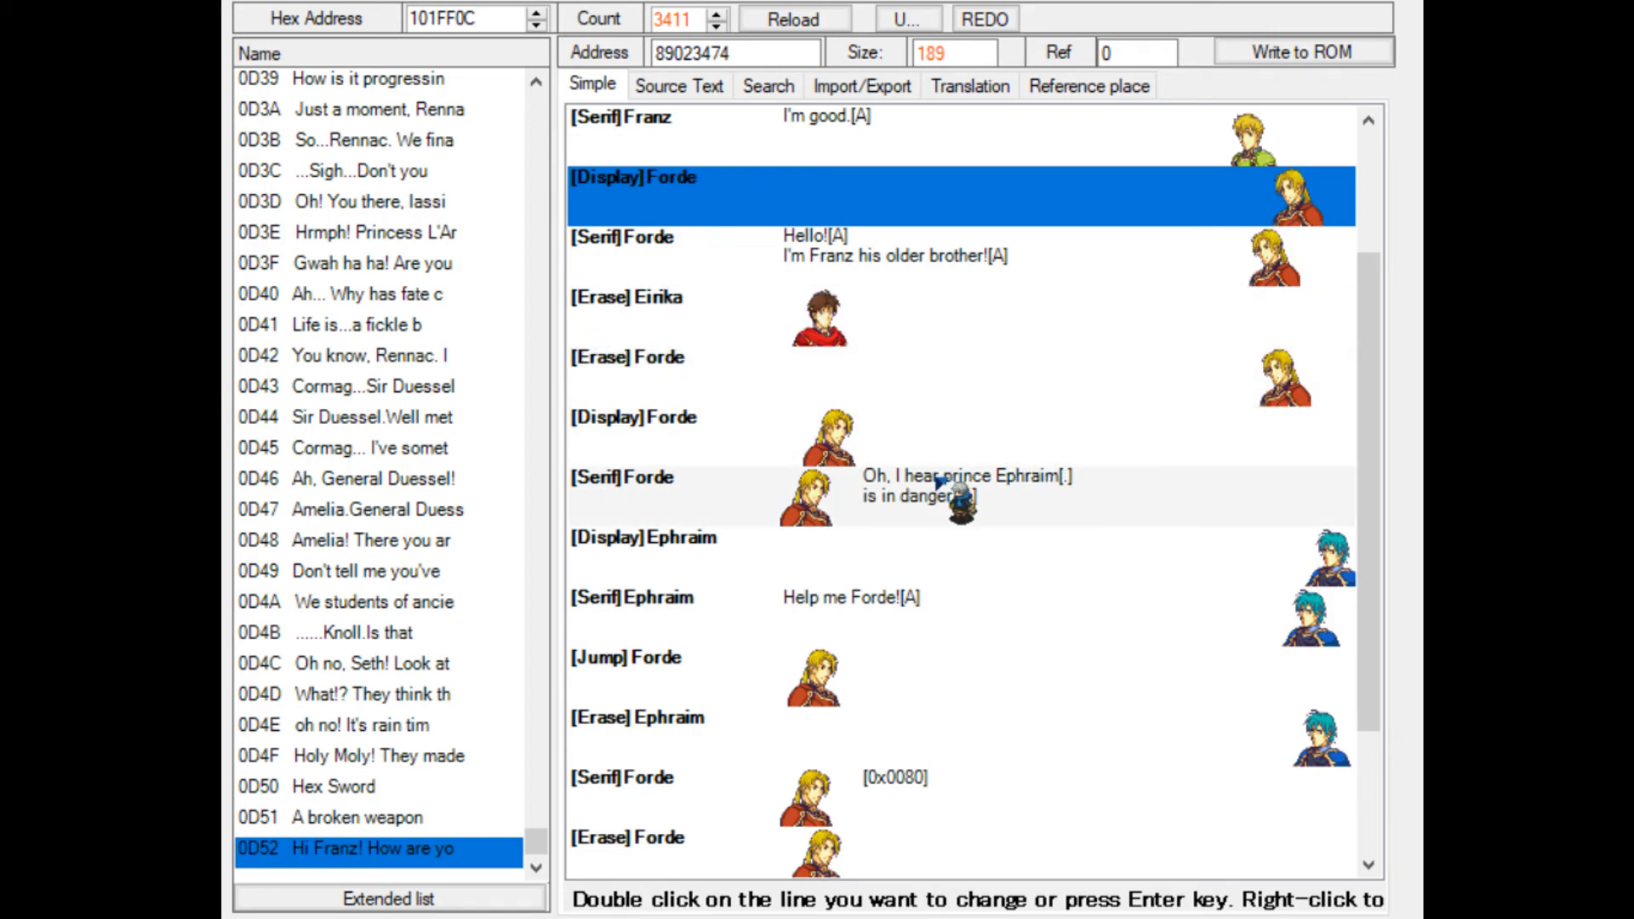
# Scroll down the conversation event list
pyautogui.scroll(-3)
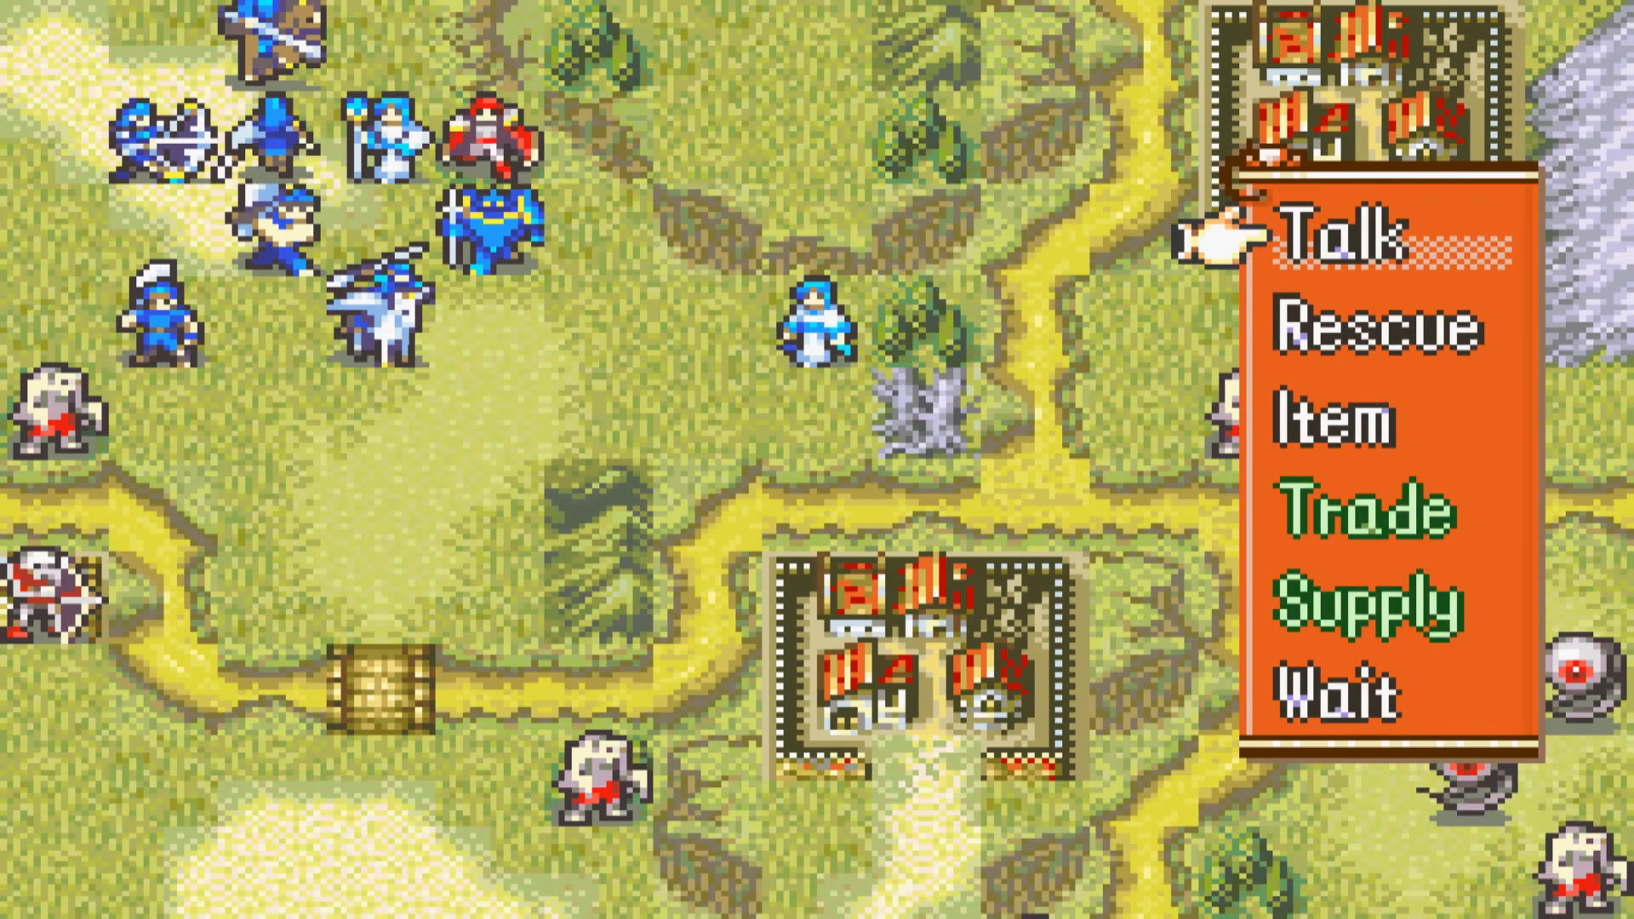
# Start Franz and Forde's Talk conversation and advance the dialogue
pyautogui.click(1344, 237)
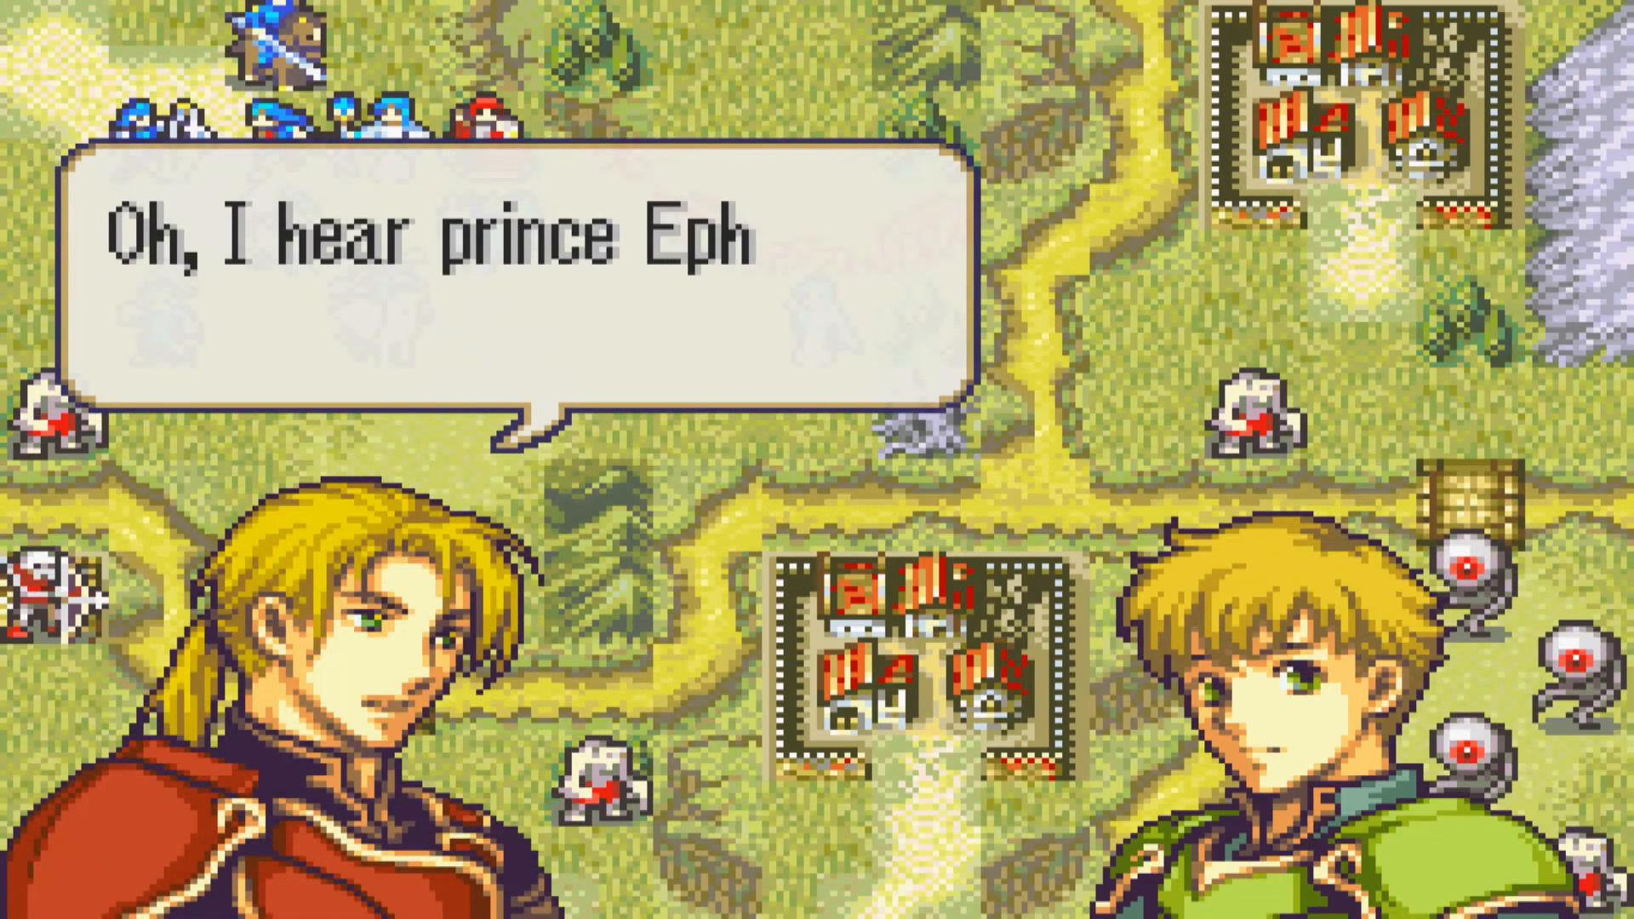
pyautogui.press('enter')
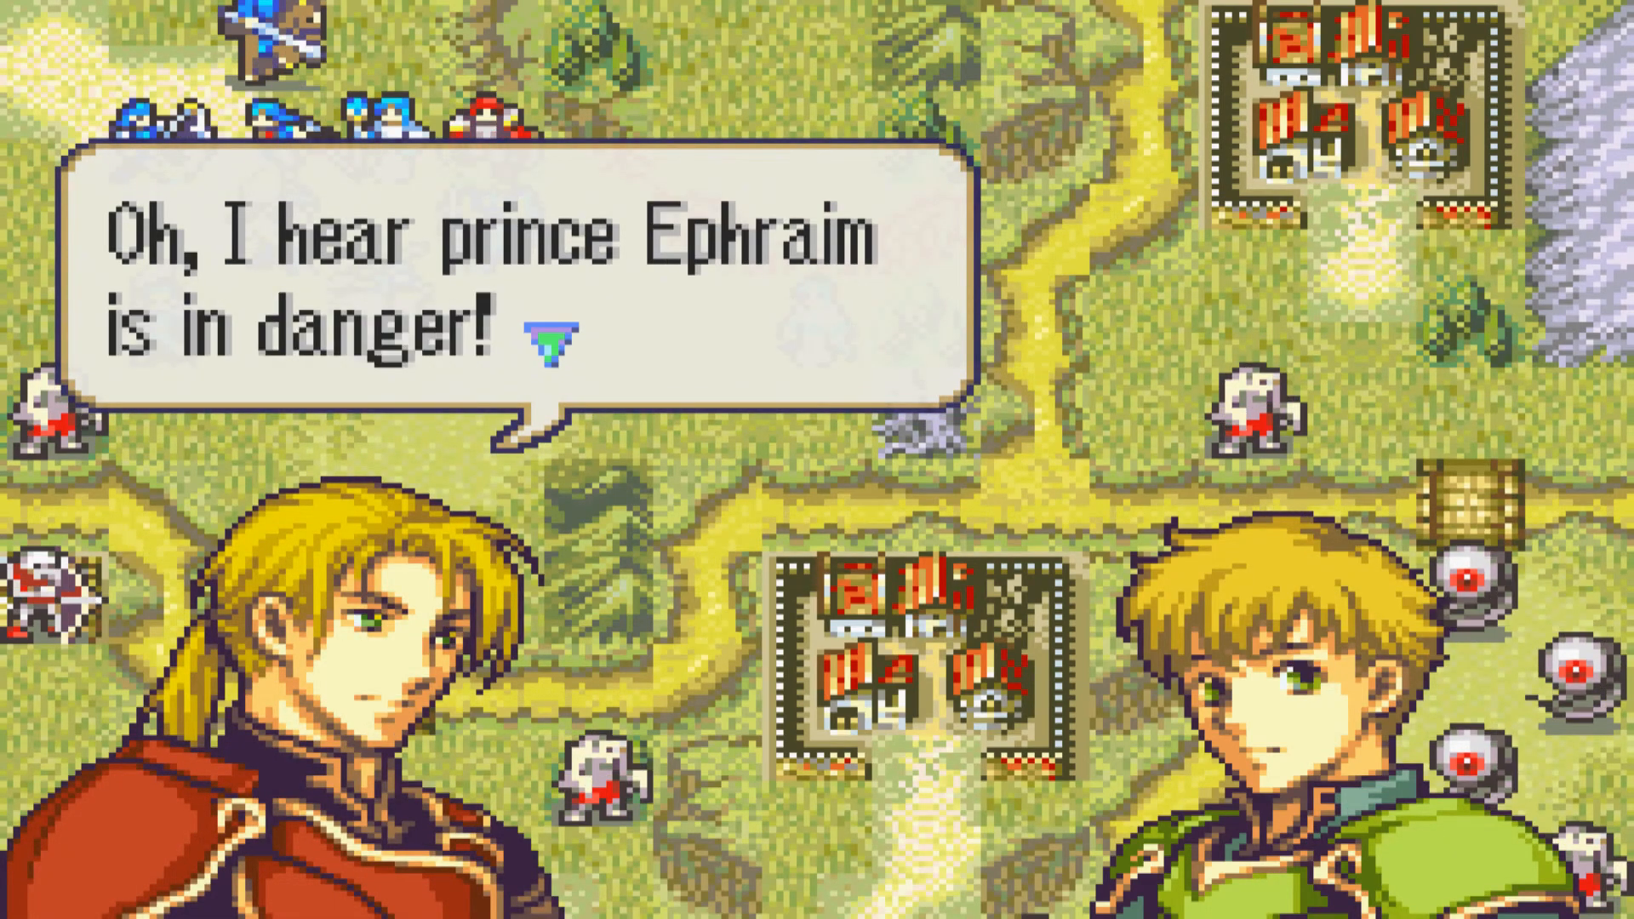